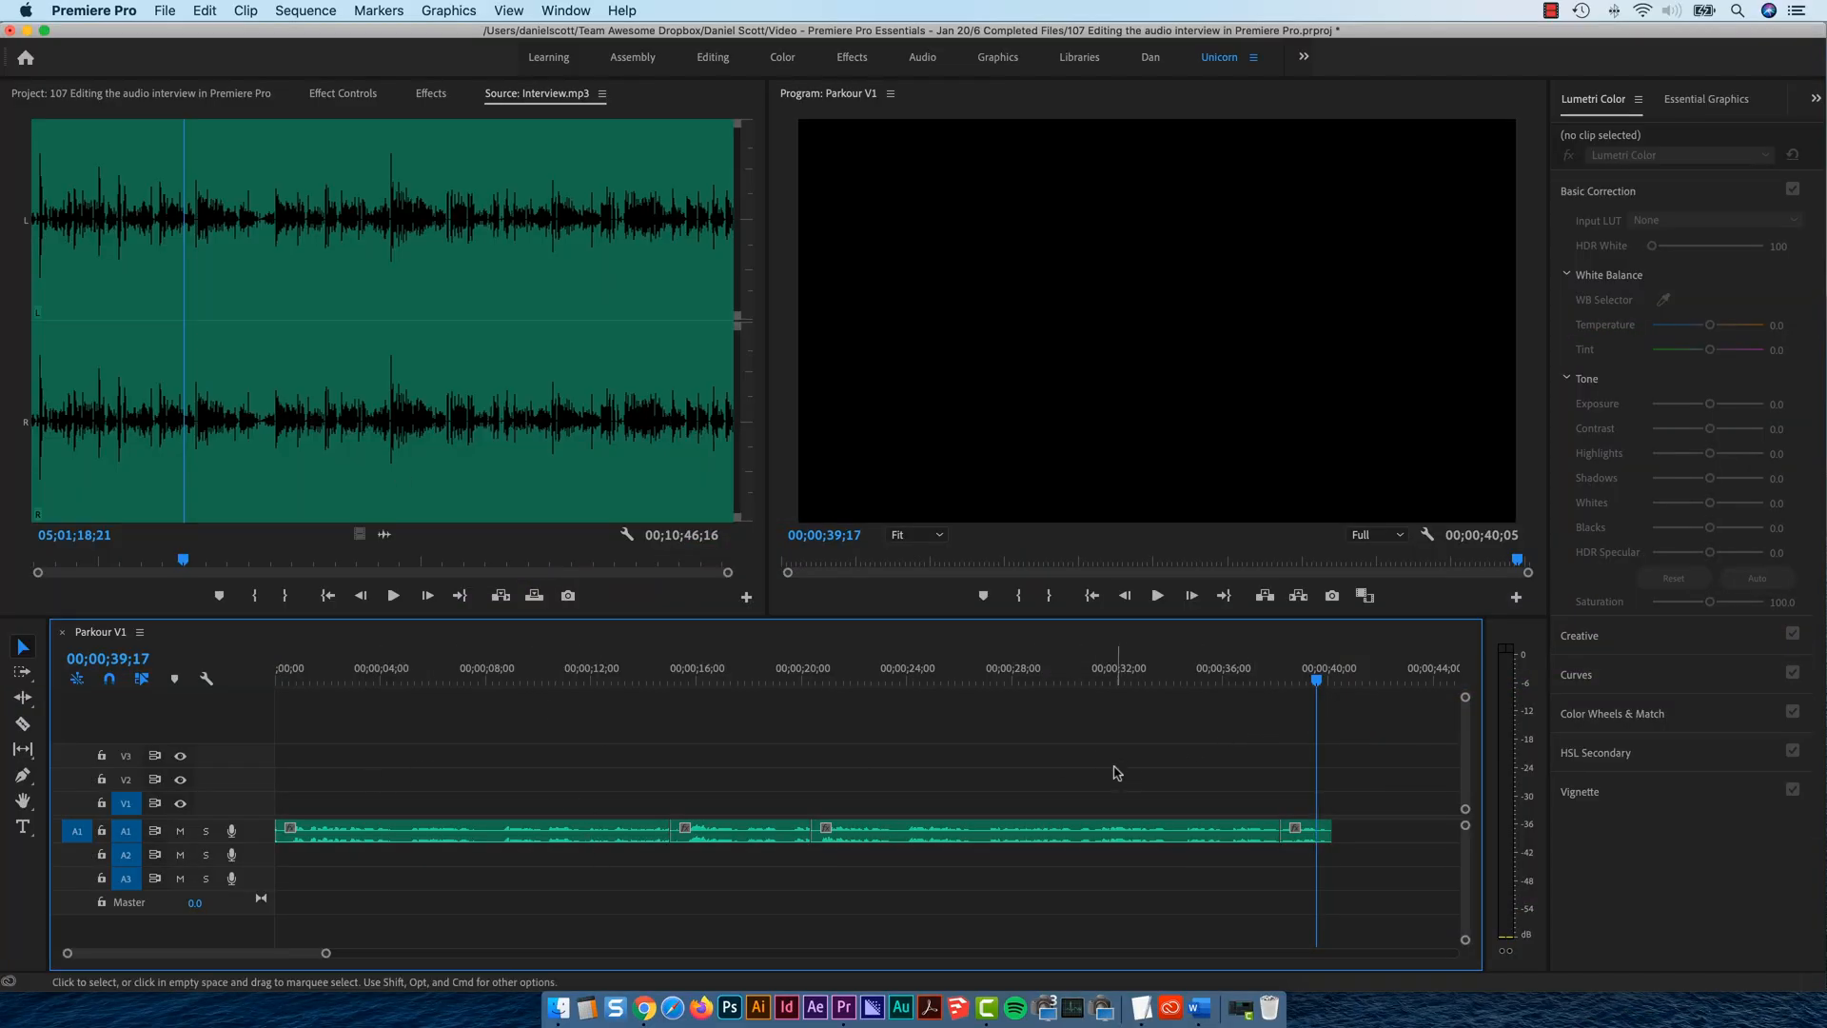
- In the Project panel, expand the Audio bin and select Interview.mp3
click(142, 93)
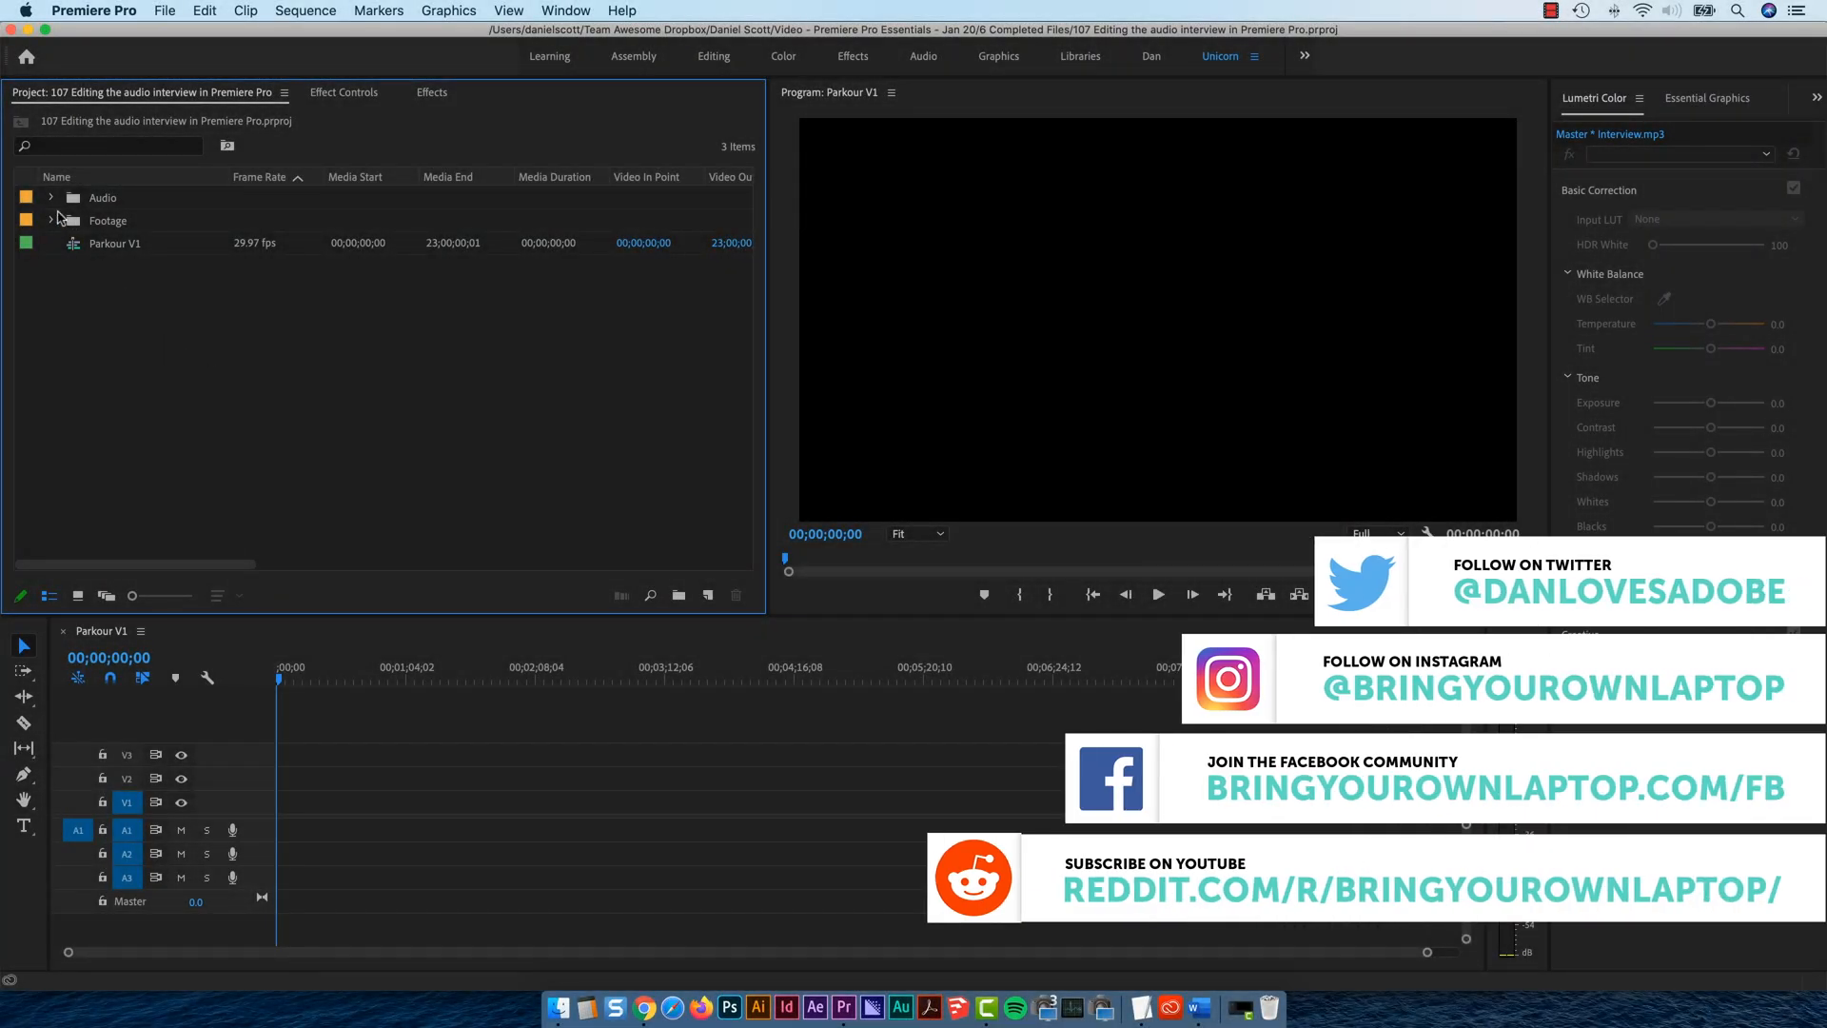
click(51, 197)
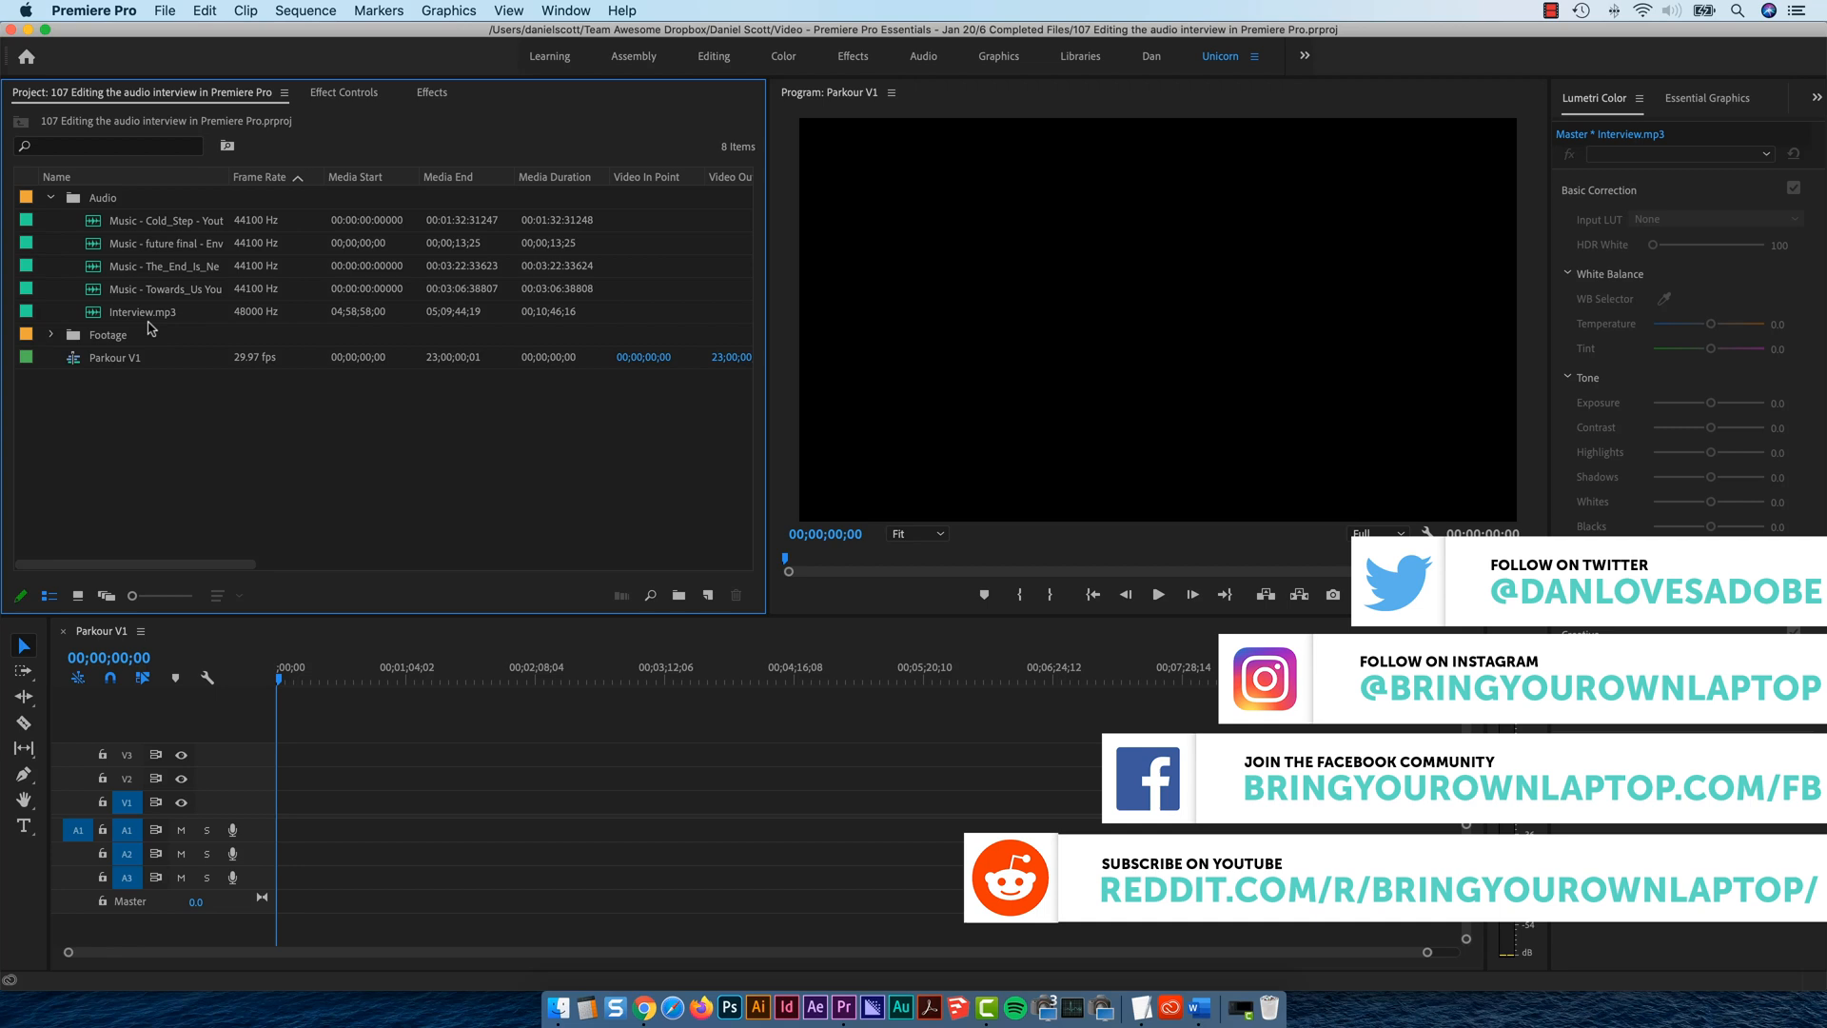
click(141, 311)
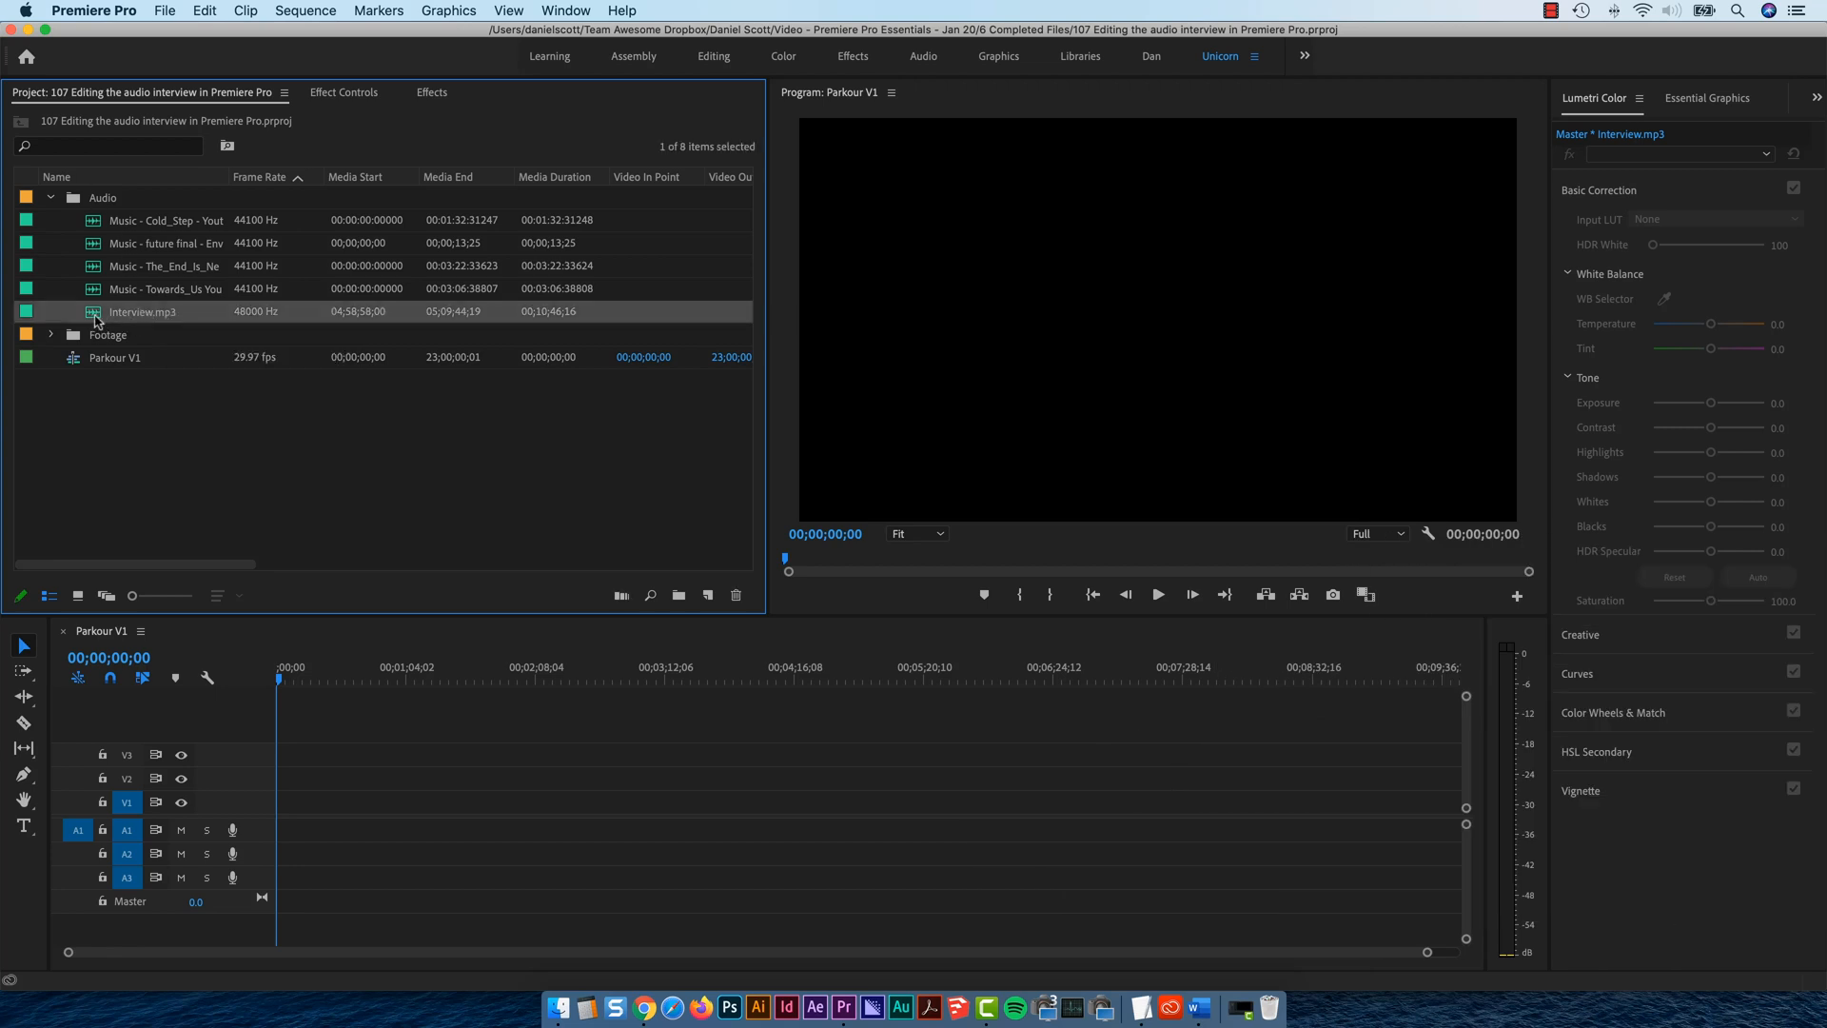
- Load Interview.mp3 in the Source Monitor and preview its opening, jumping around near the start
double_click(141, 311)
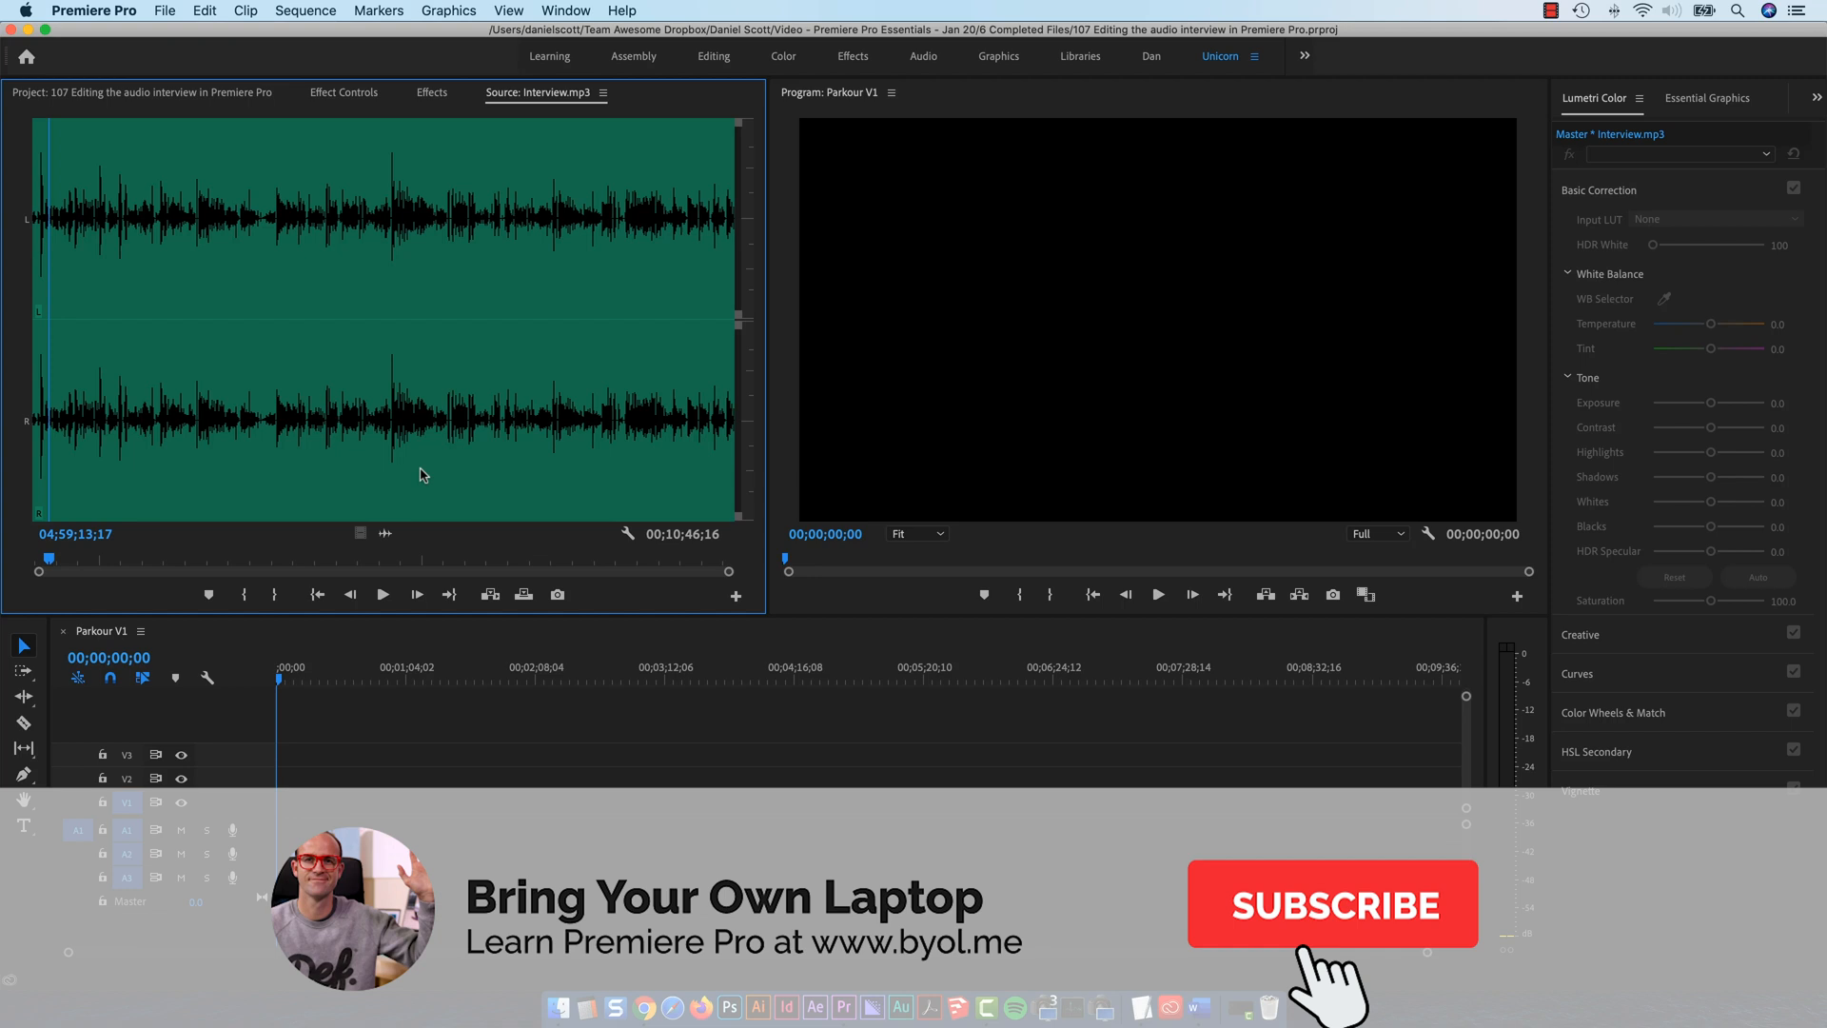
click(1333, 903)
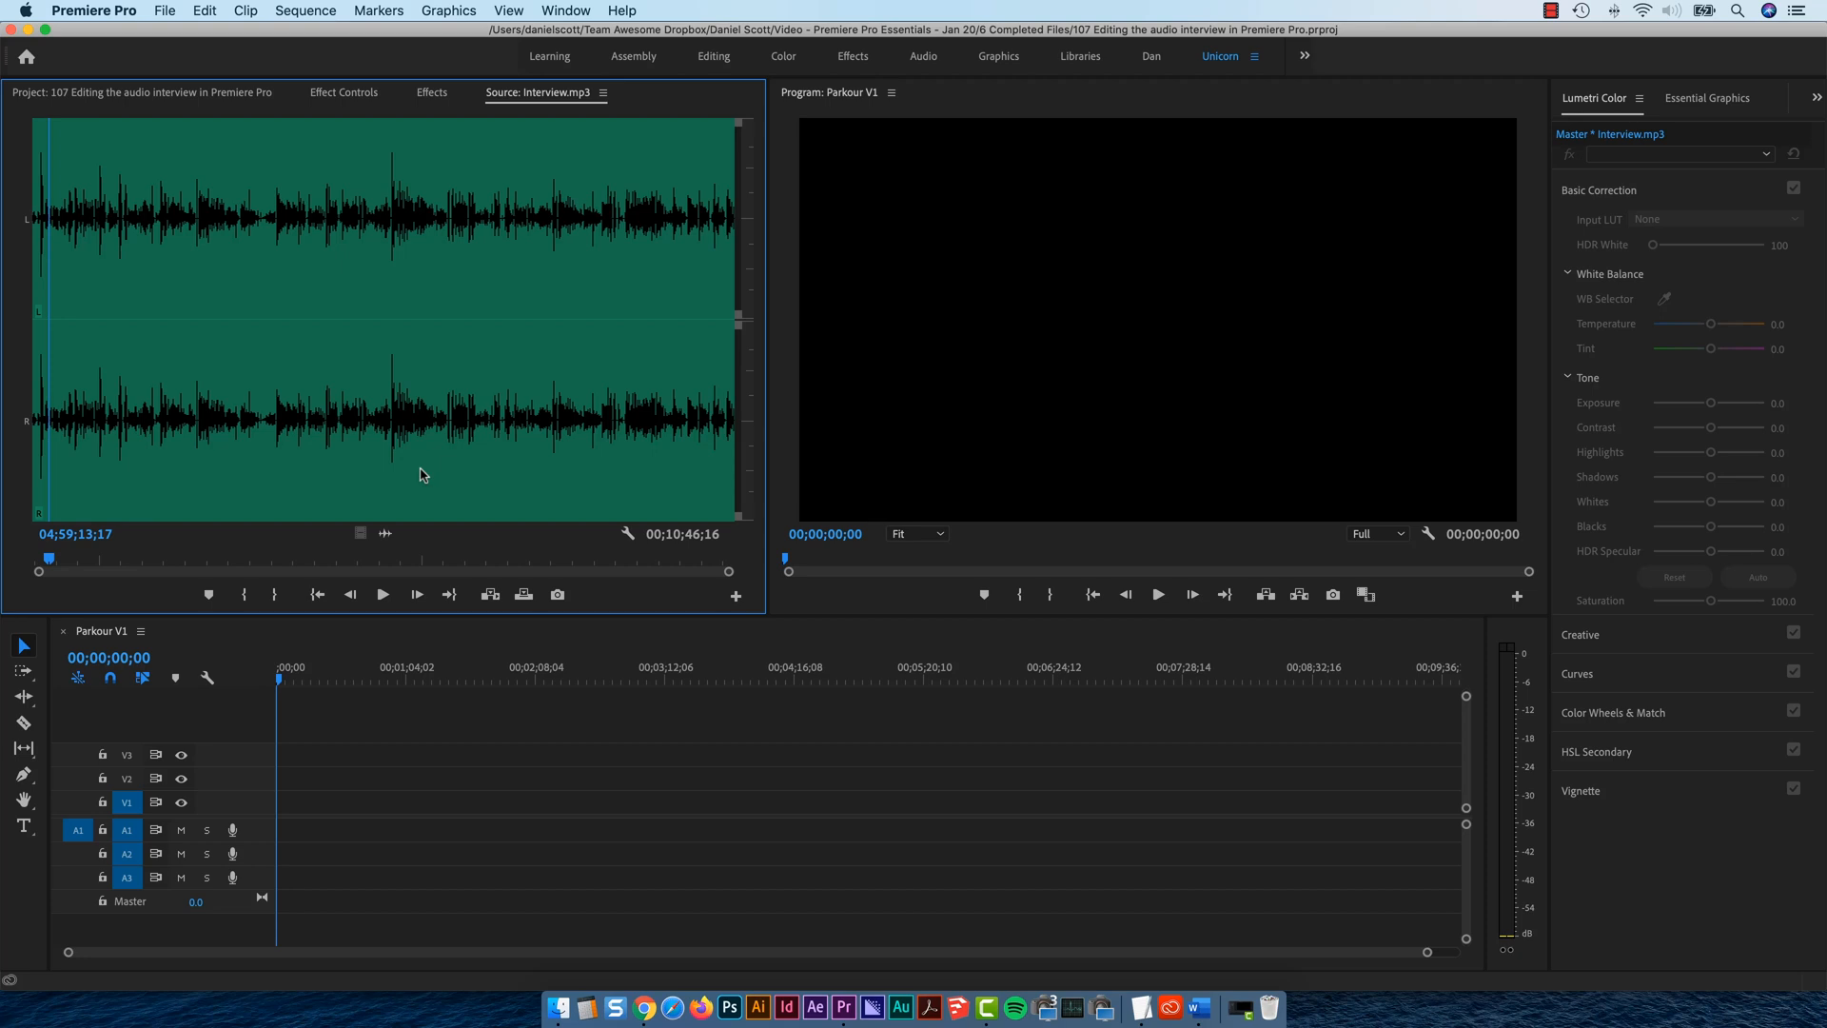
mouse_move(67, 571)
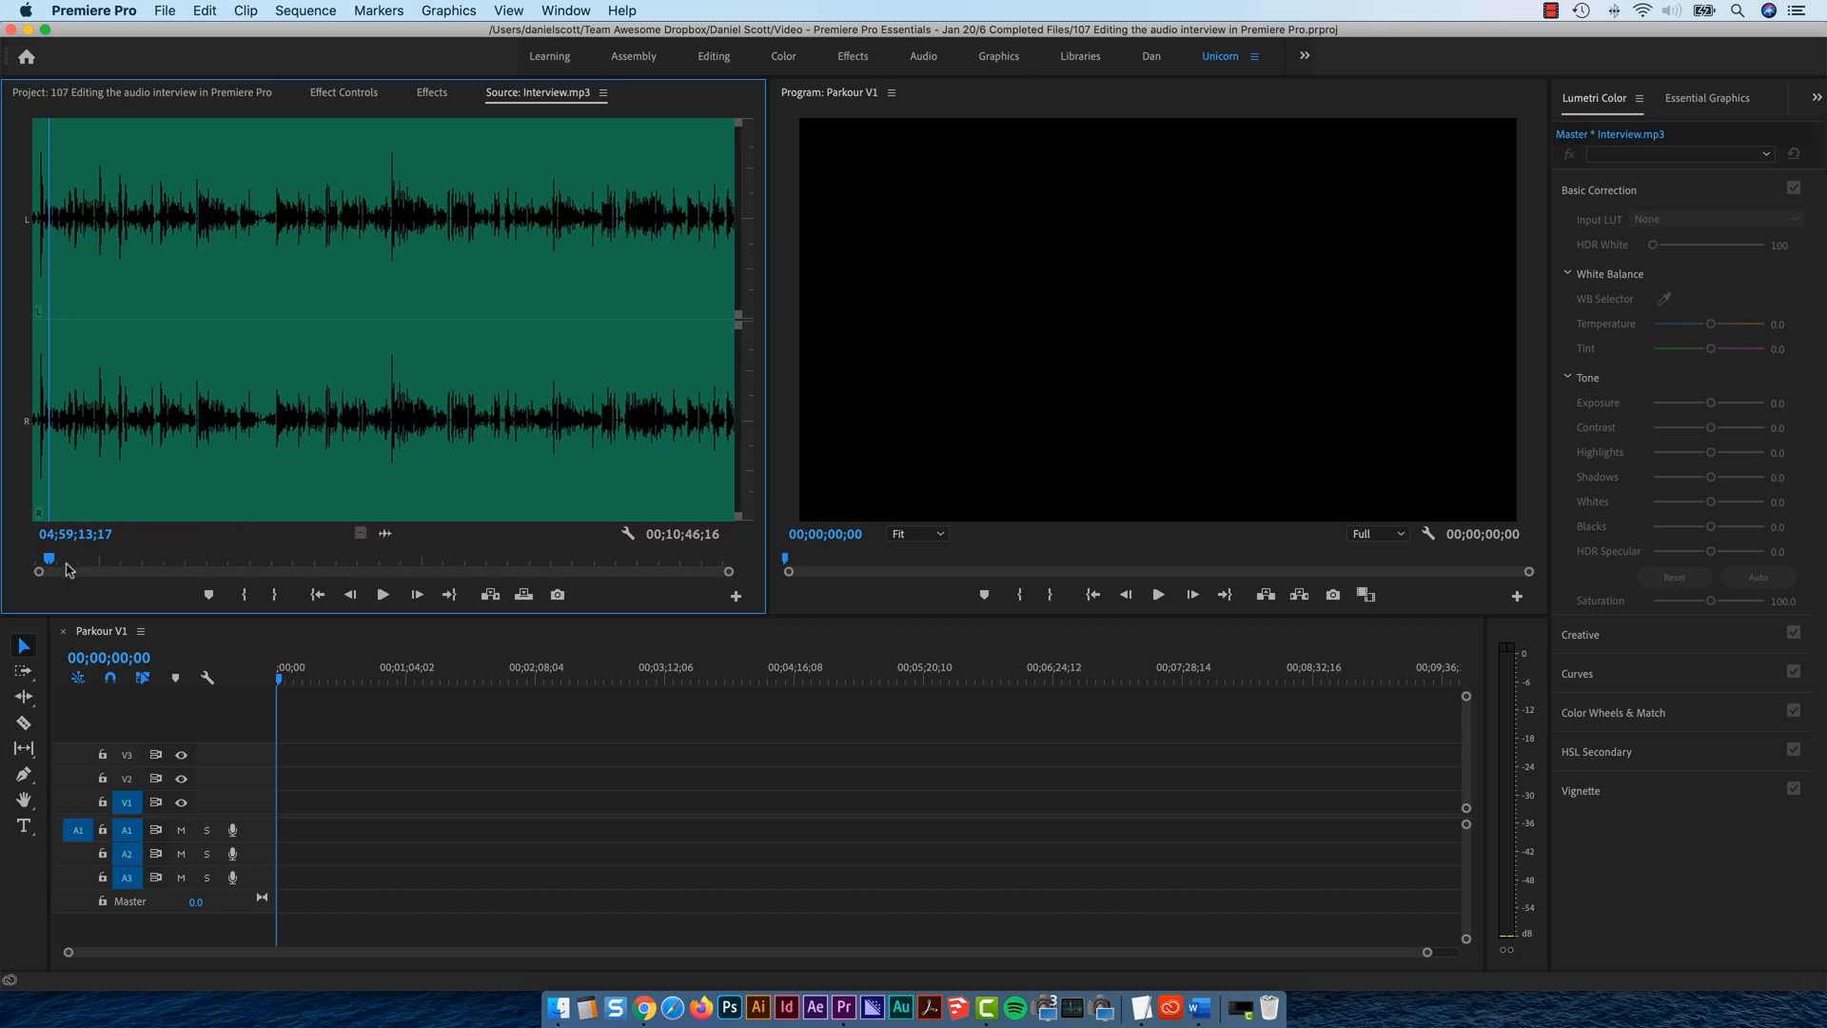
click(381, 594)
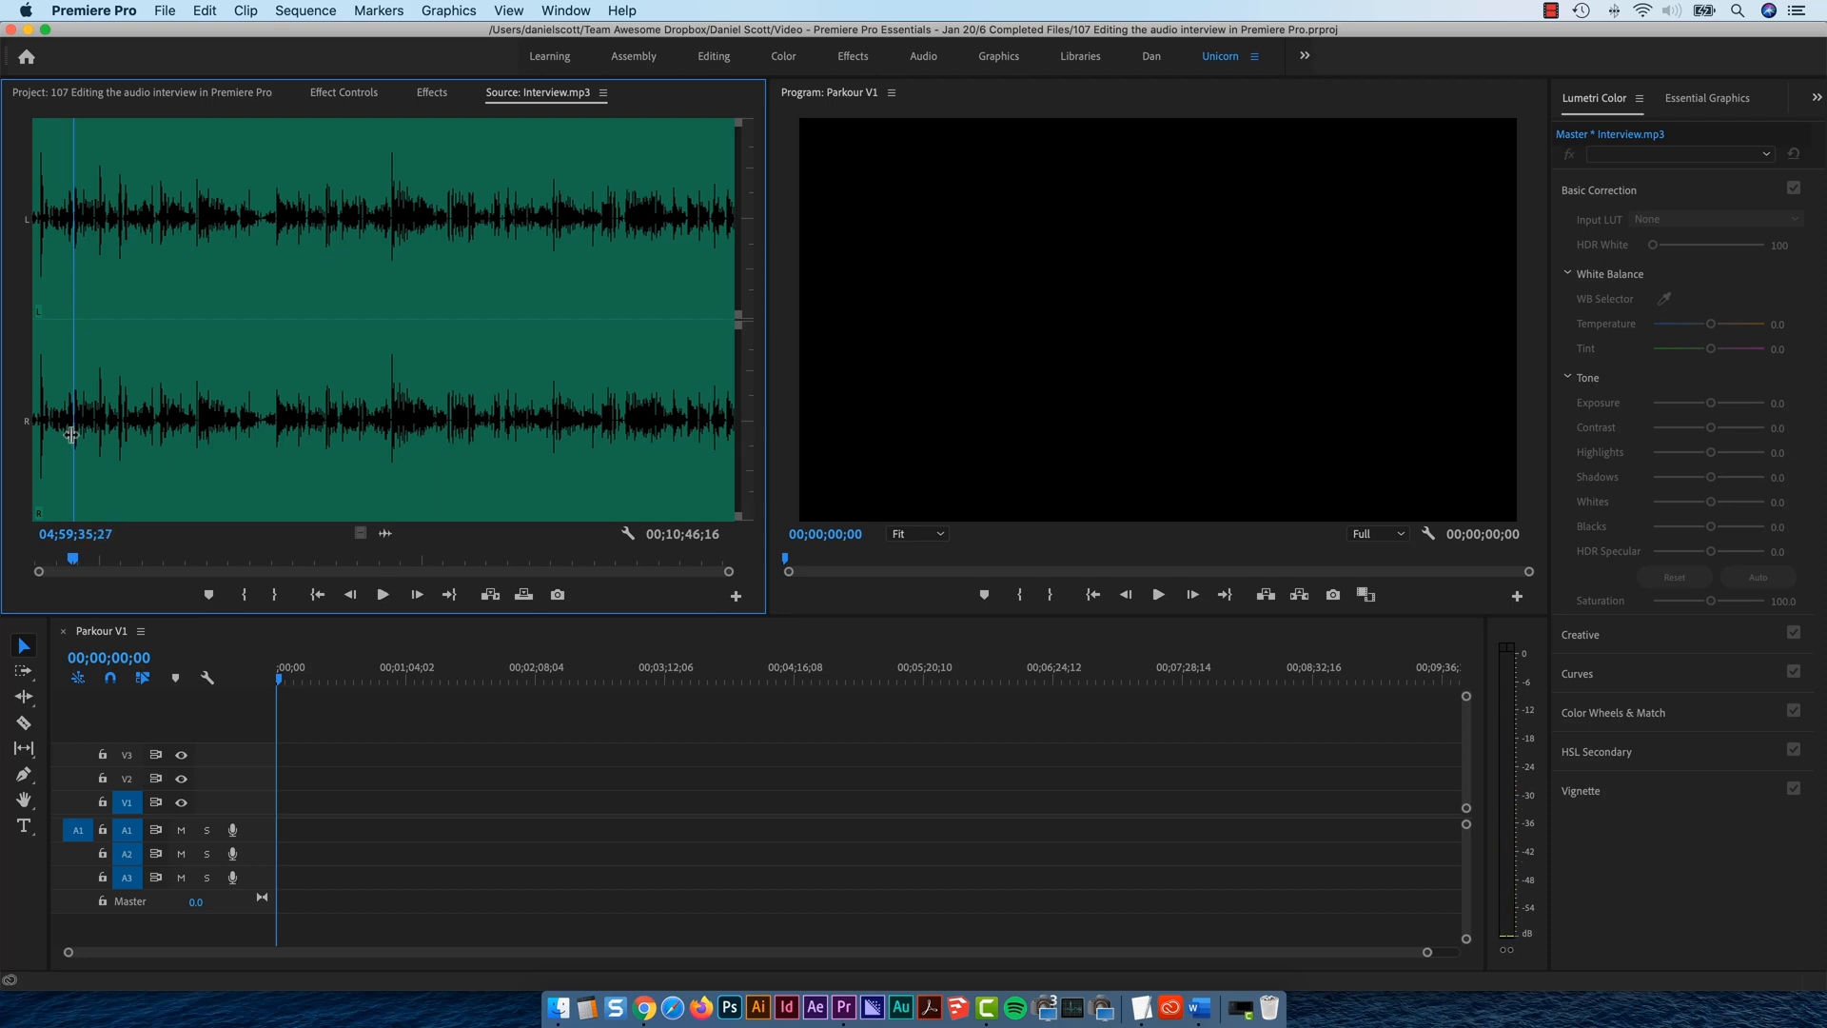
mouse_move(73, 566)
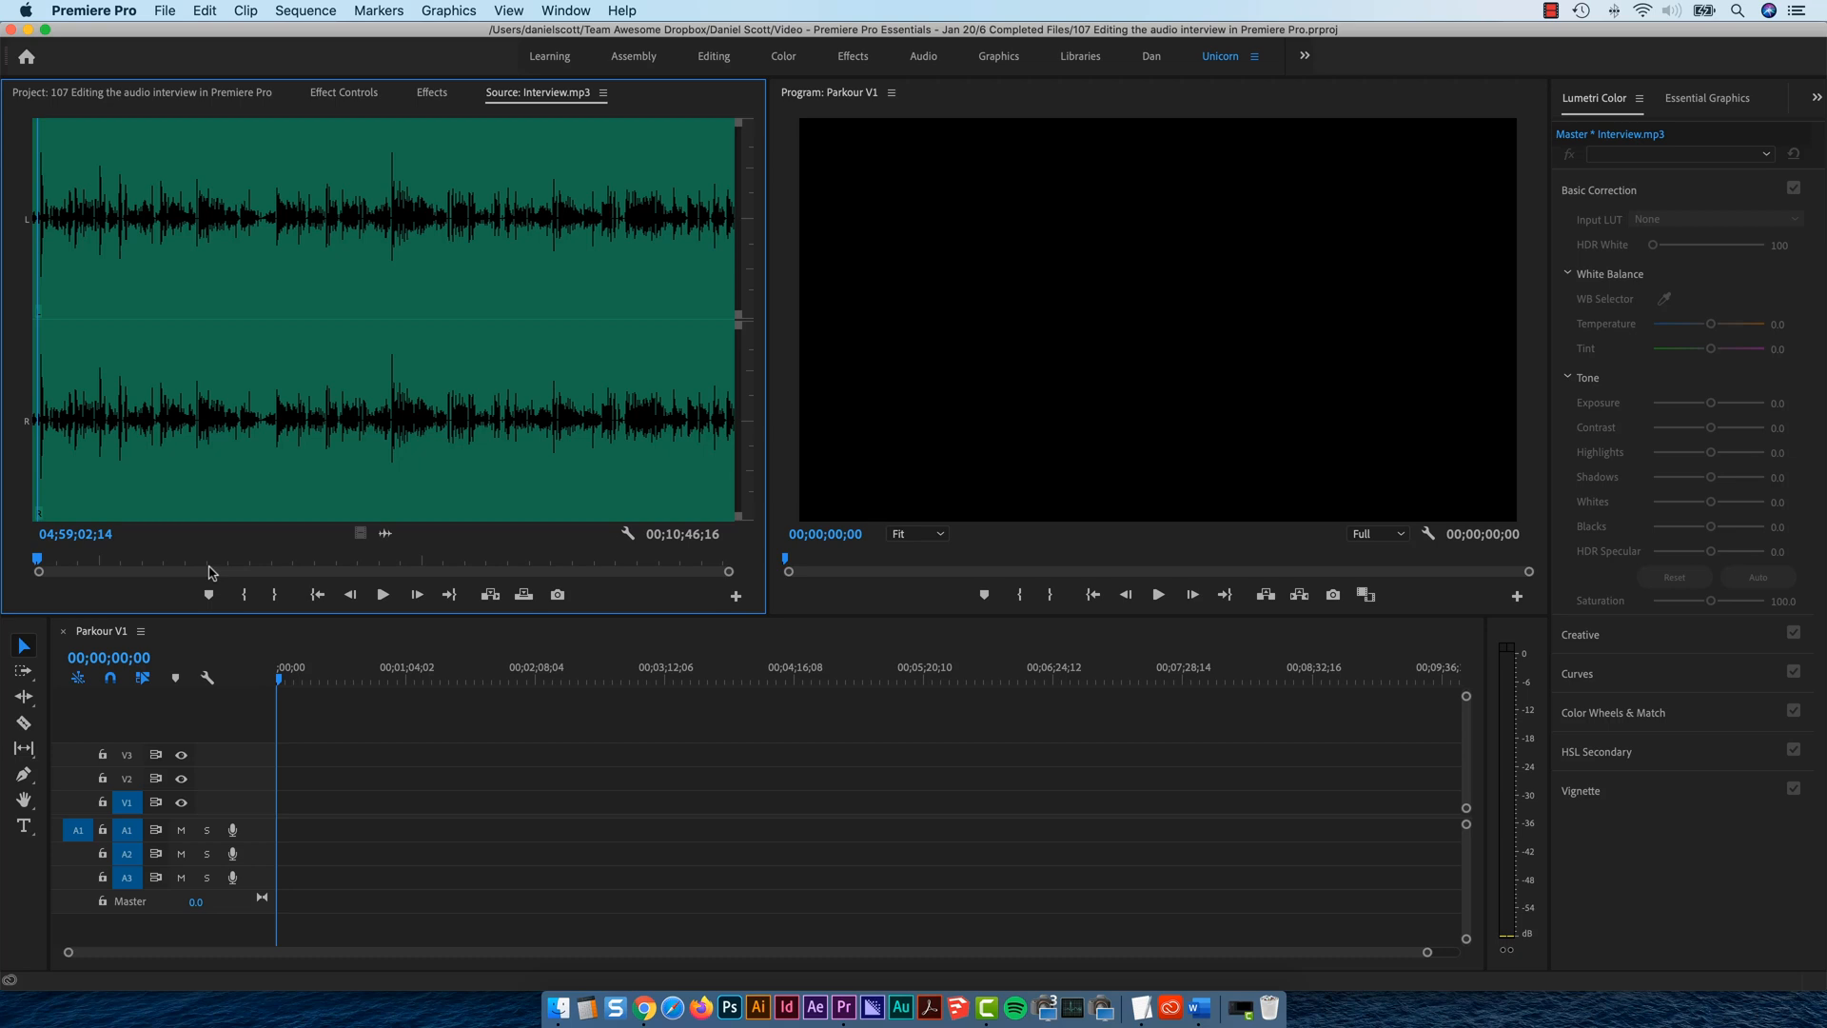
click(416, 594)
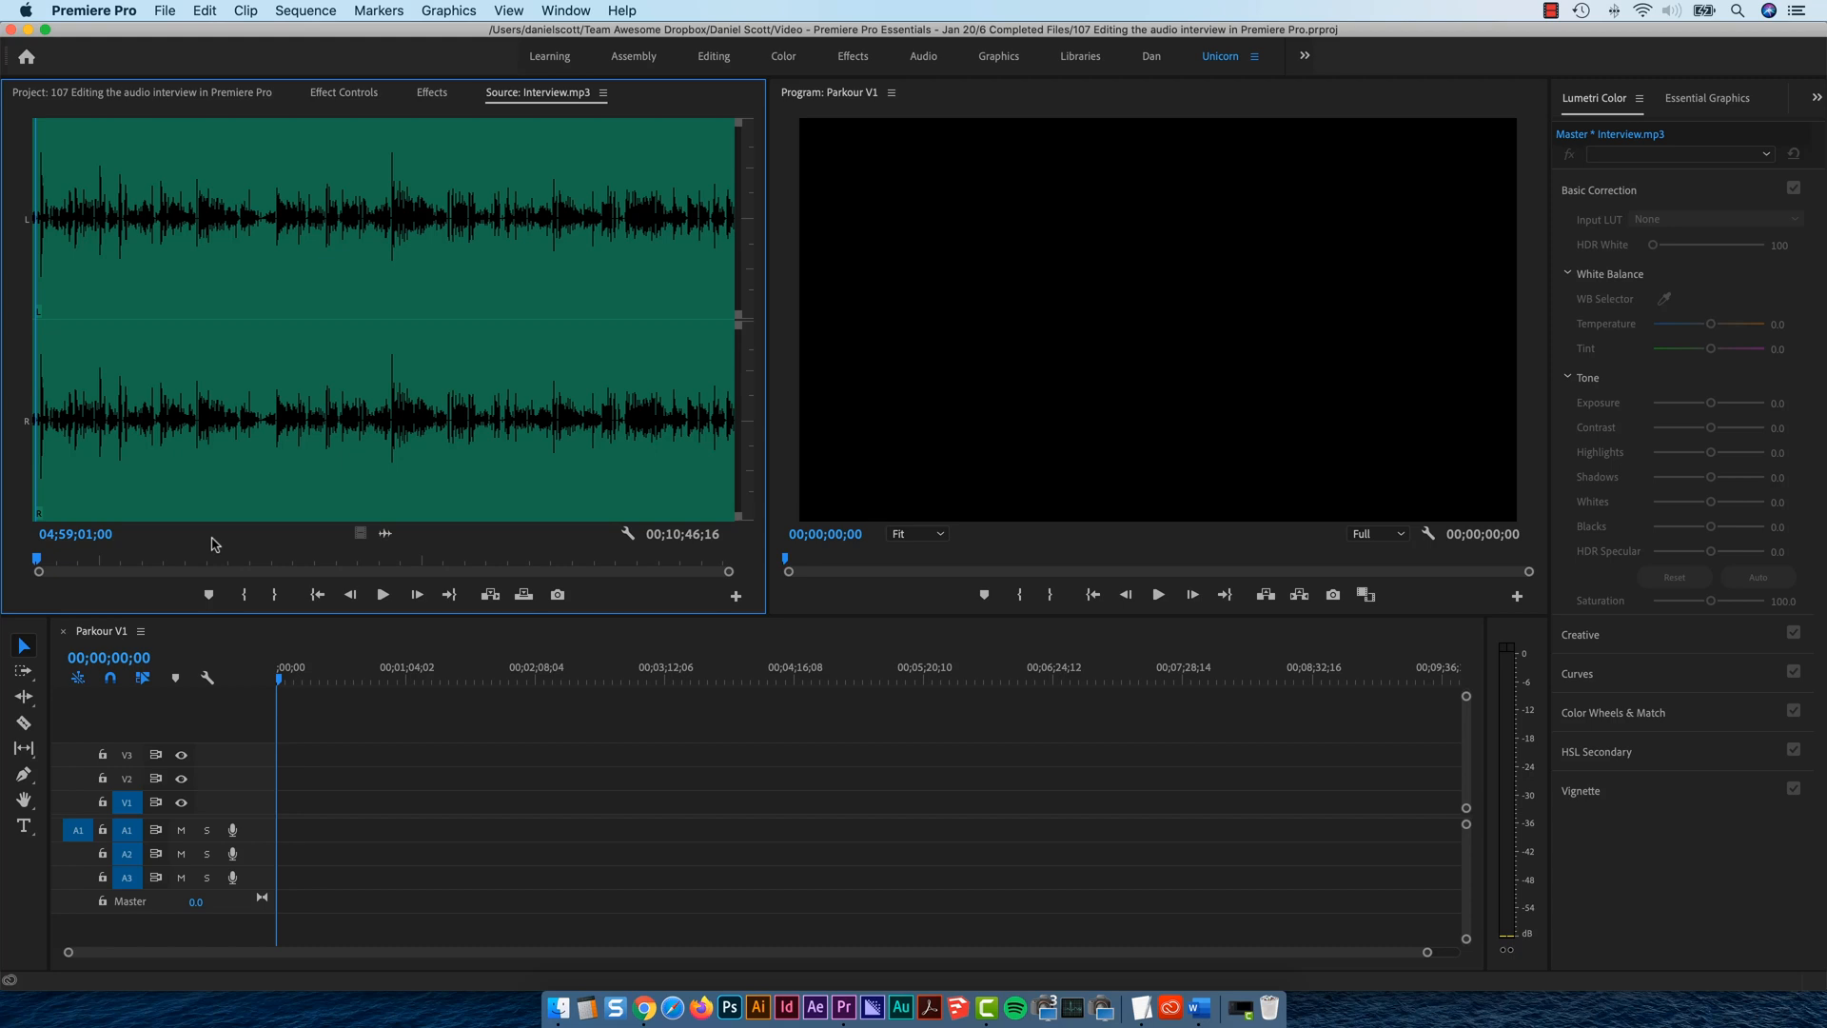
click(381, 594)
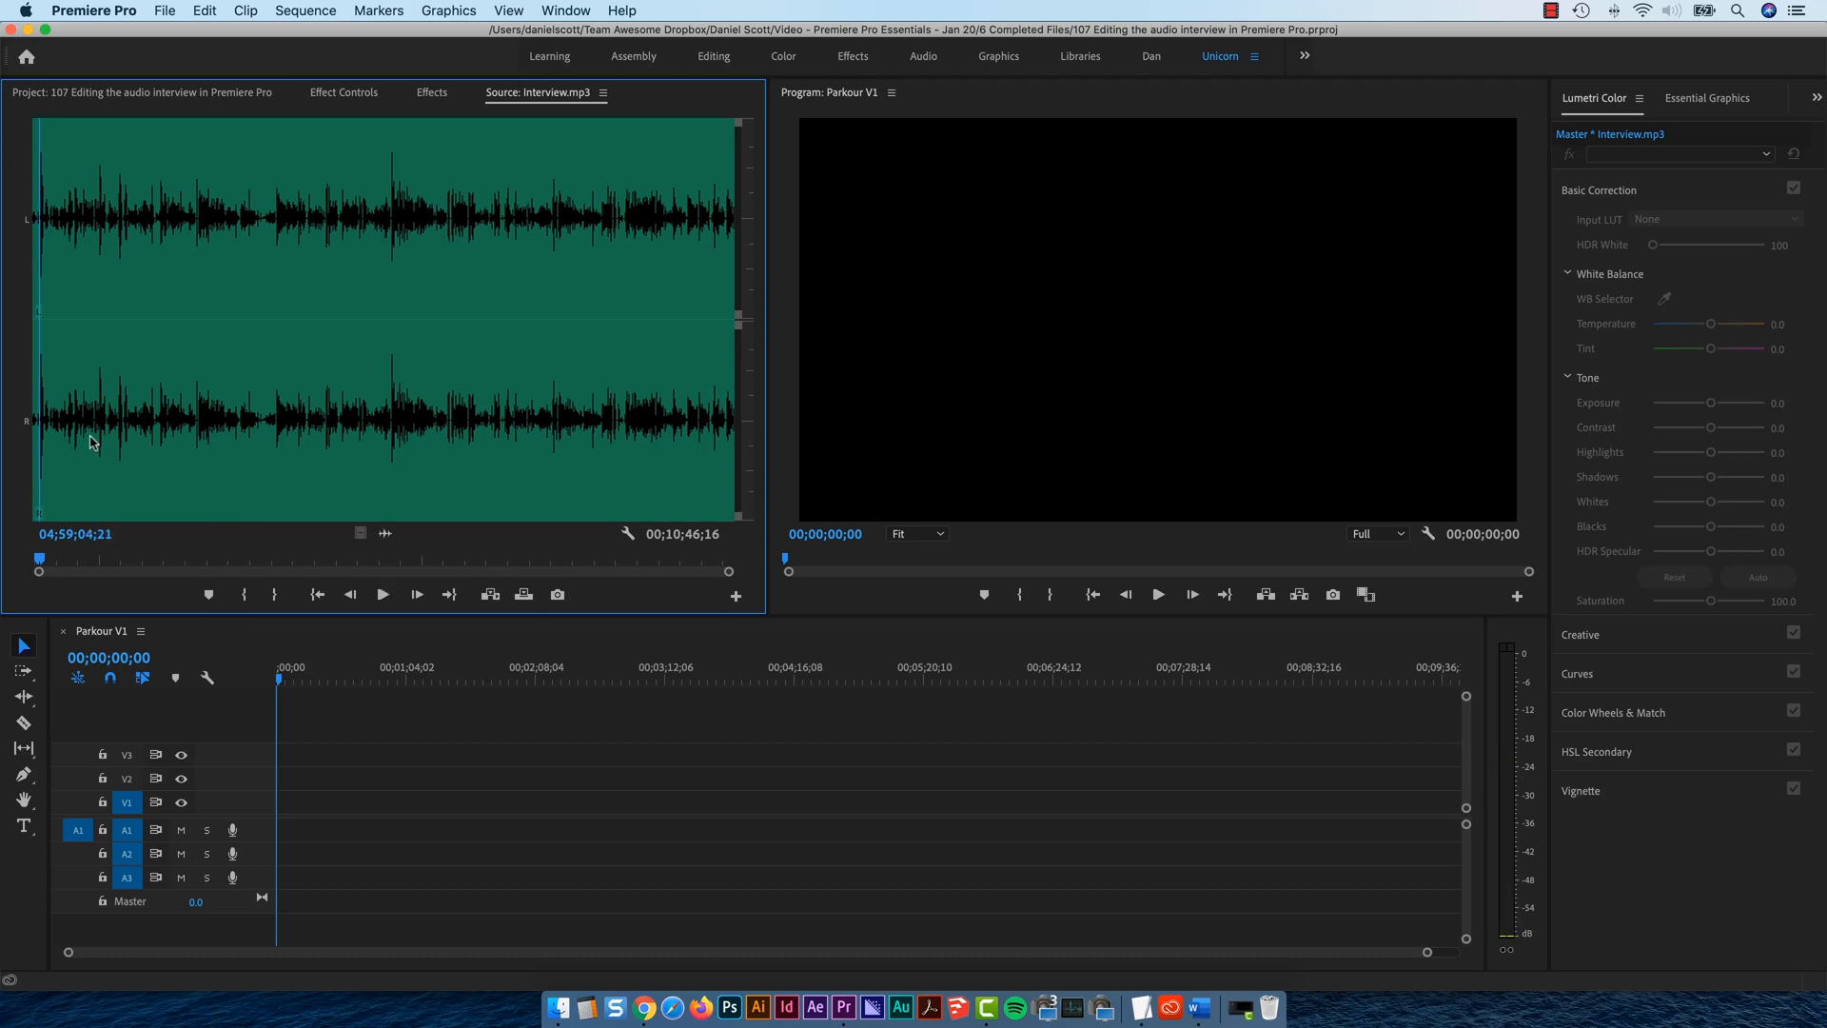
click(380, 594)
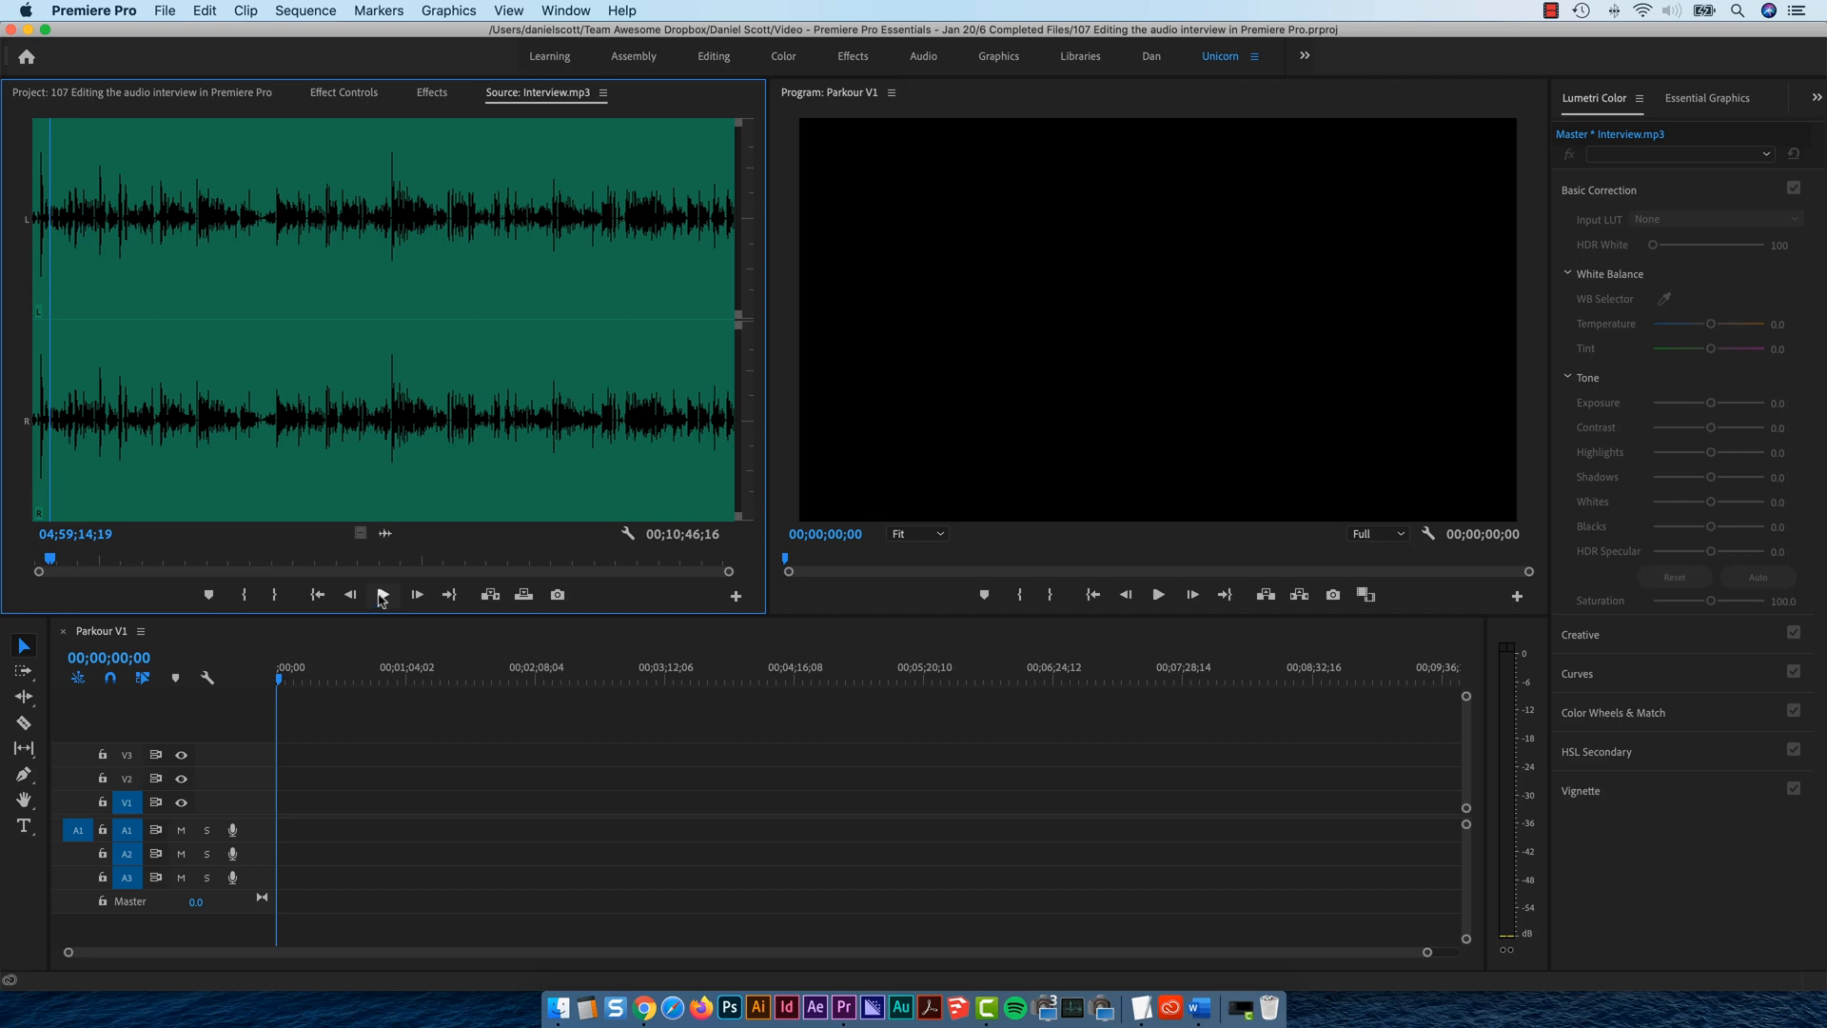
mouse_move(300, 513)
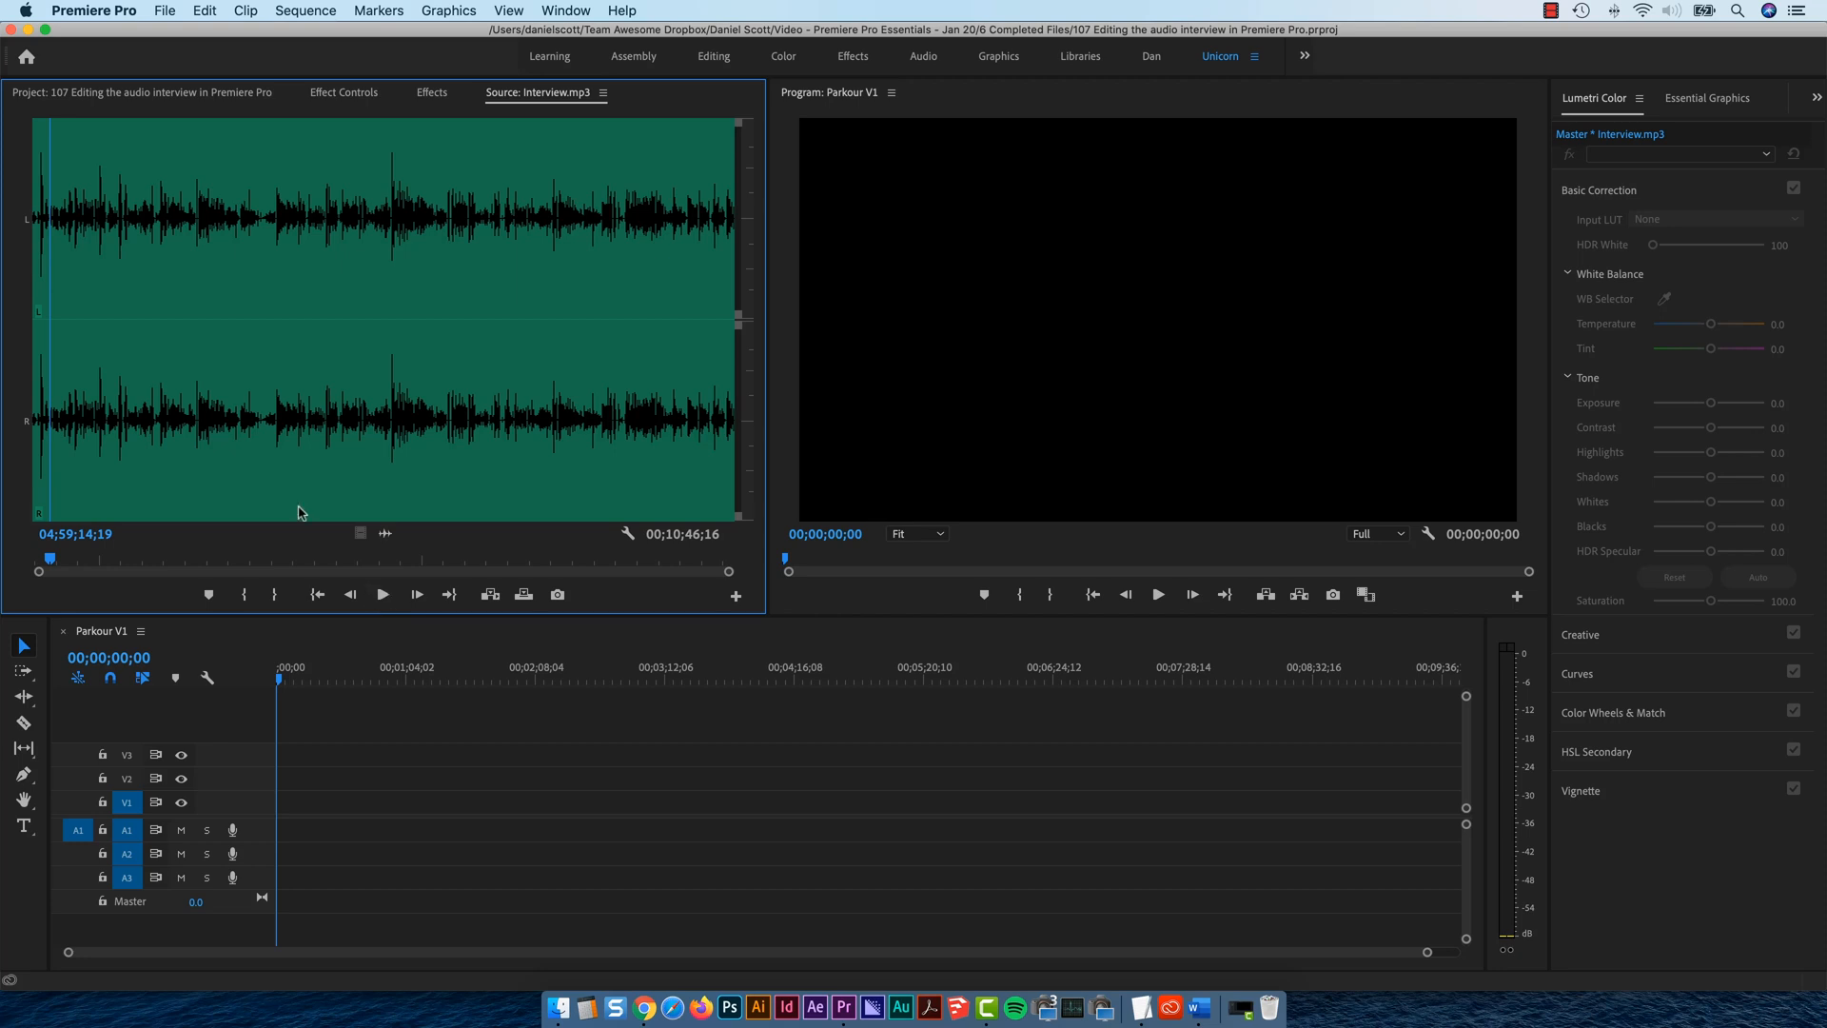
mouse_move(177, 546)
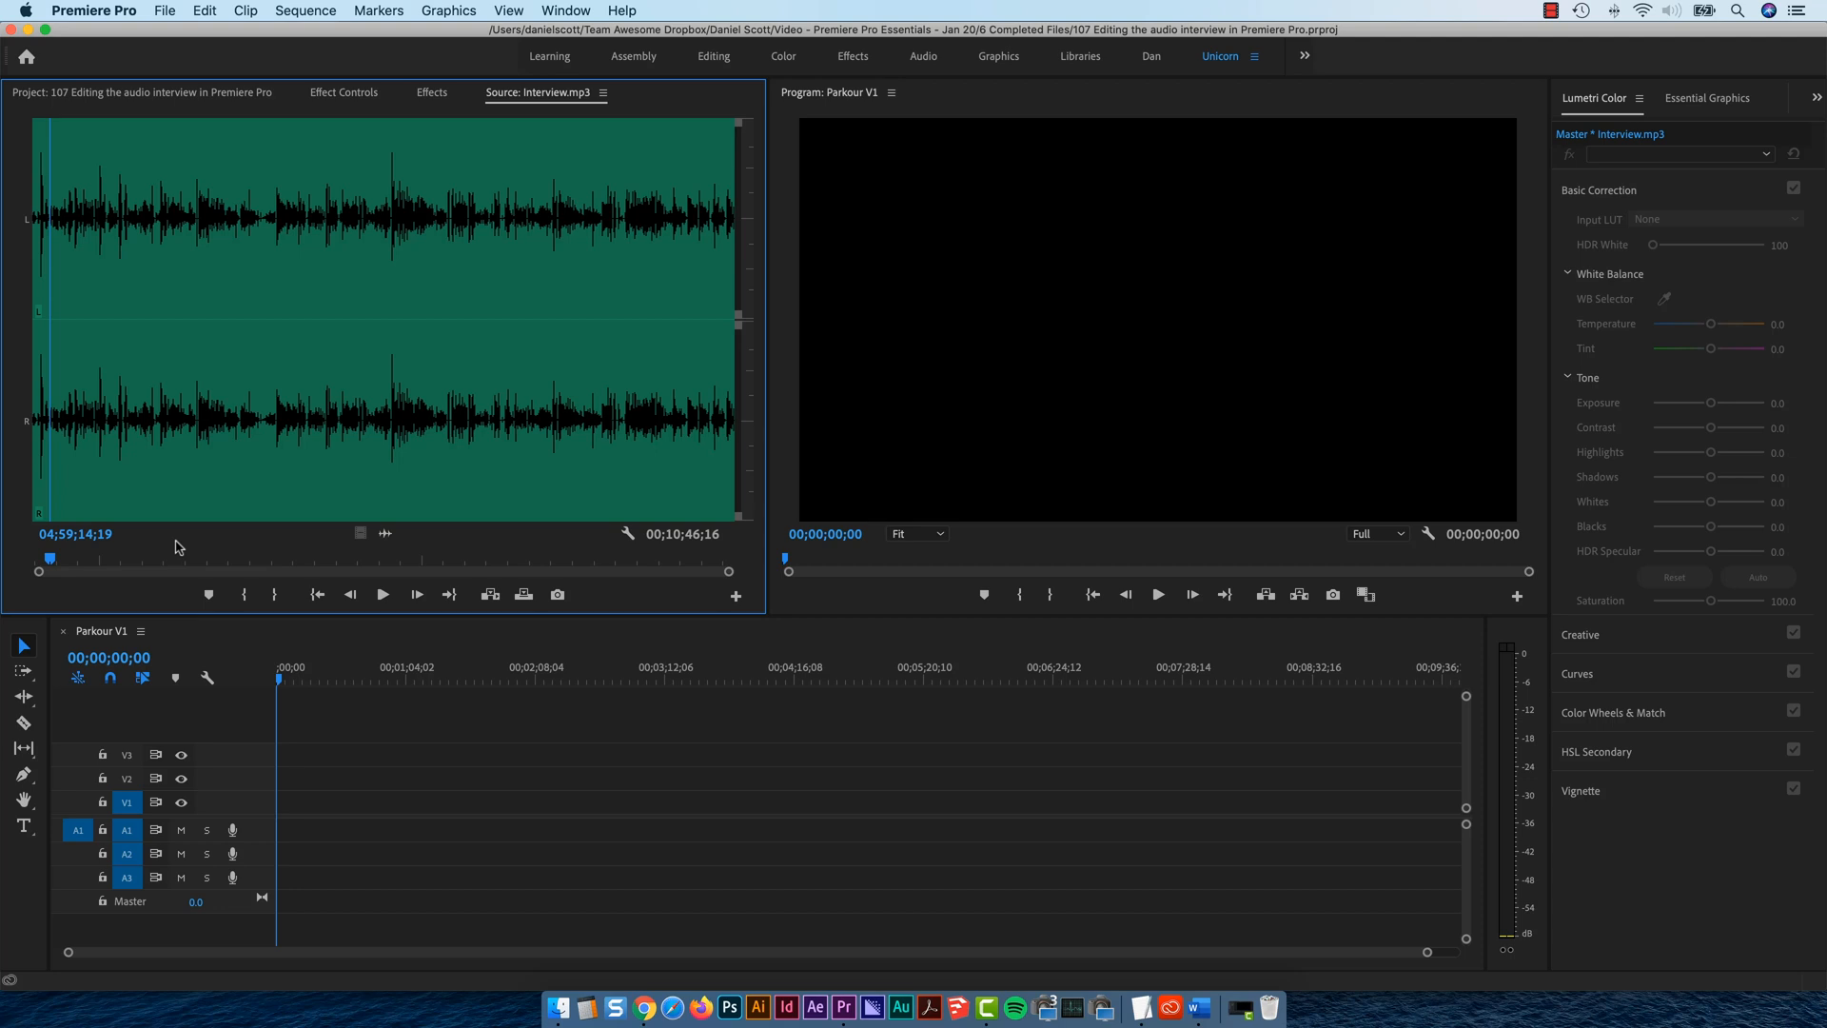
click(77, 570)
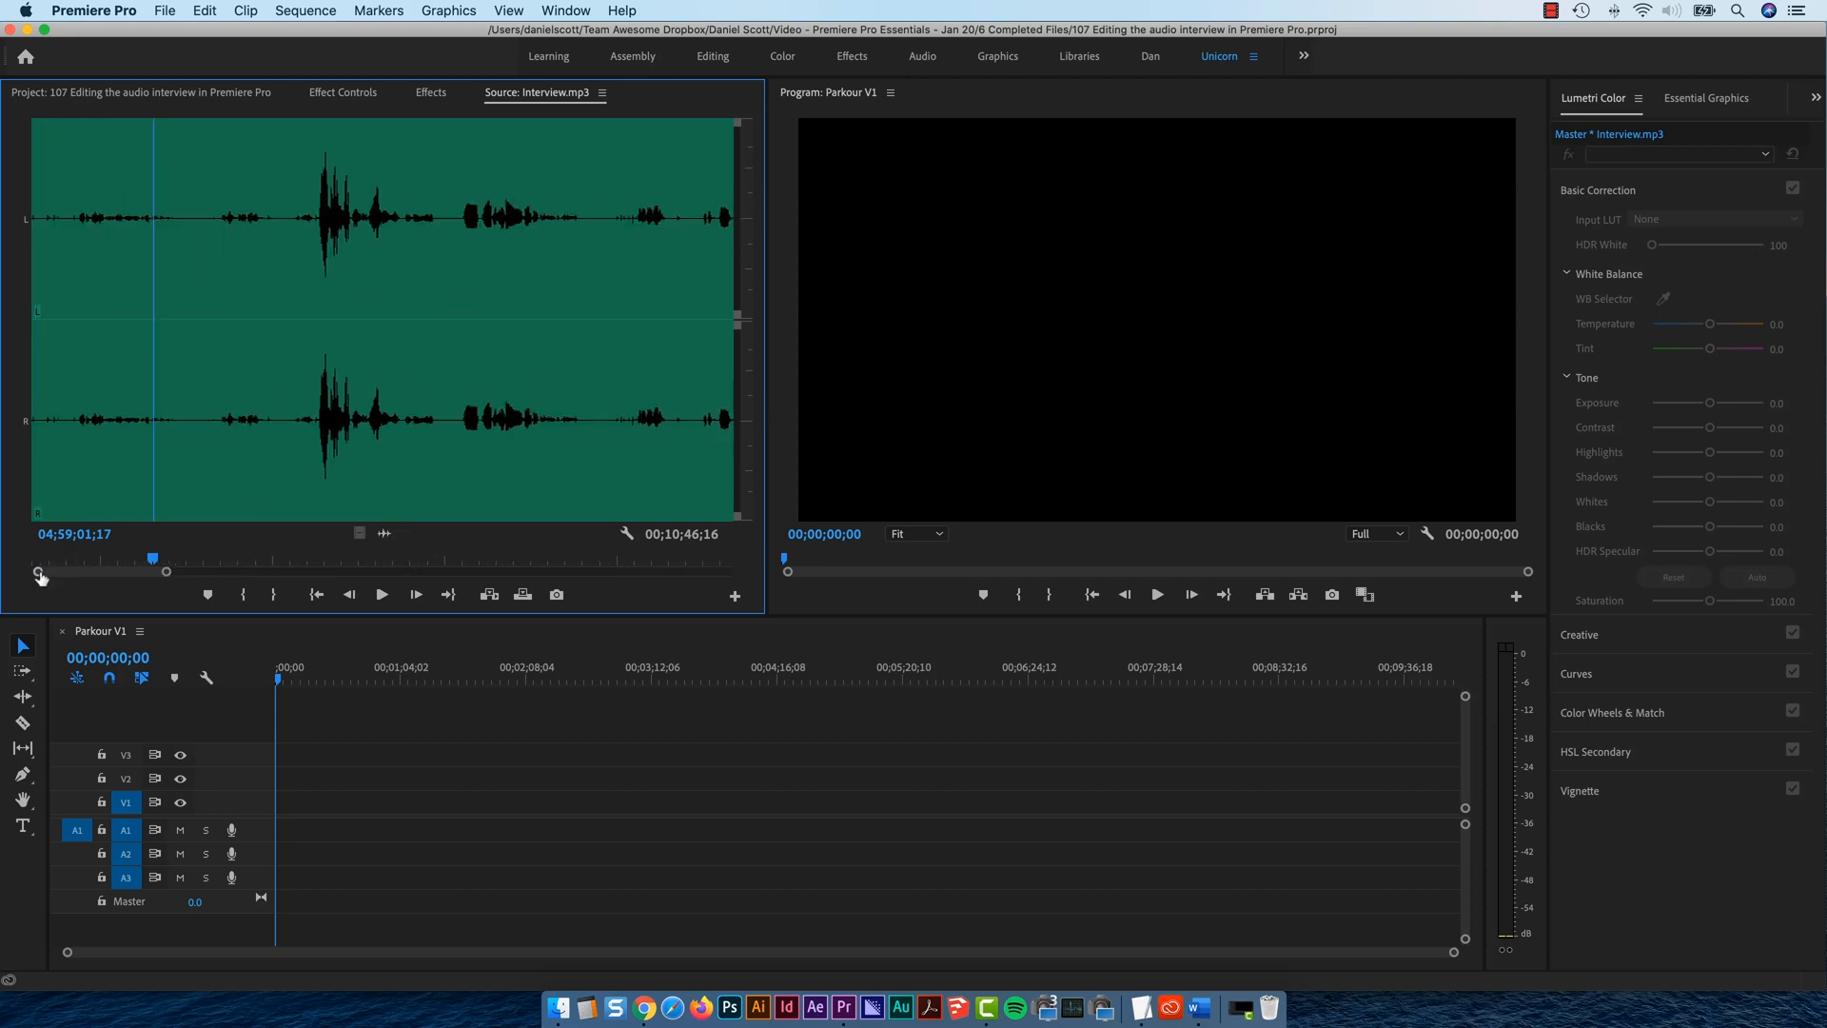
mouse_move(105, 565)
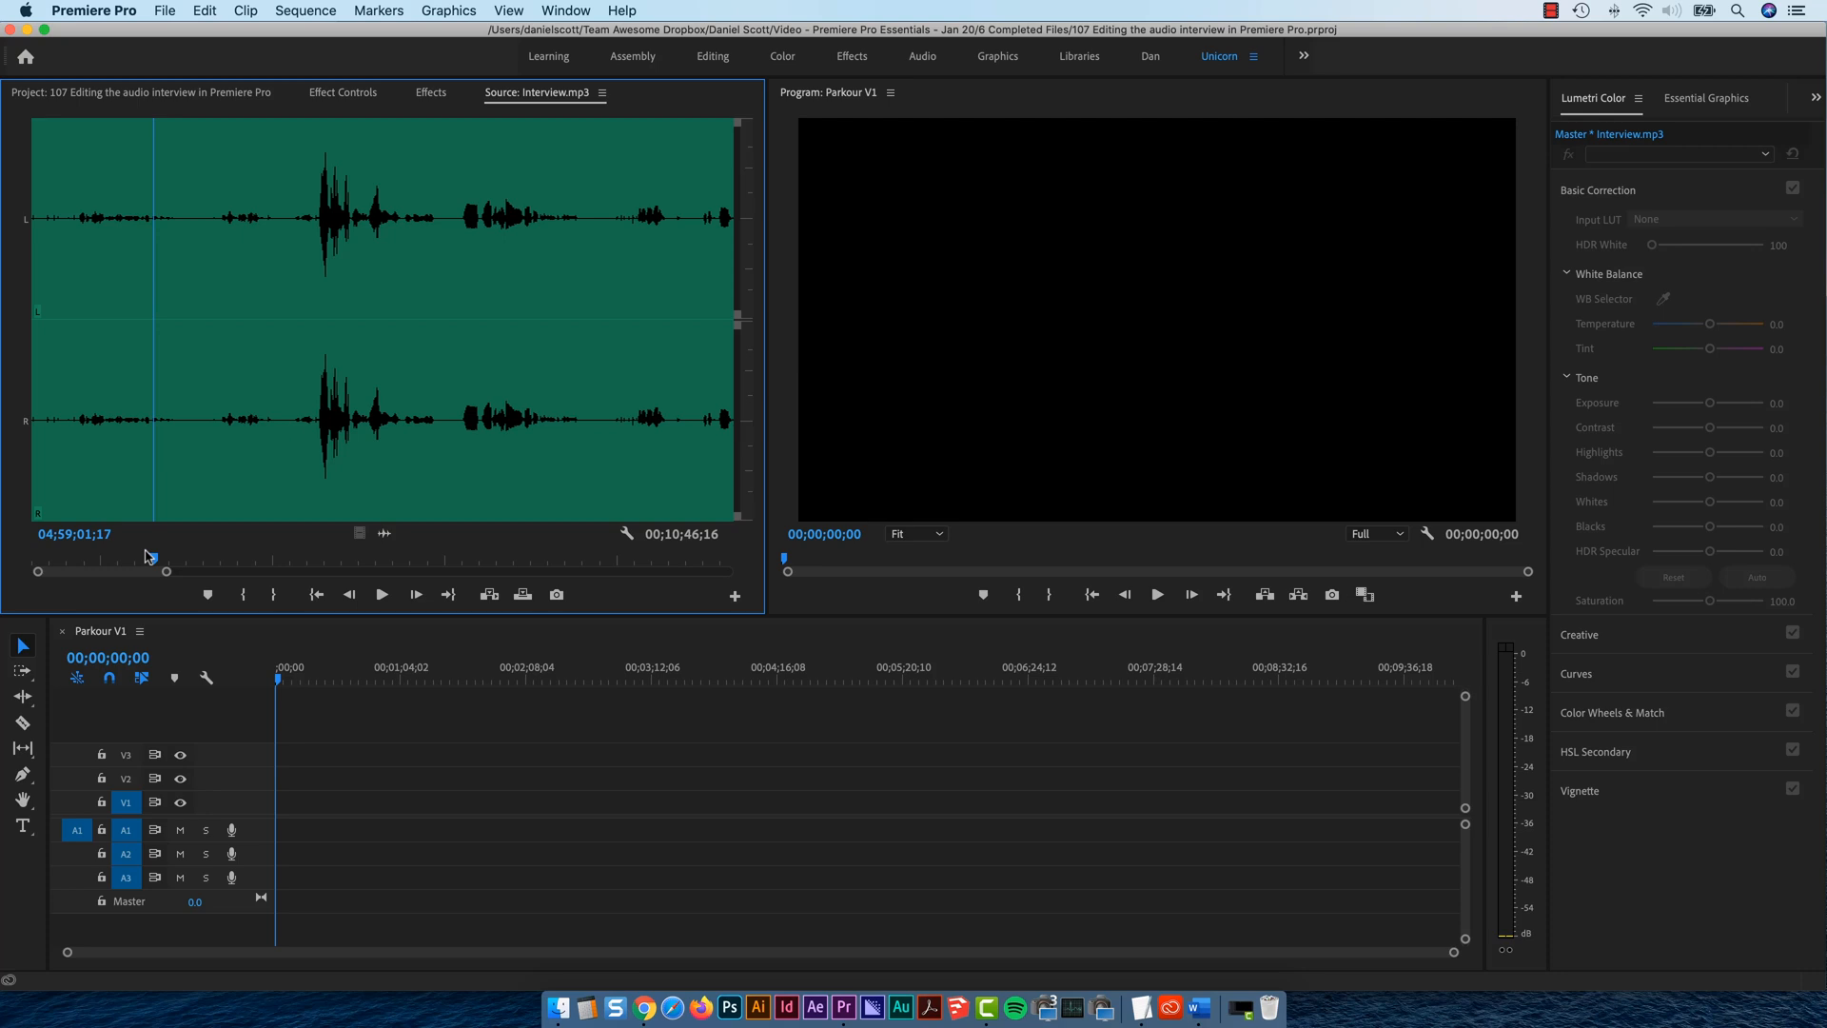
mouse_move(157, 552)
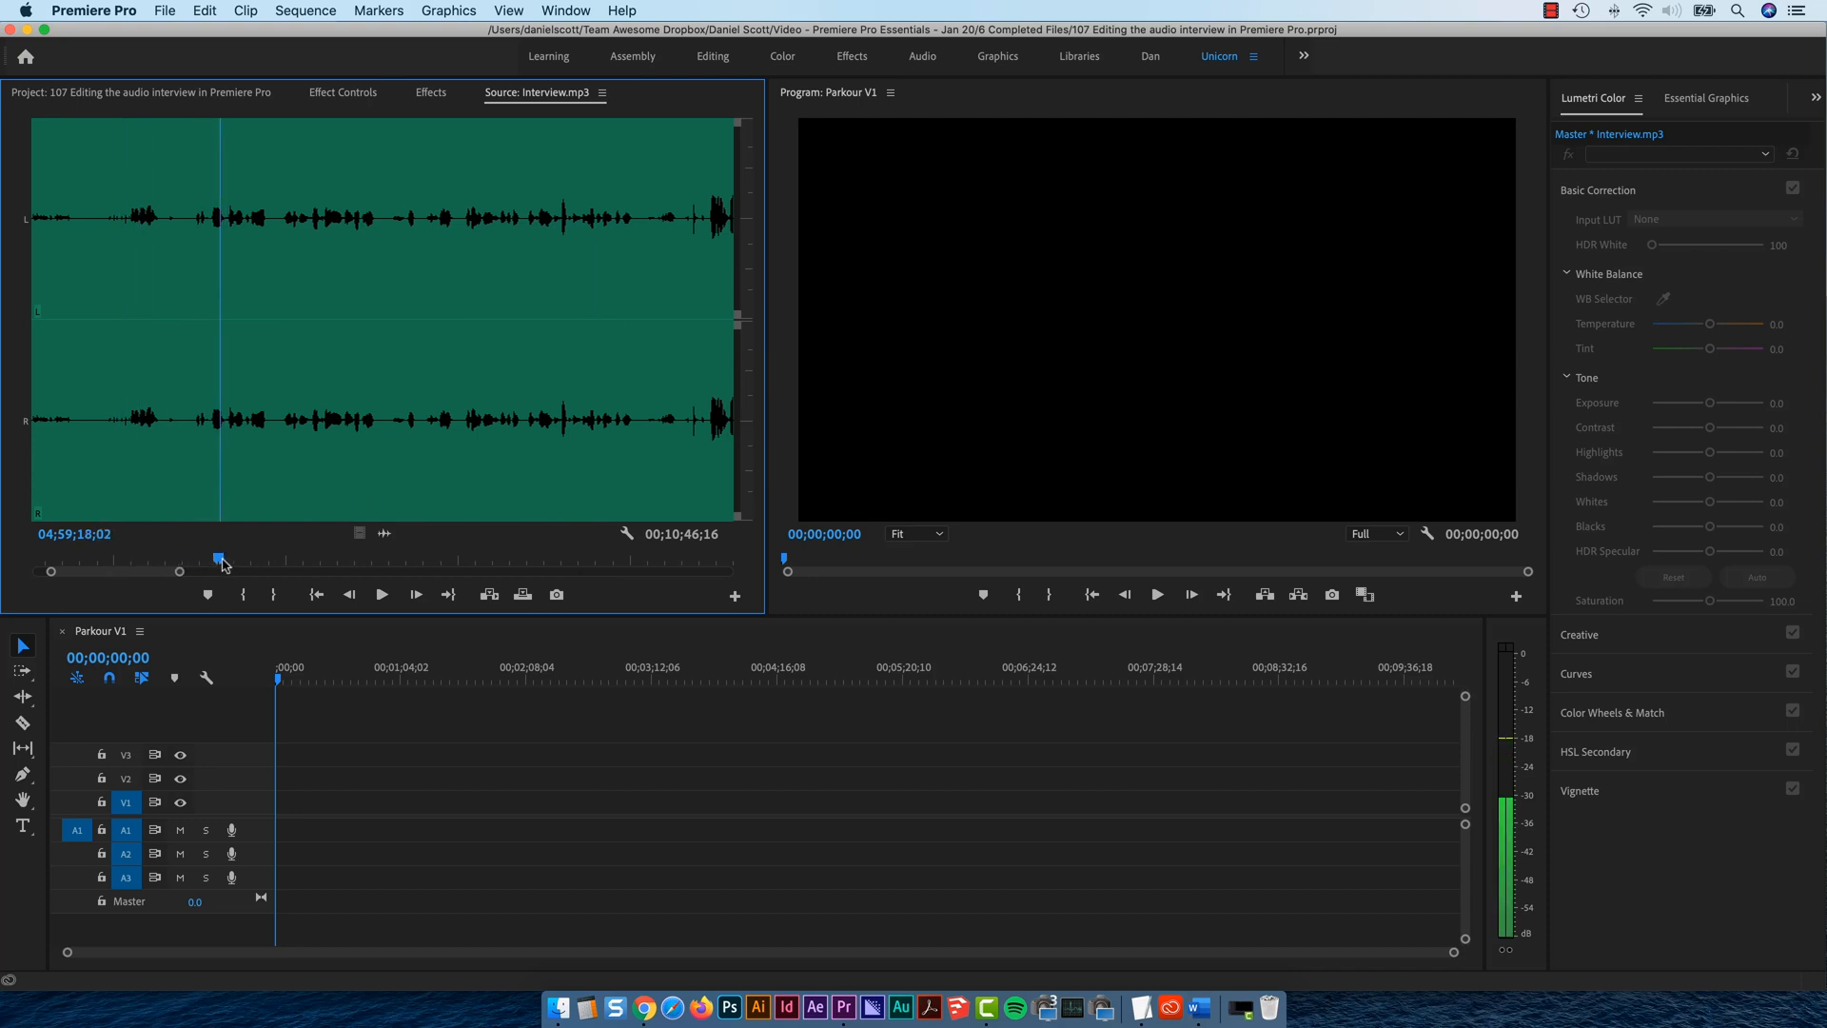
- Play the interview and park the preview just before the speech begins
click(380, 593)
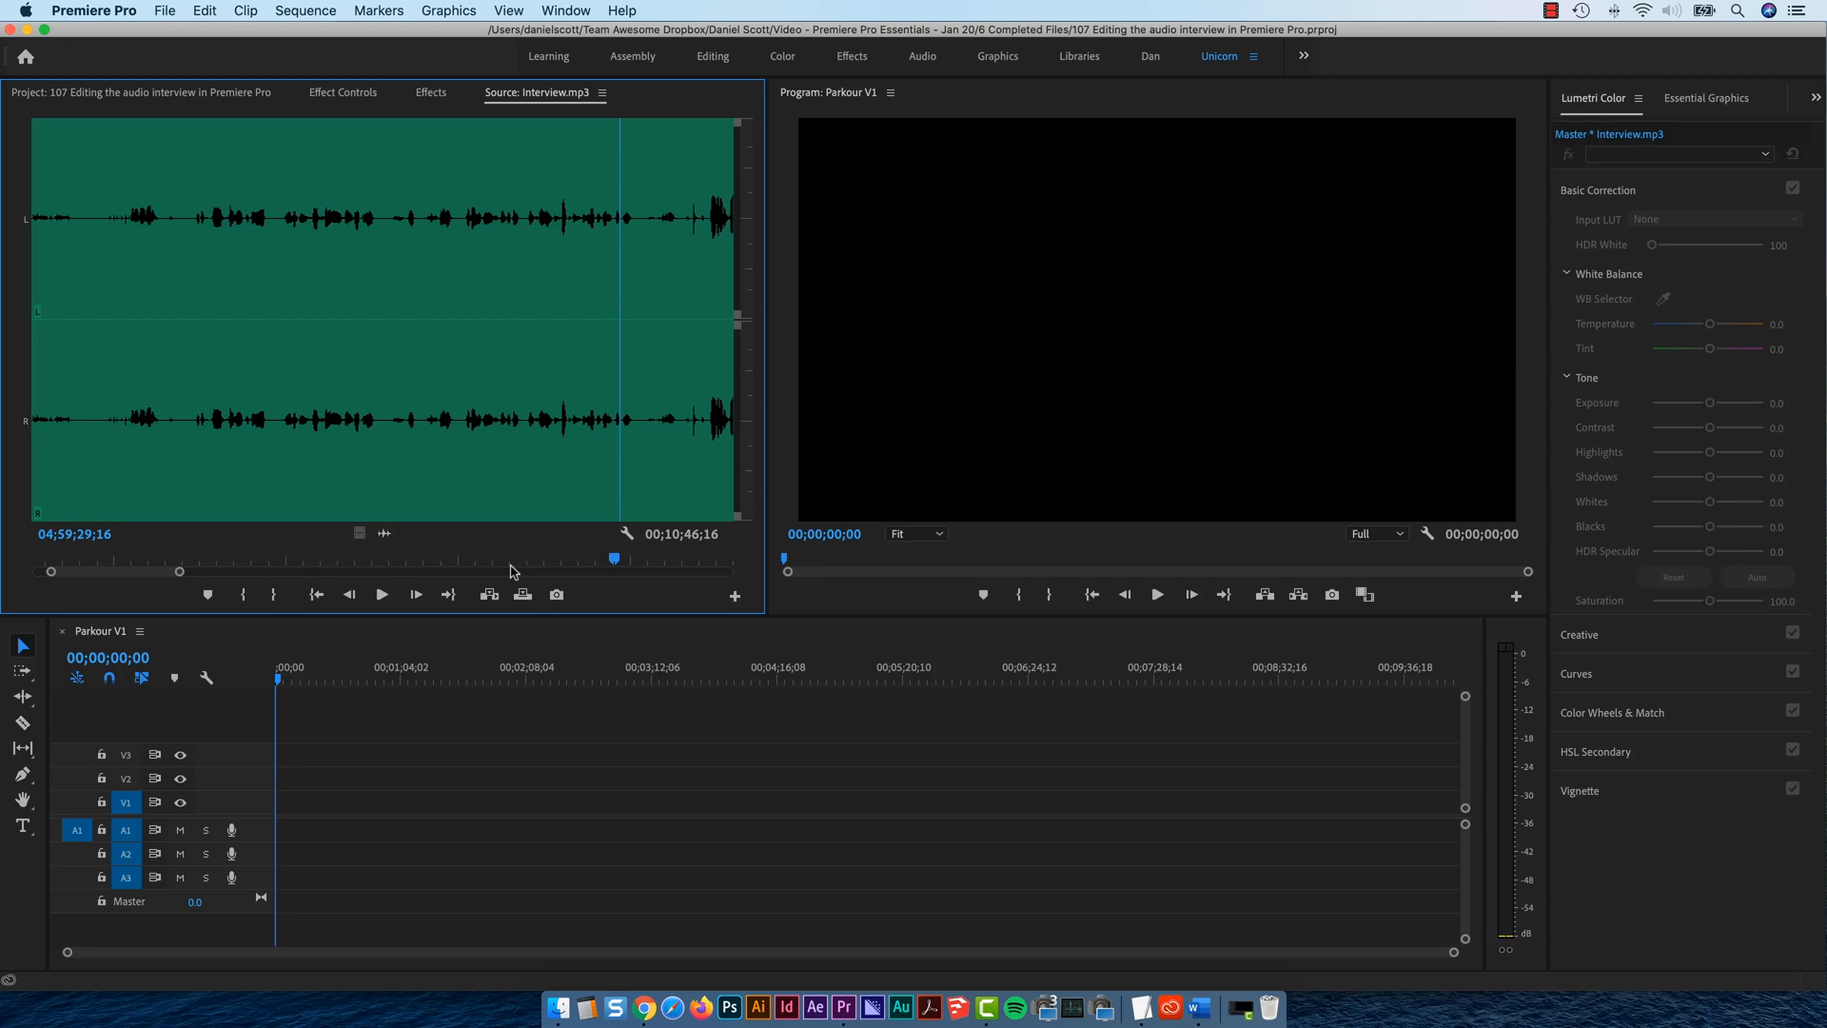
mouse_move(604, 571)
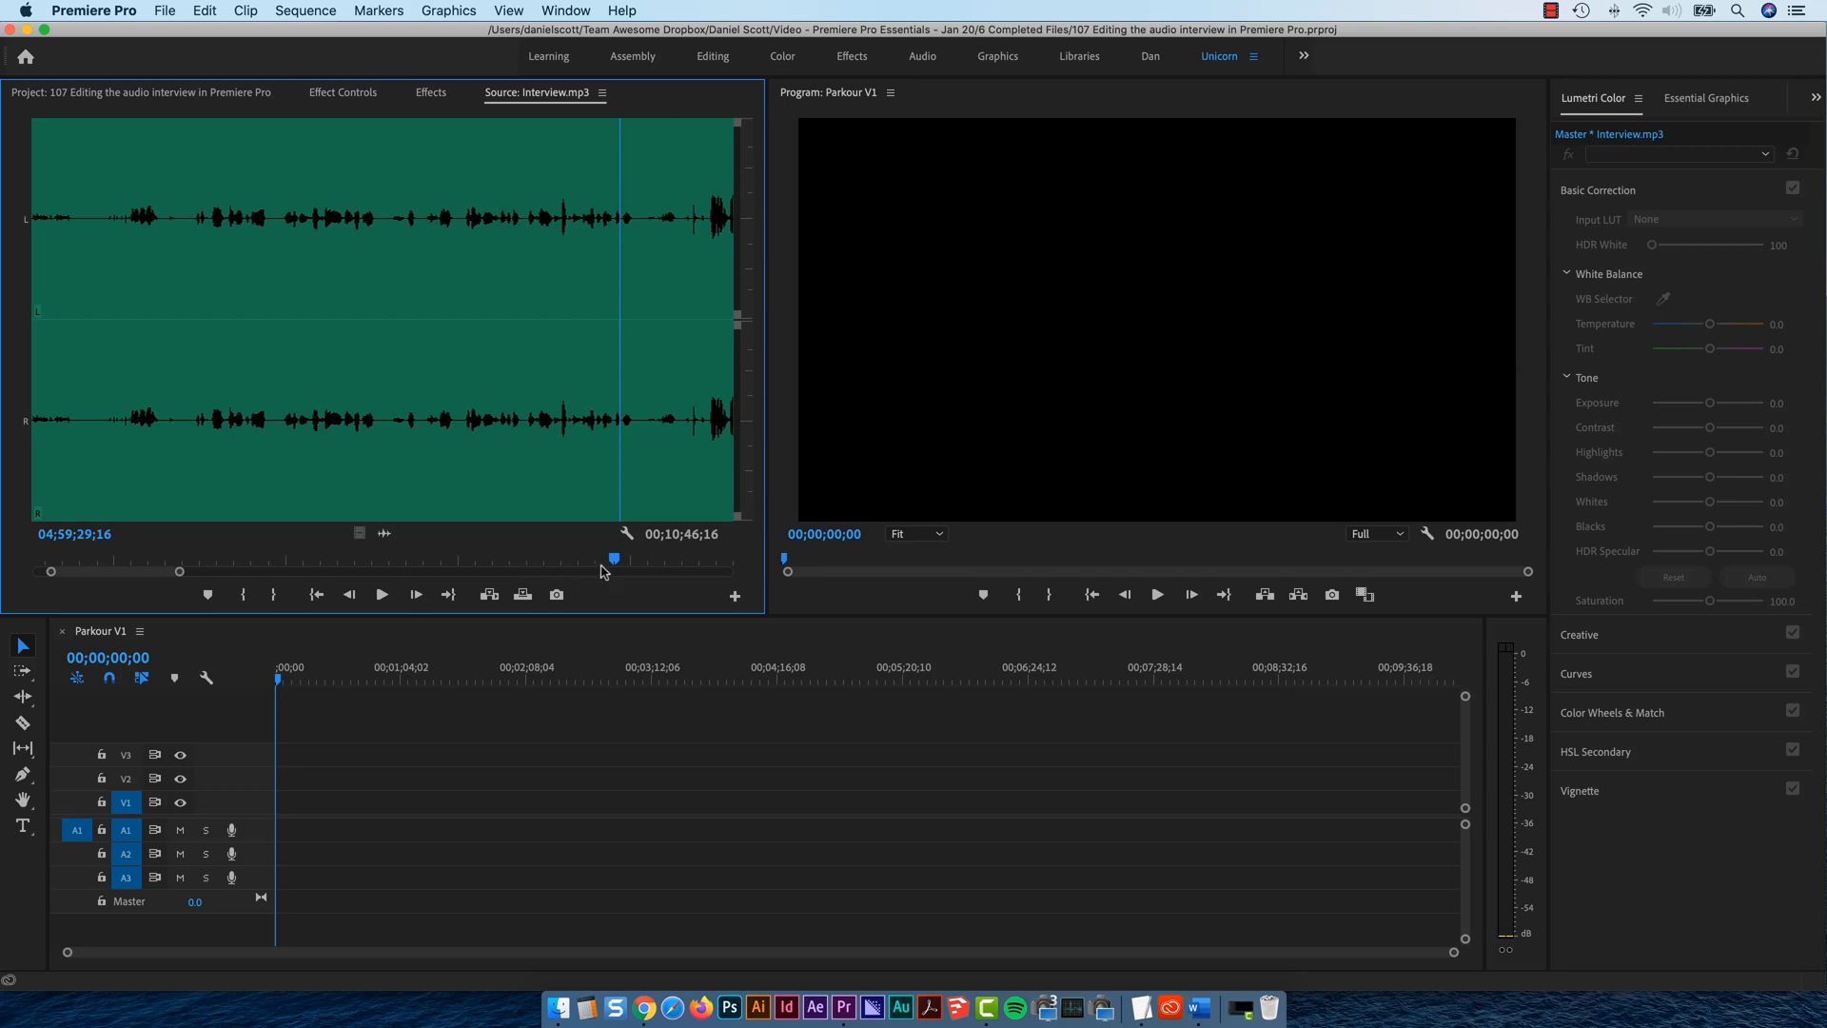
mouse_move(123, 583)
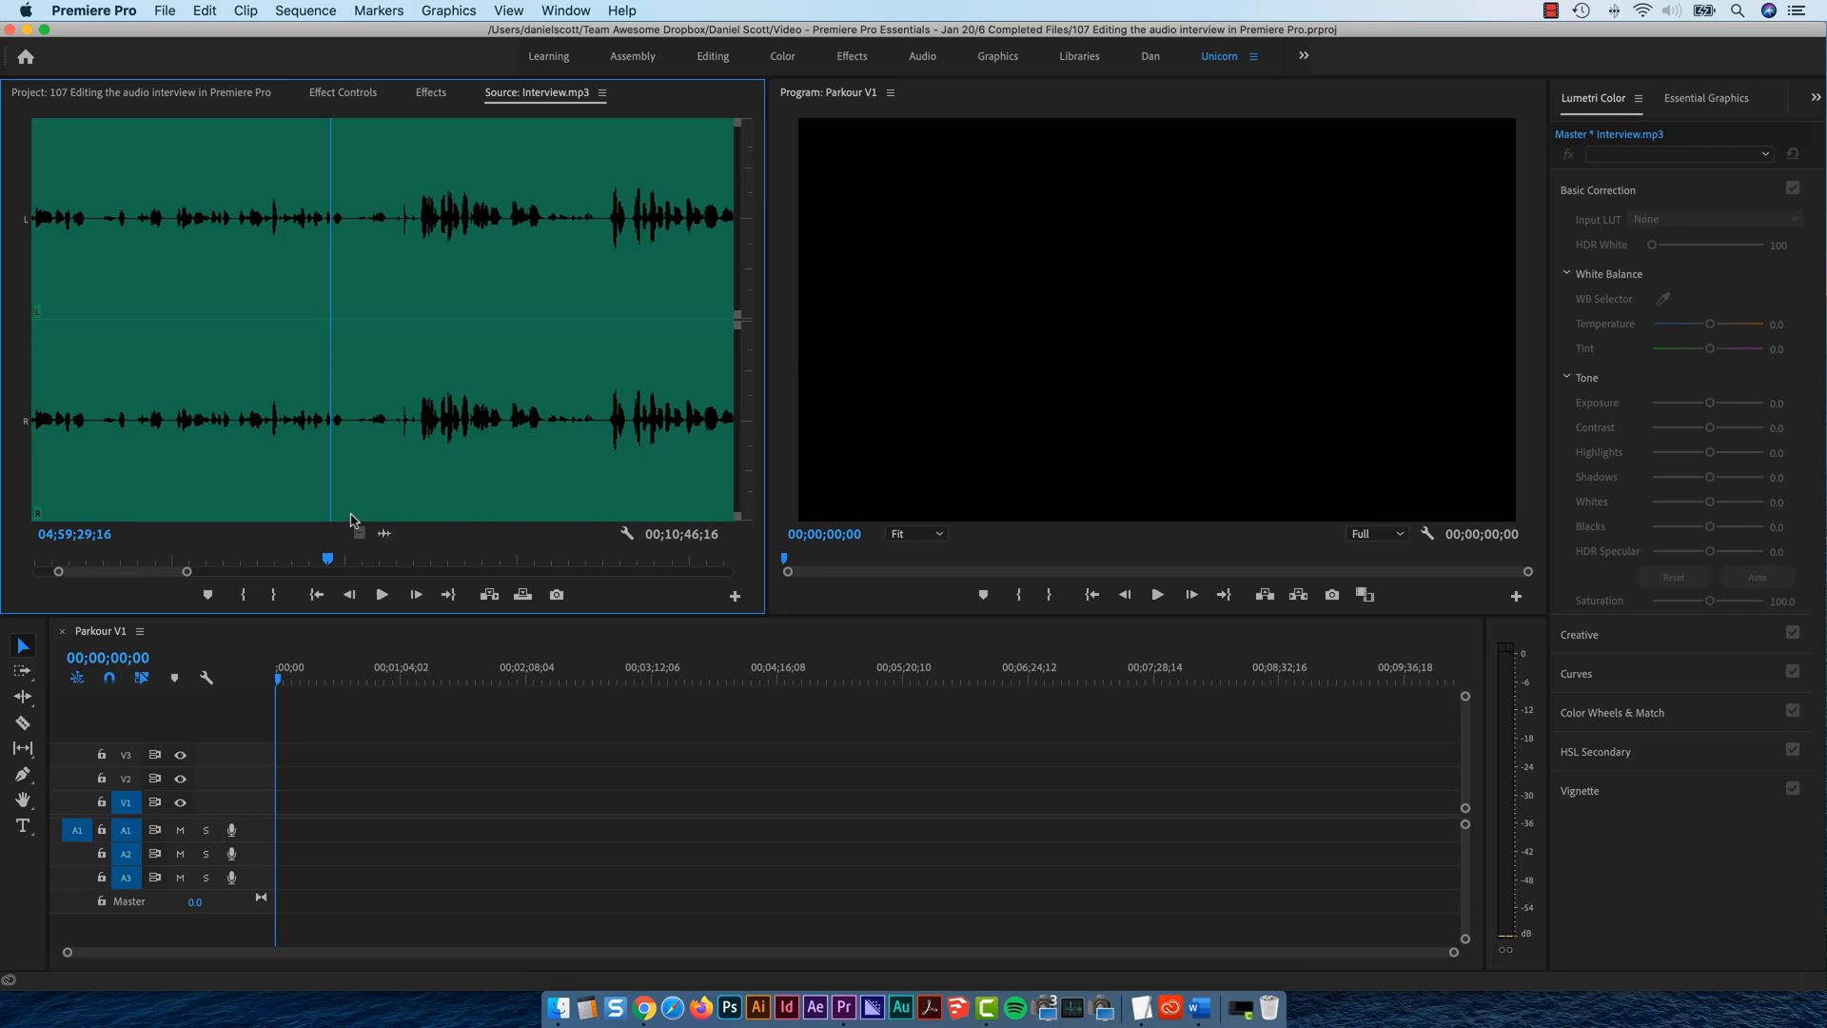
mouse_move(405, 462)
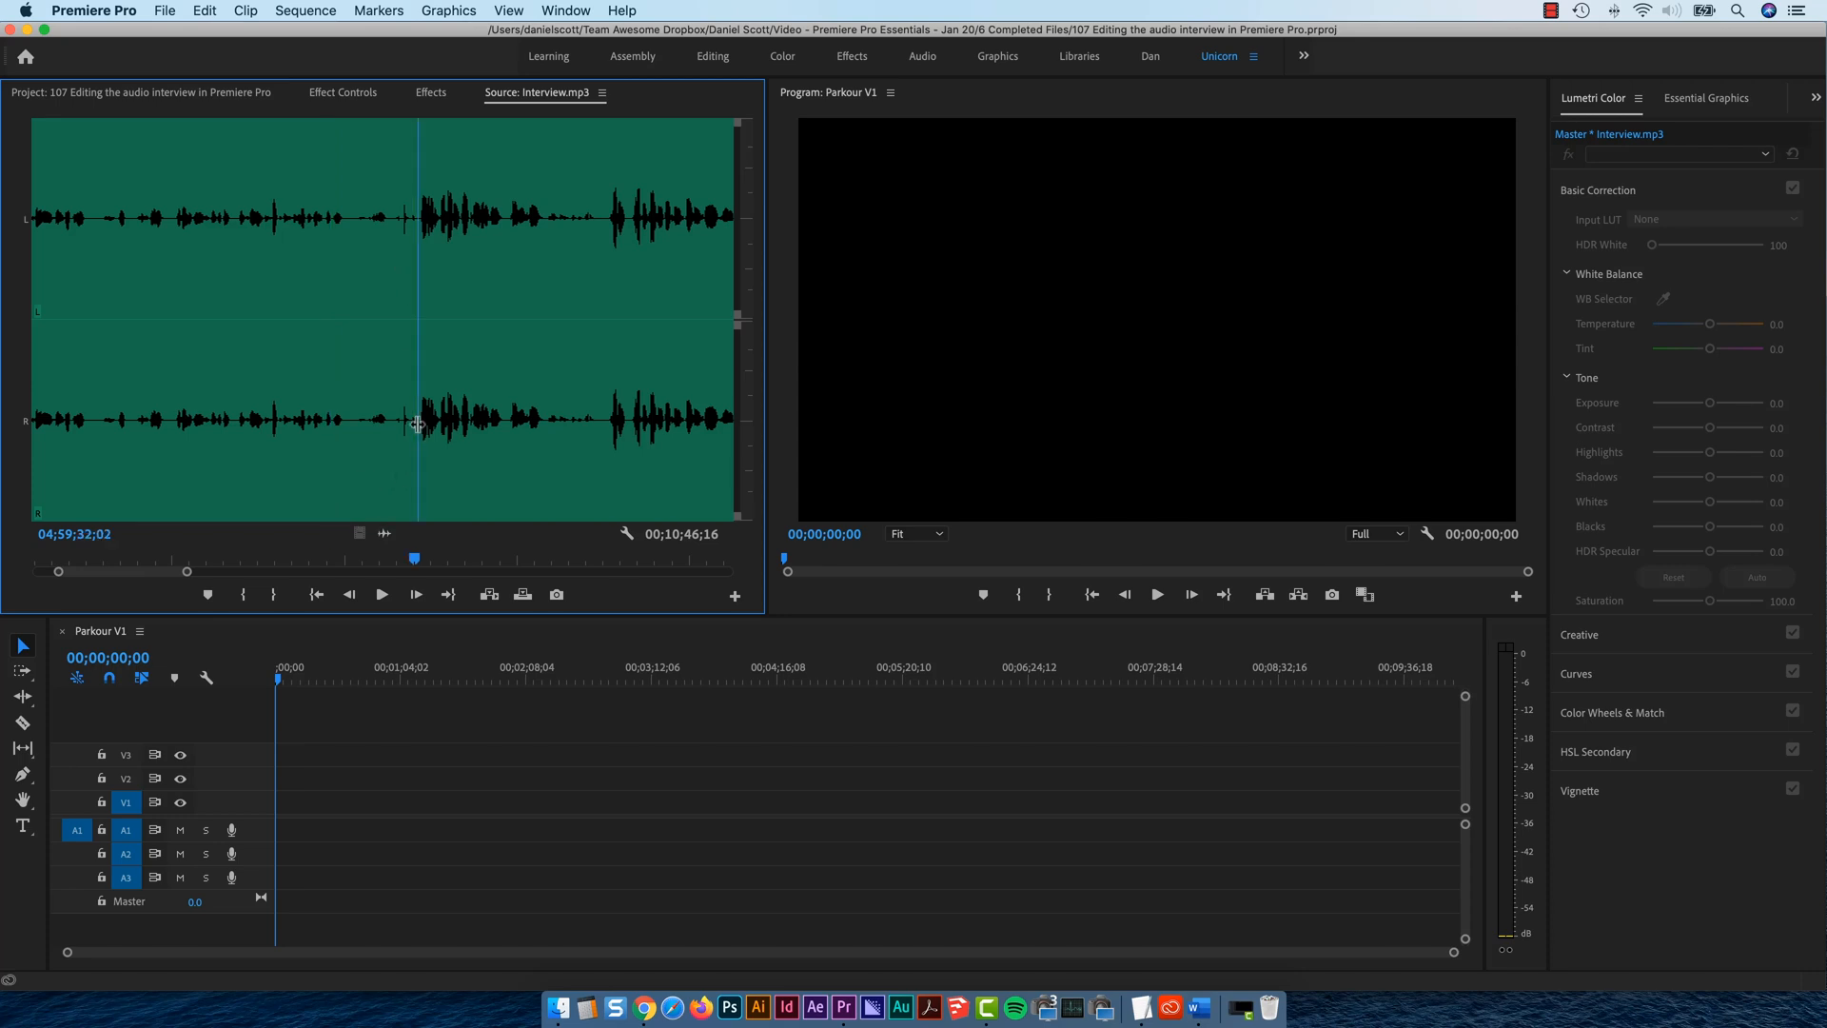
click(415, 594)
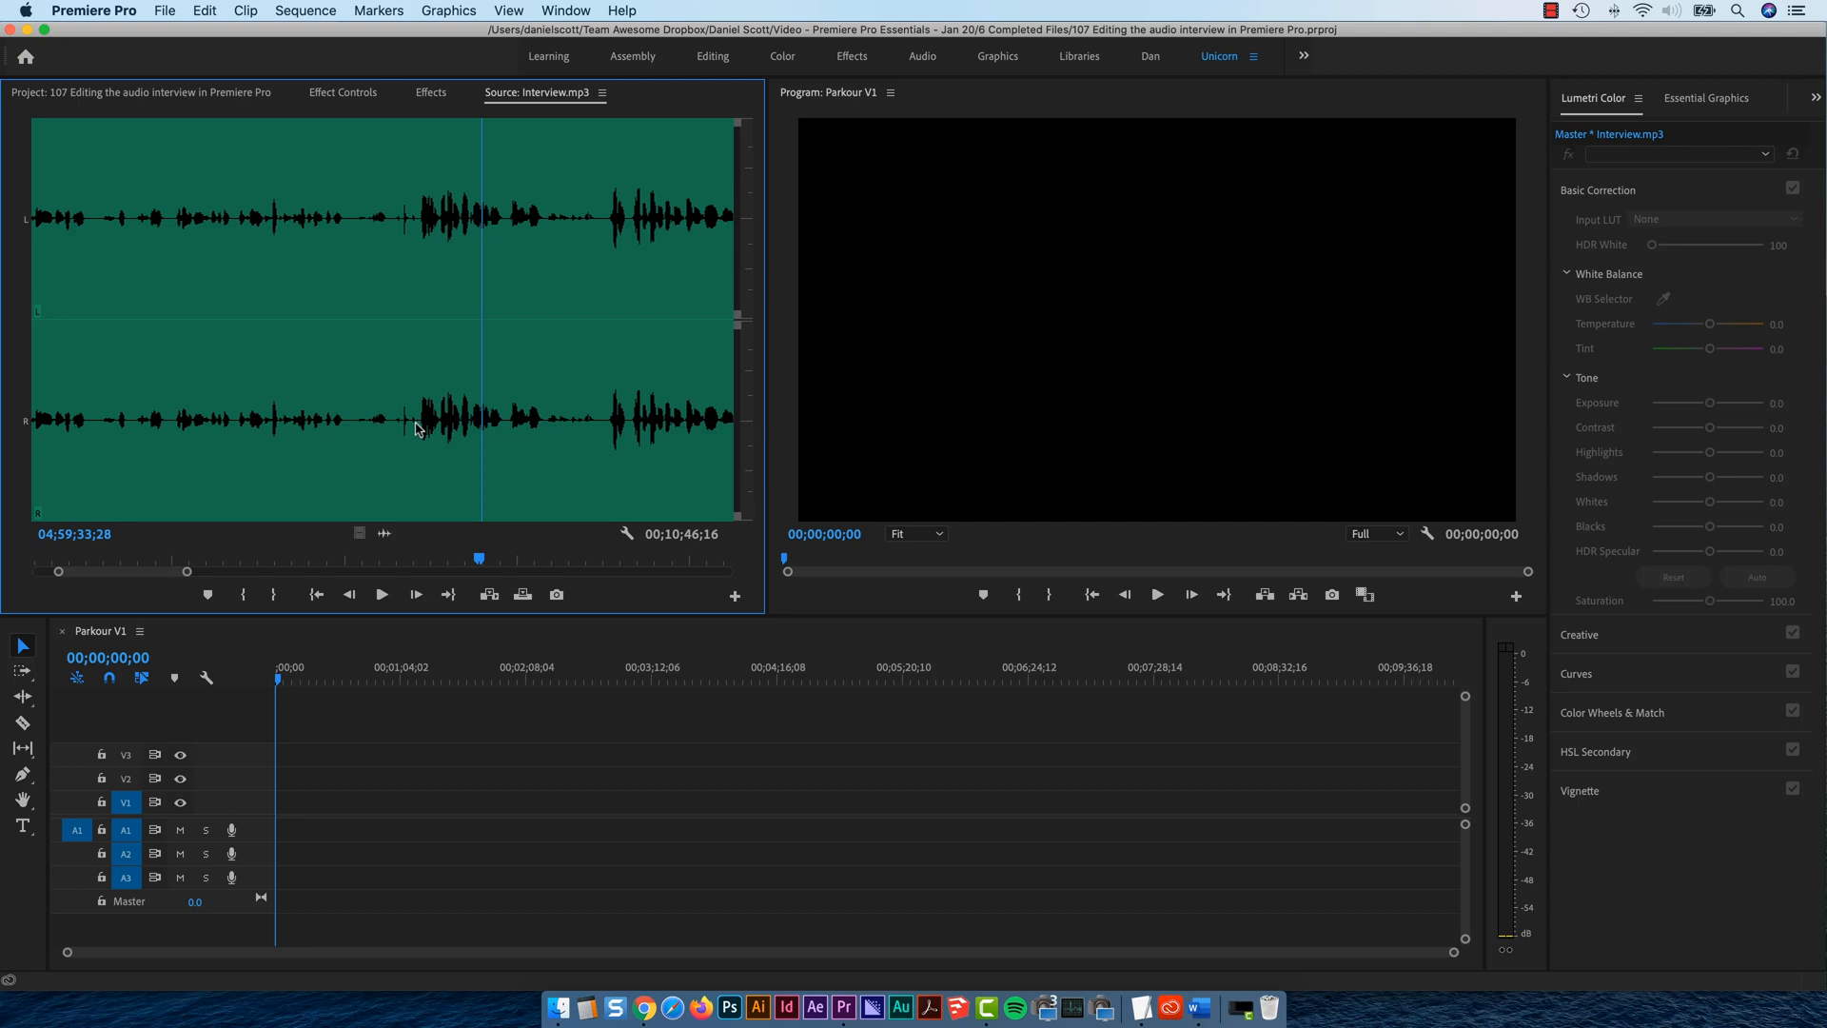
mouse_move(400, 435)
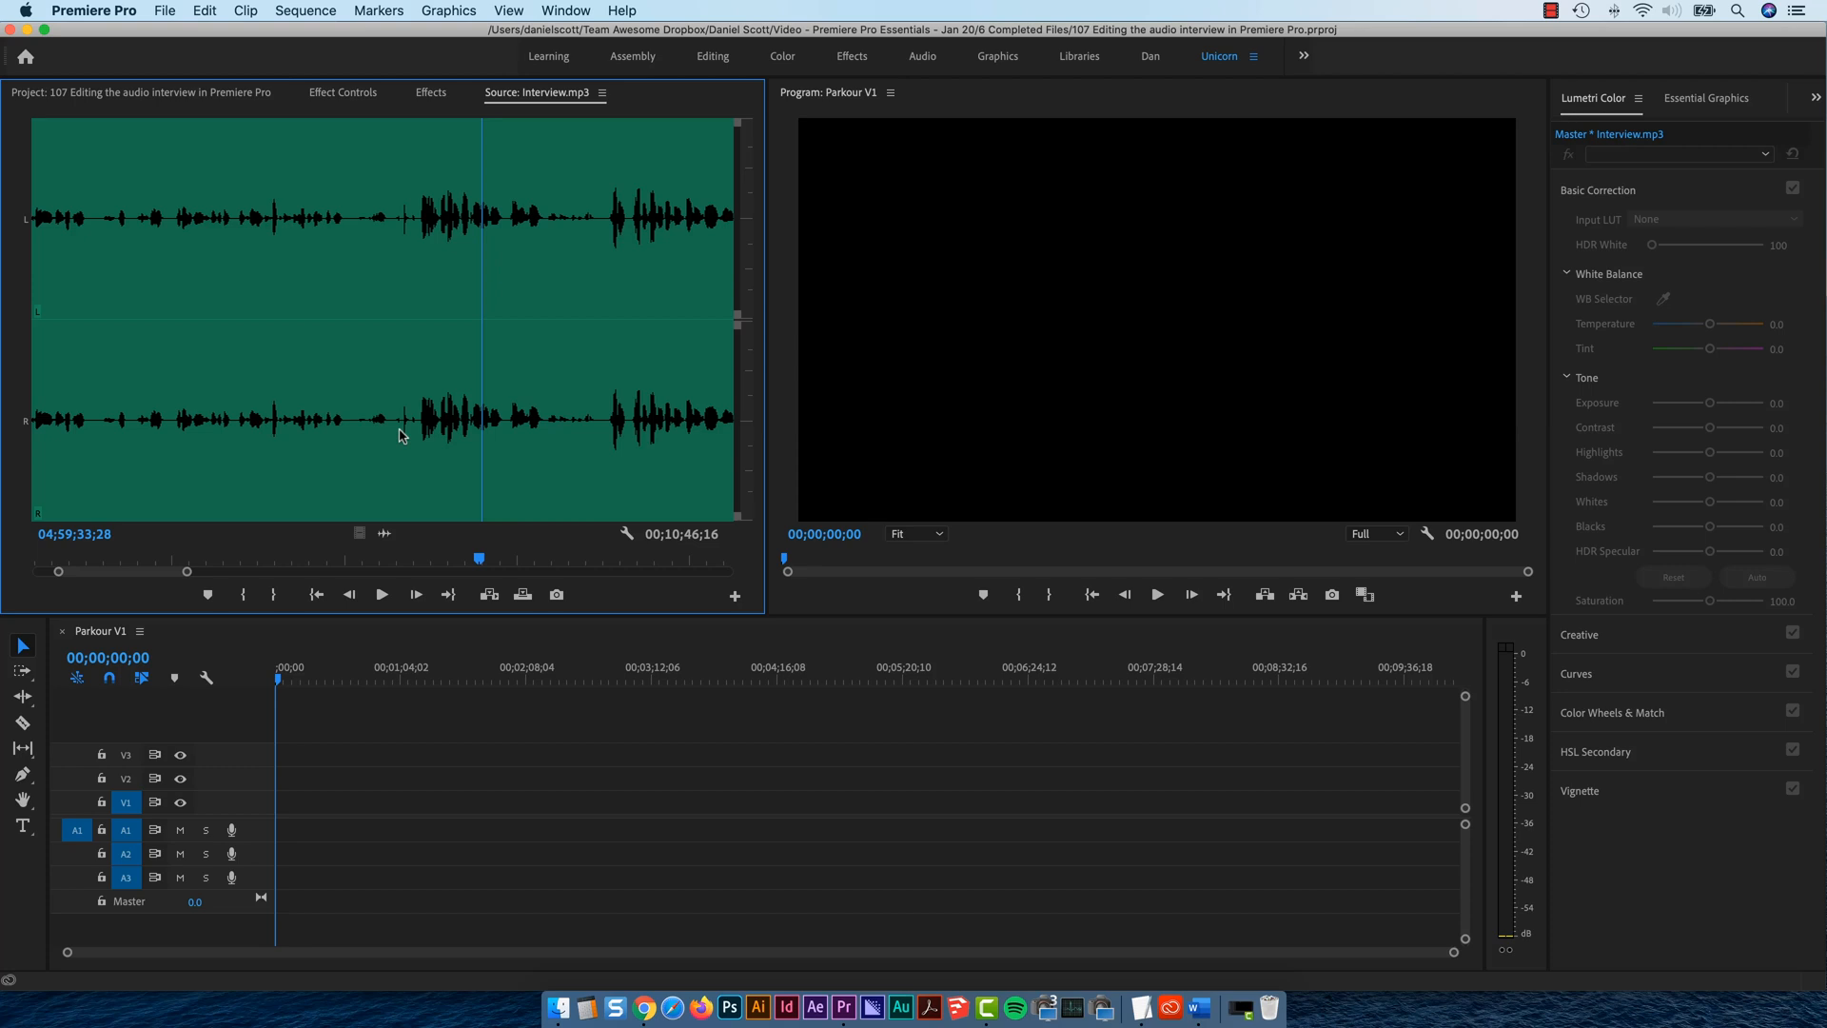
mouse_move(415, 422)
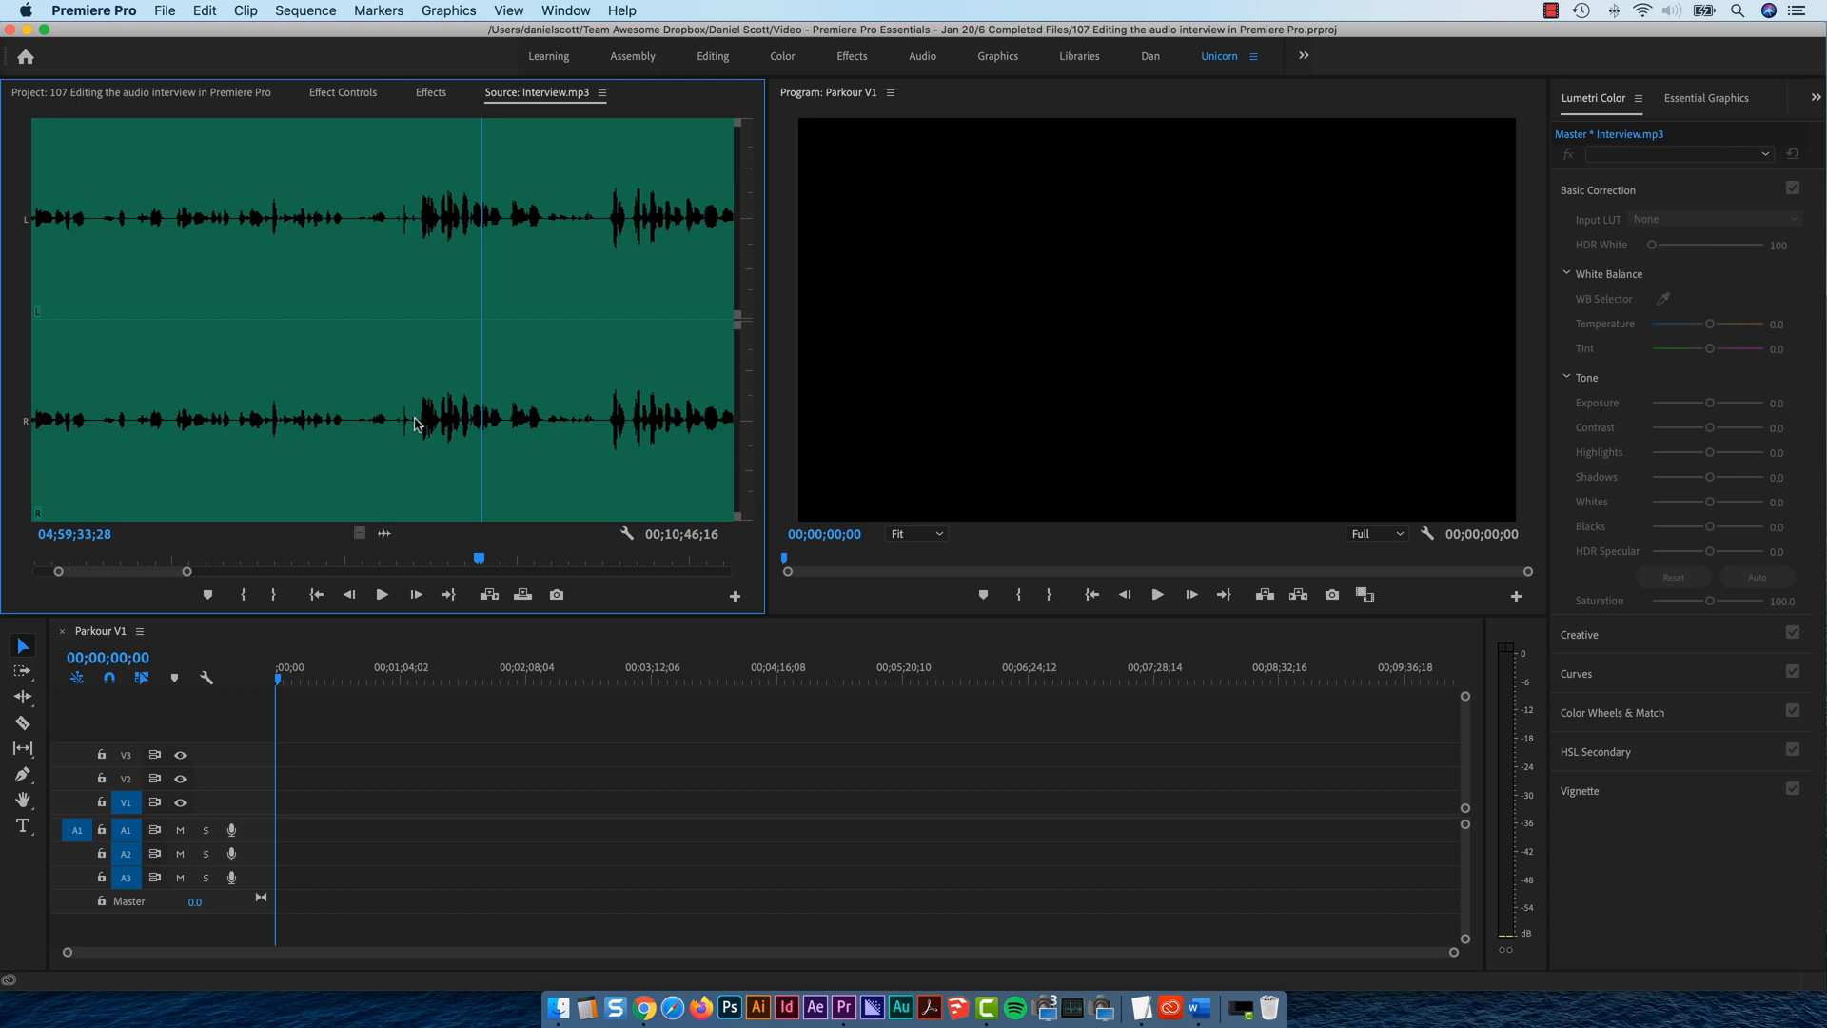
click(571, 728)
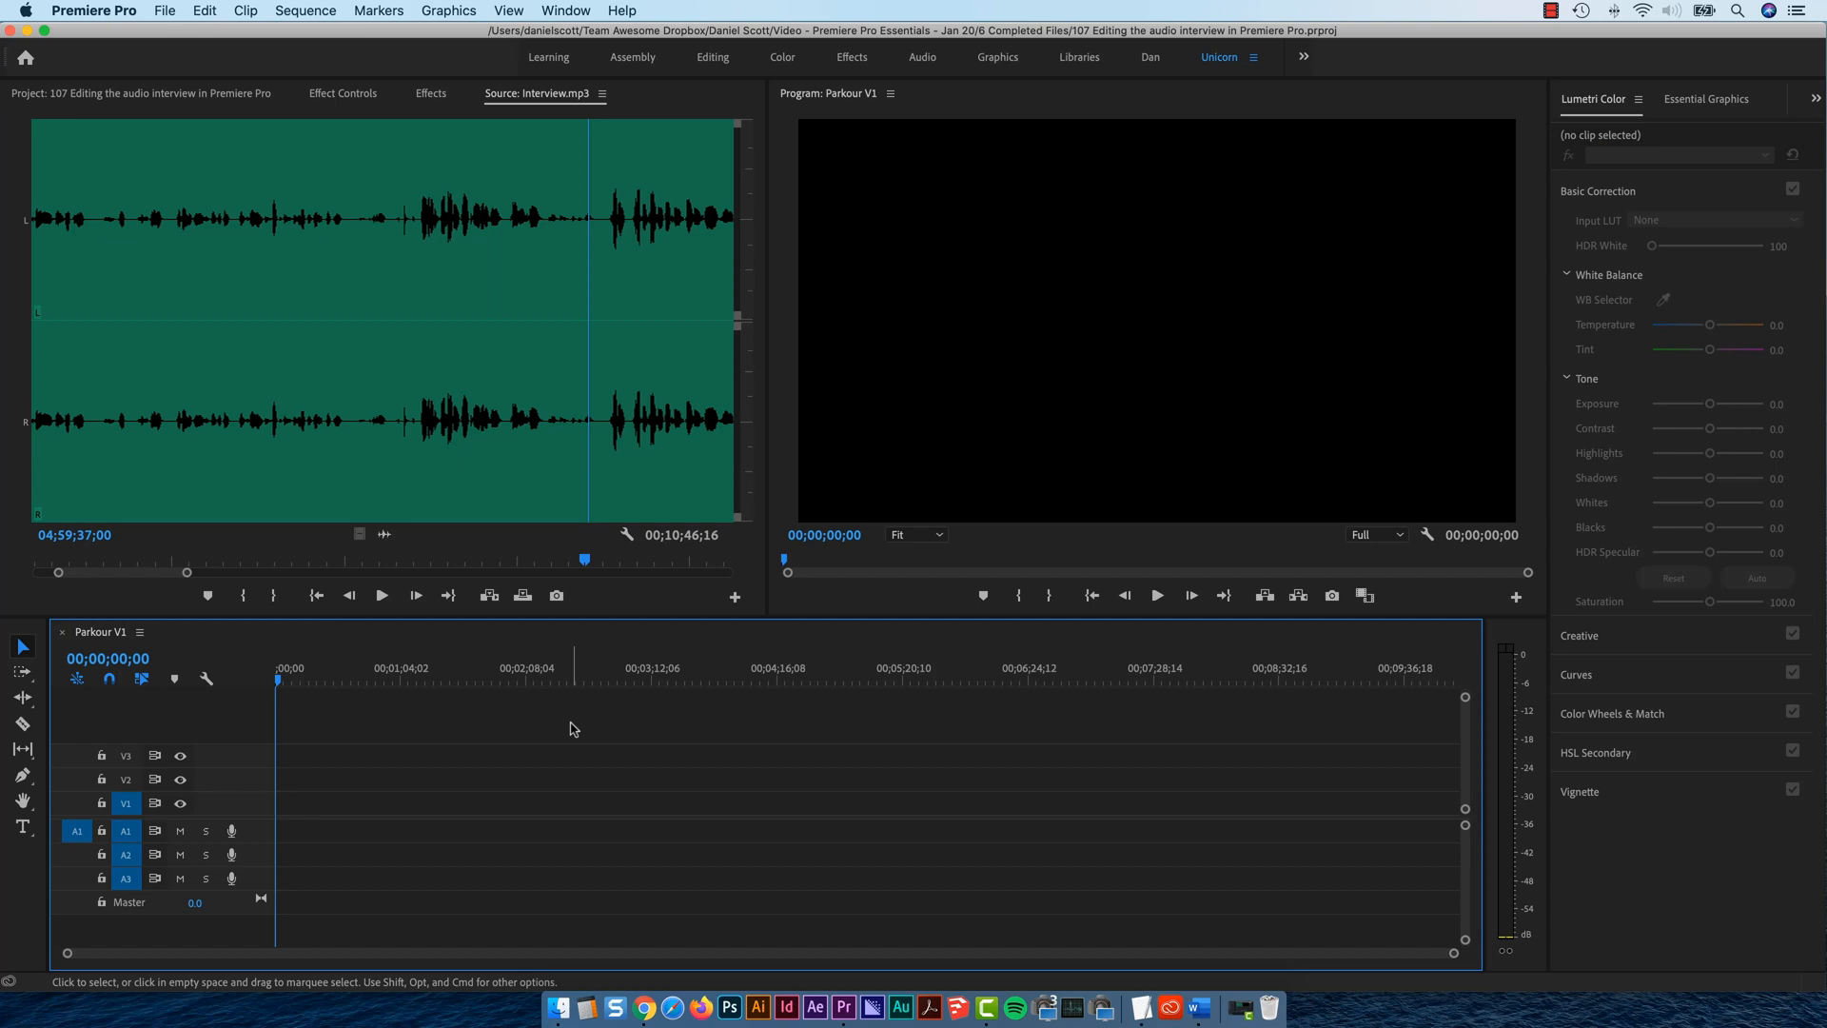
mouse_move(478, 725)
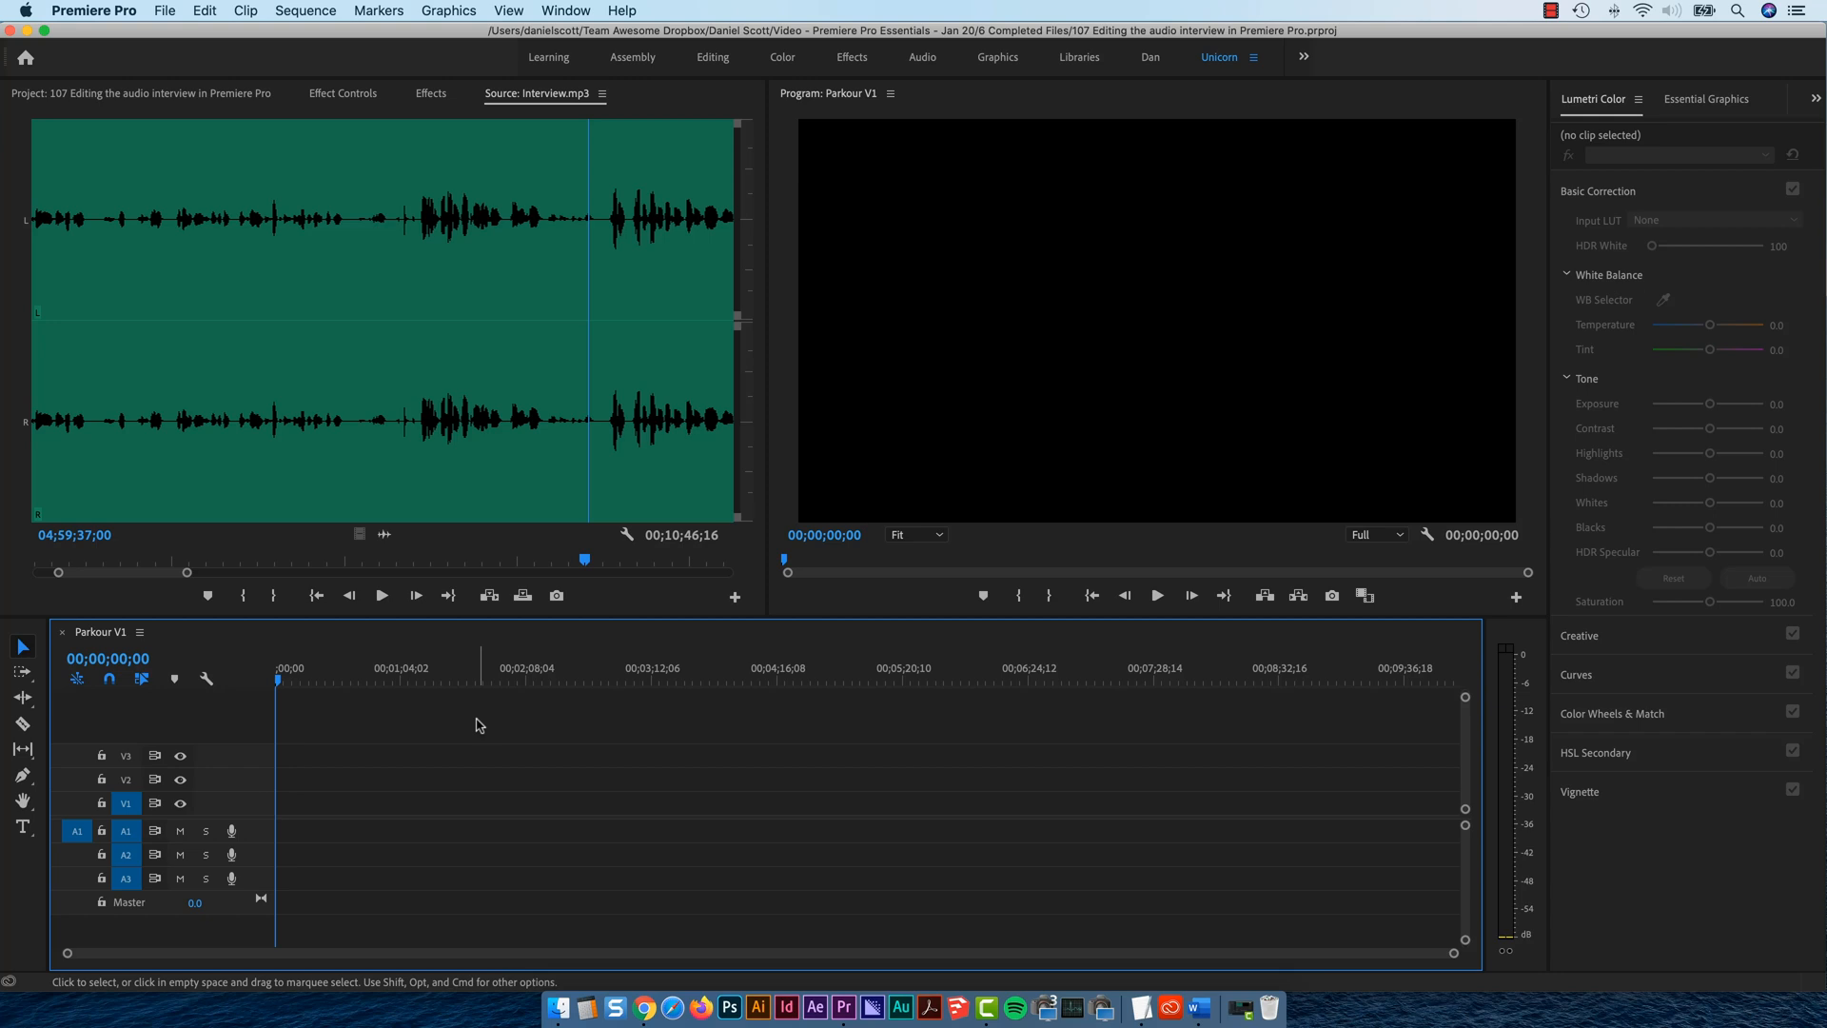
mouse_move(482, 723)
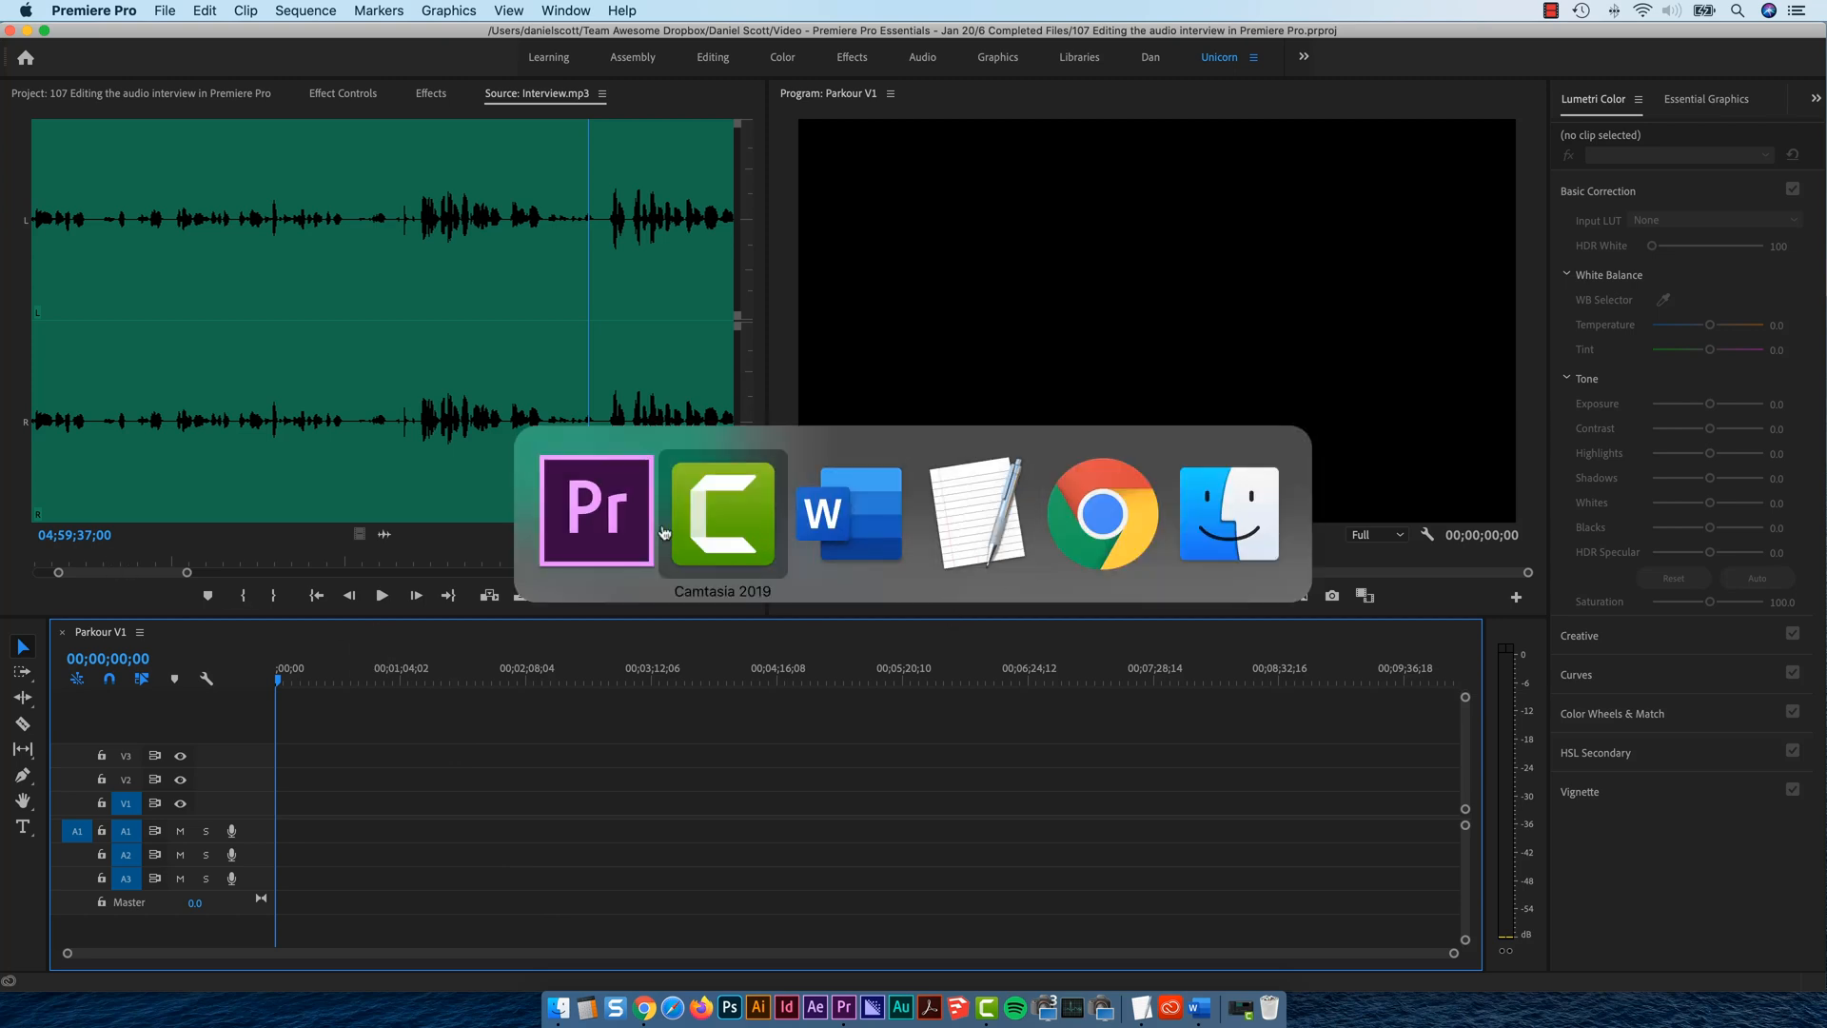
- Open Parkour Interview Timecodes from Exercise Files > Project 5 - Parkour > Copy
click(1229, 513)
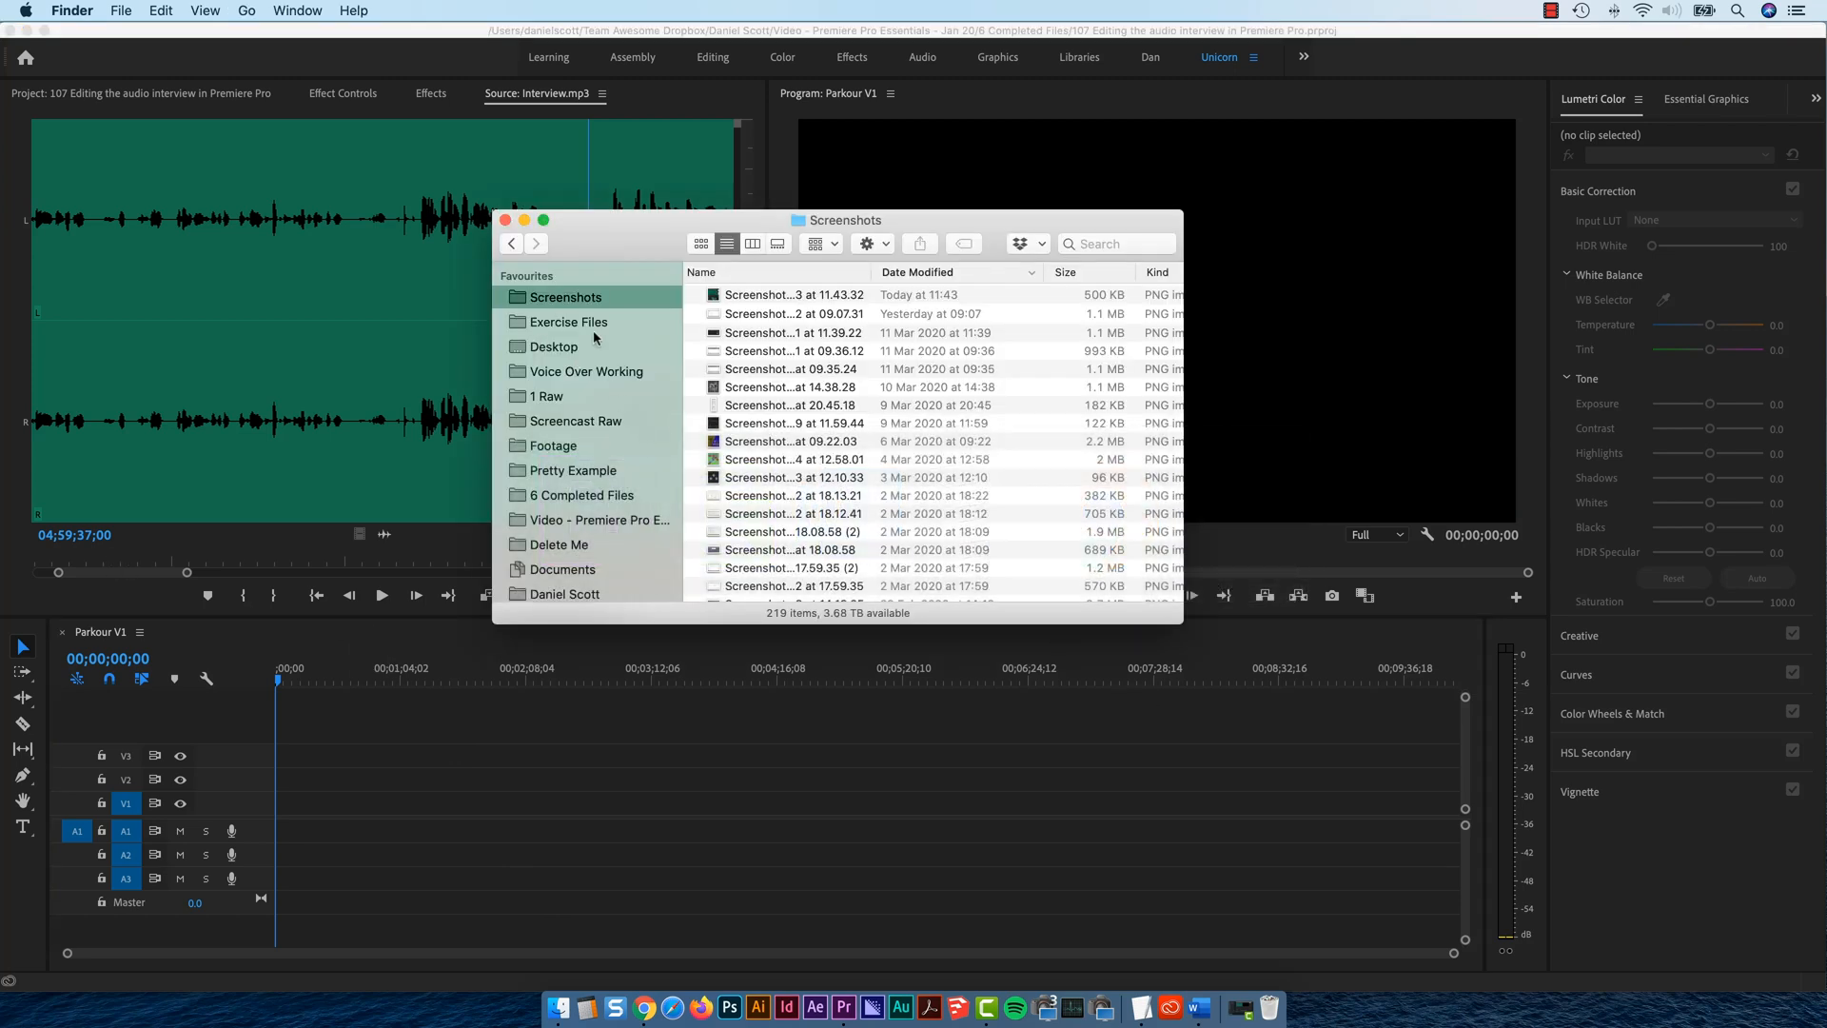
click(570, 321)
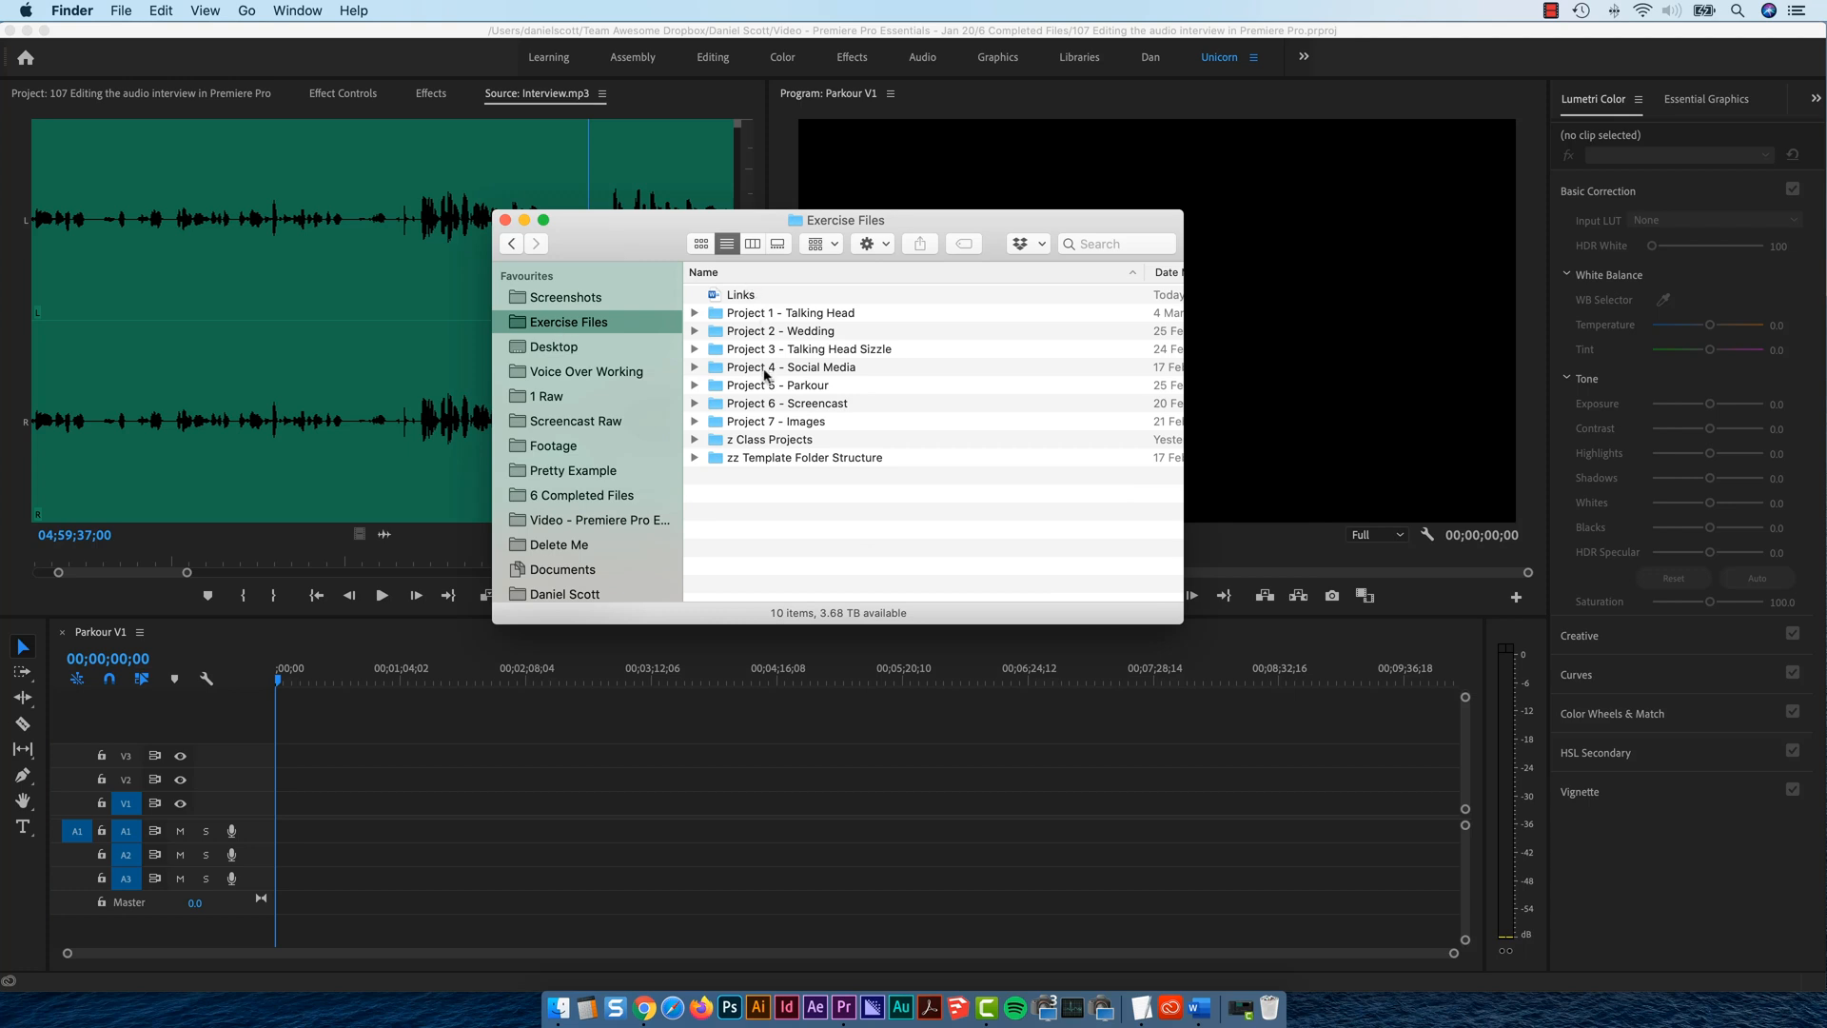
double_click(779, 384)
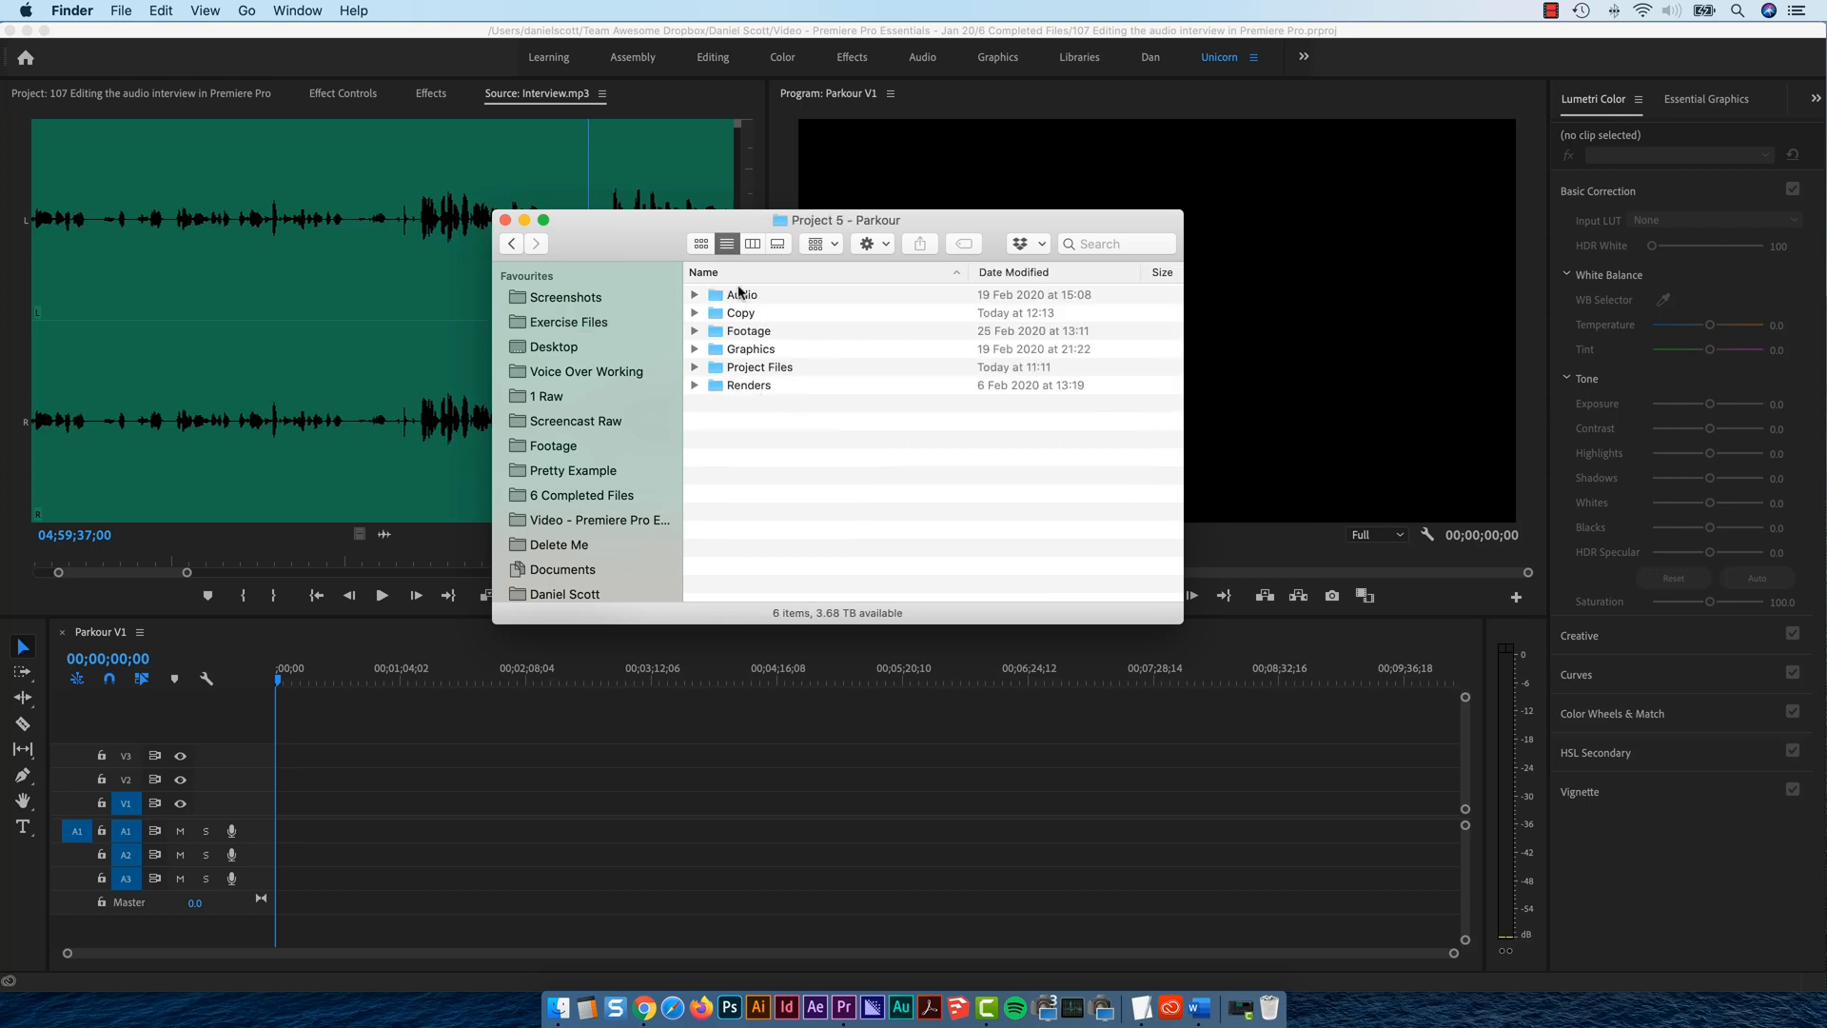
double_click(740, 312)
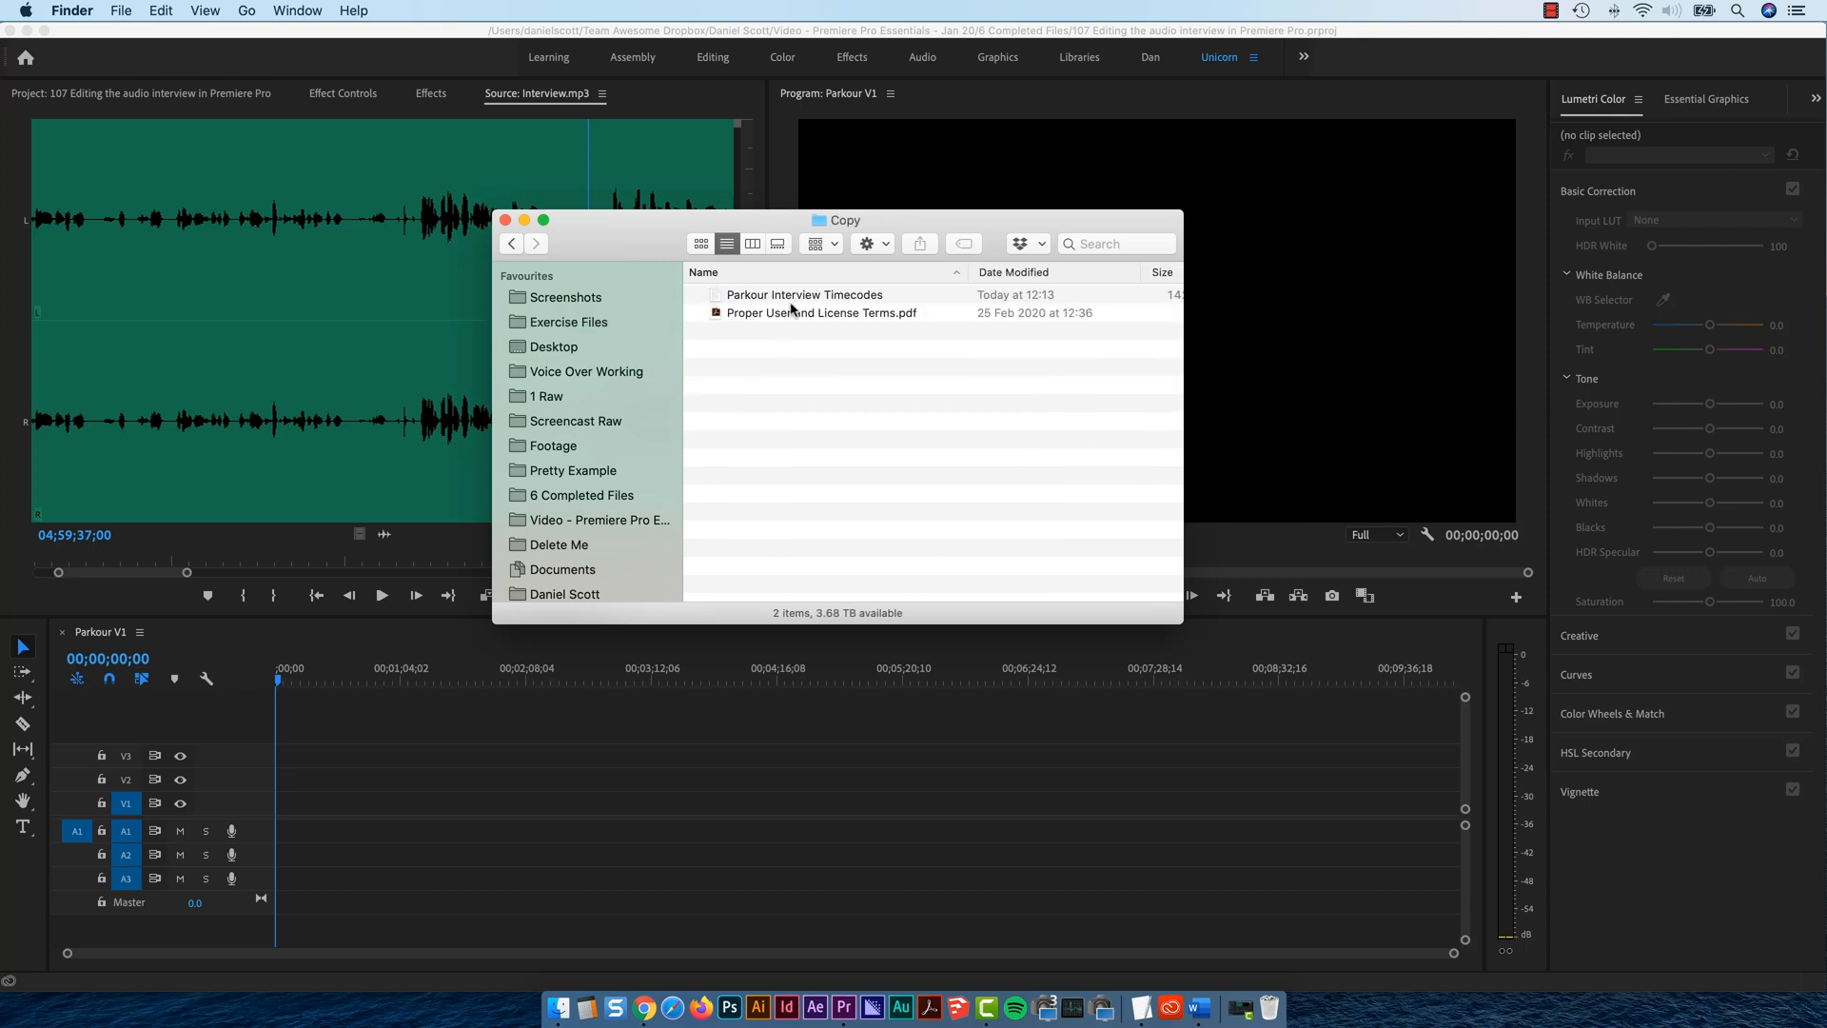
click(804, 294)
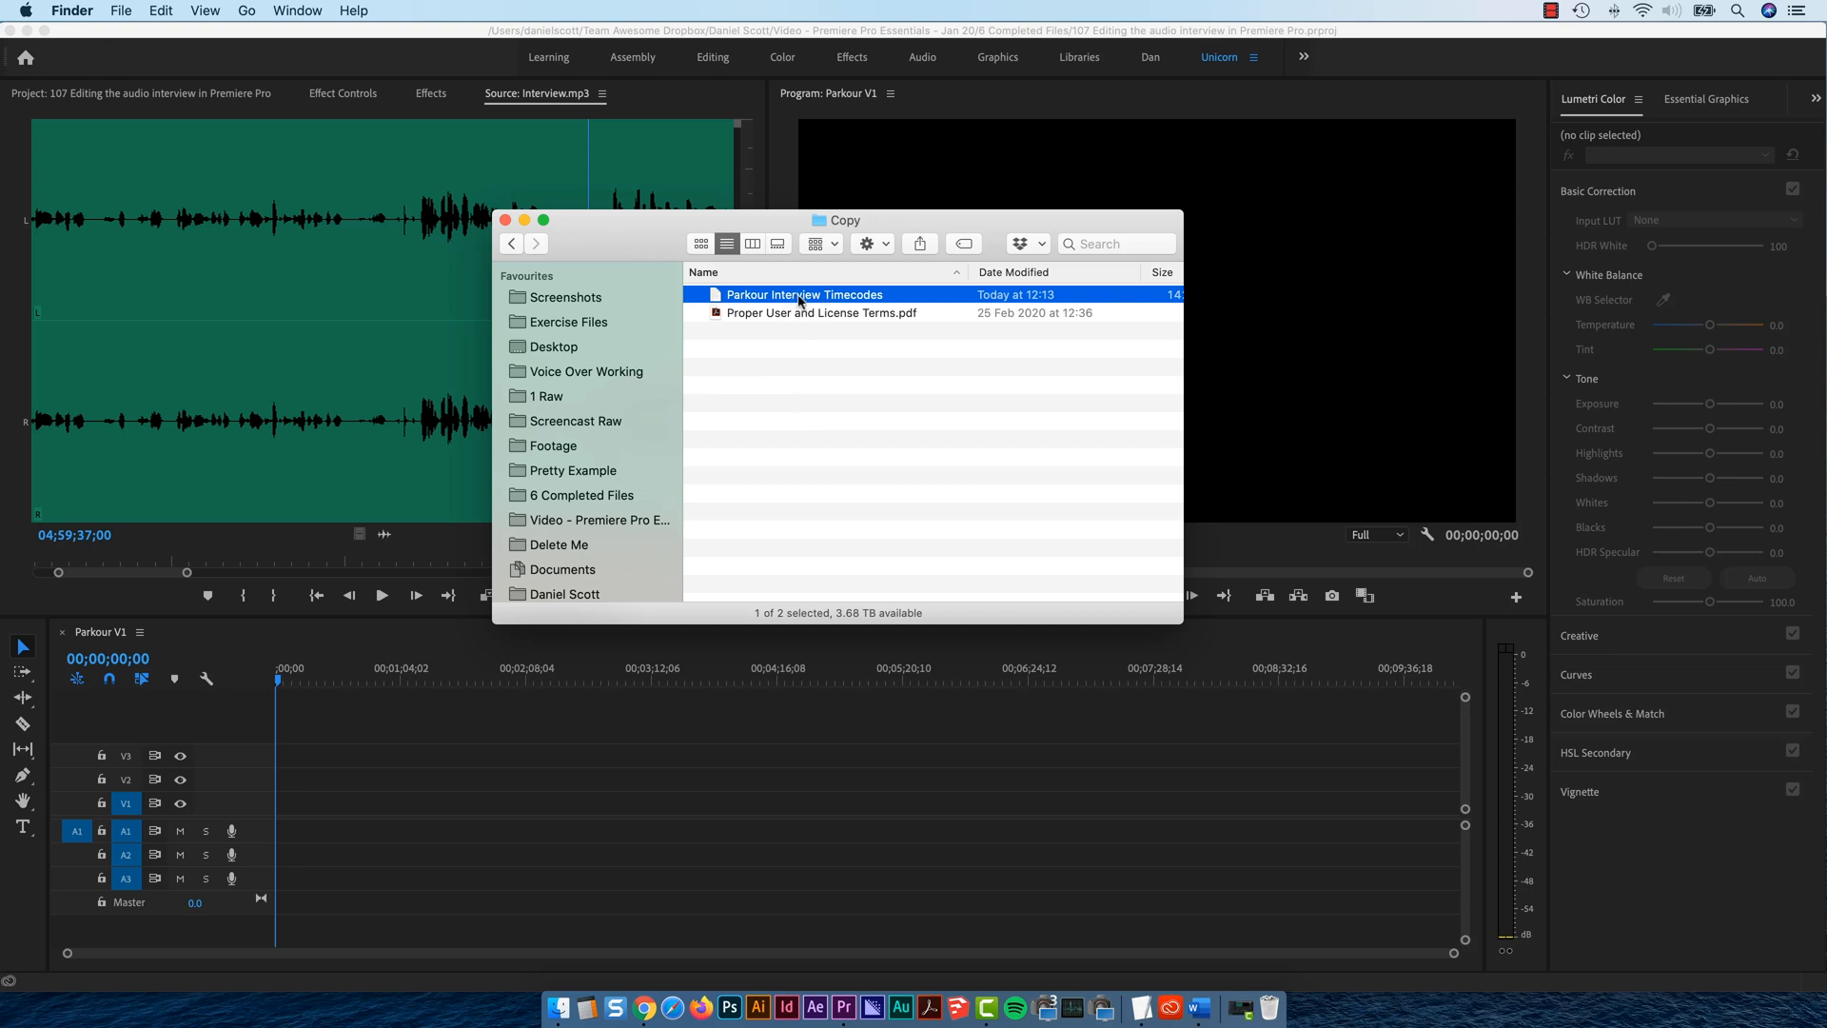
double_click(804, 295)
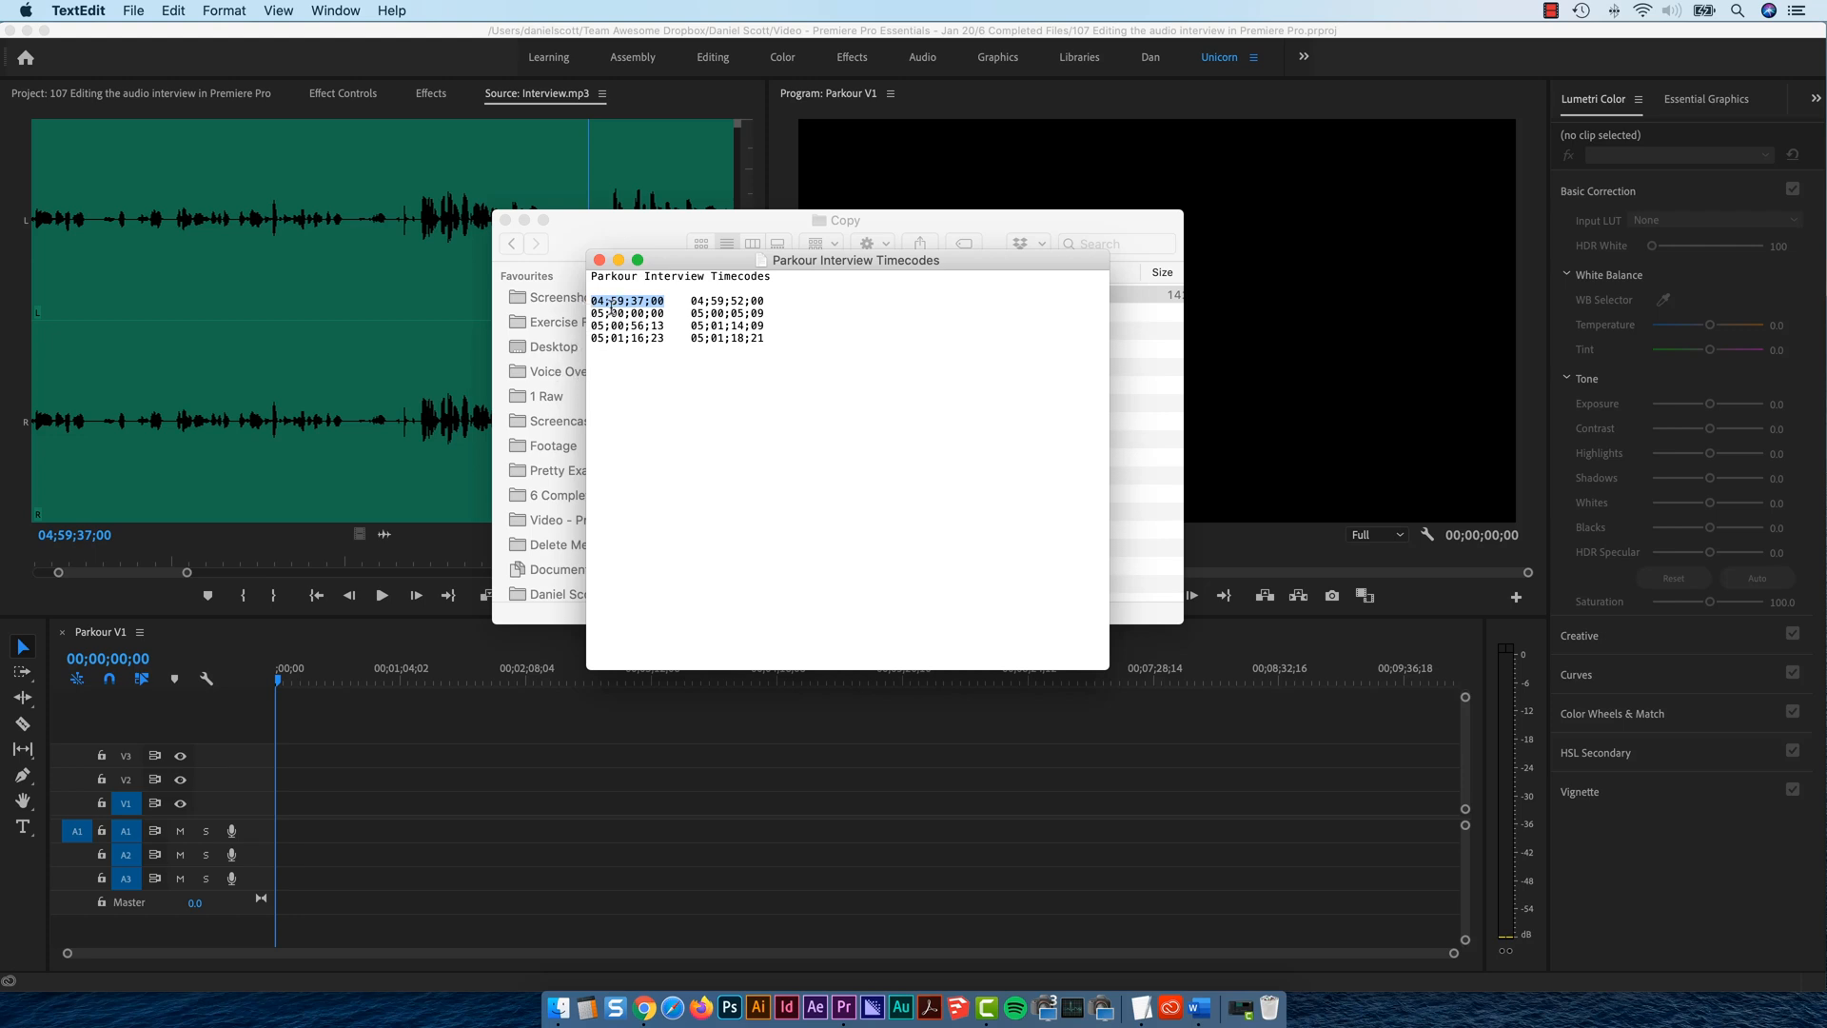
mouse_move(588, 423)
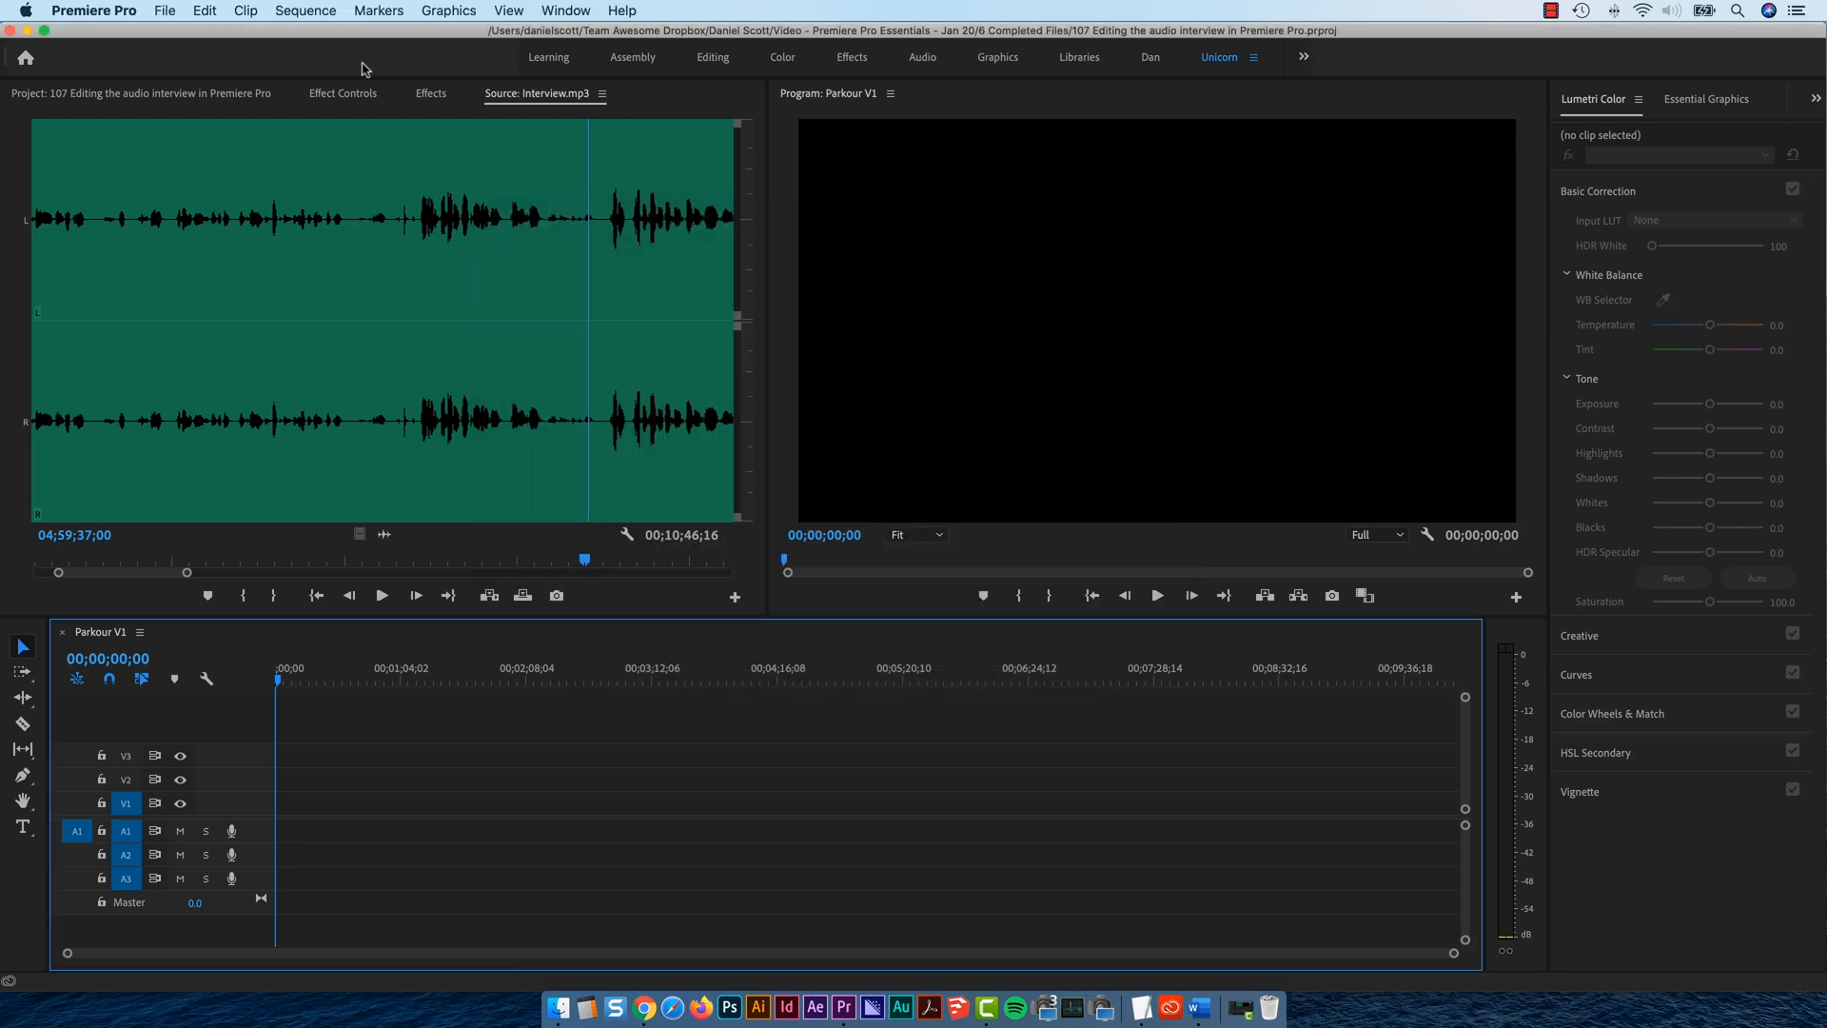
mouse_move(271, 586)
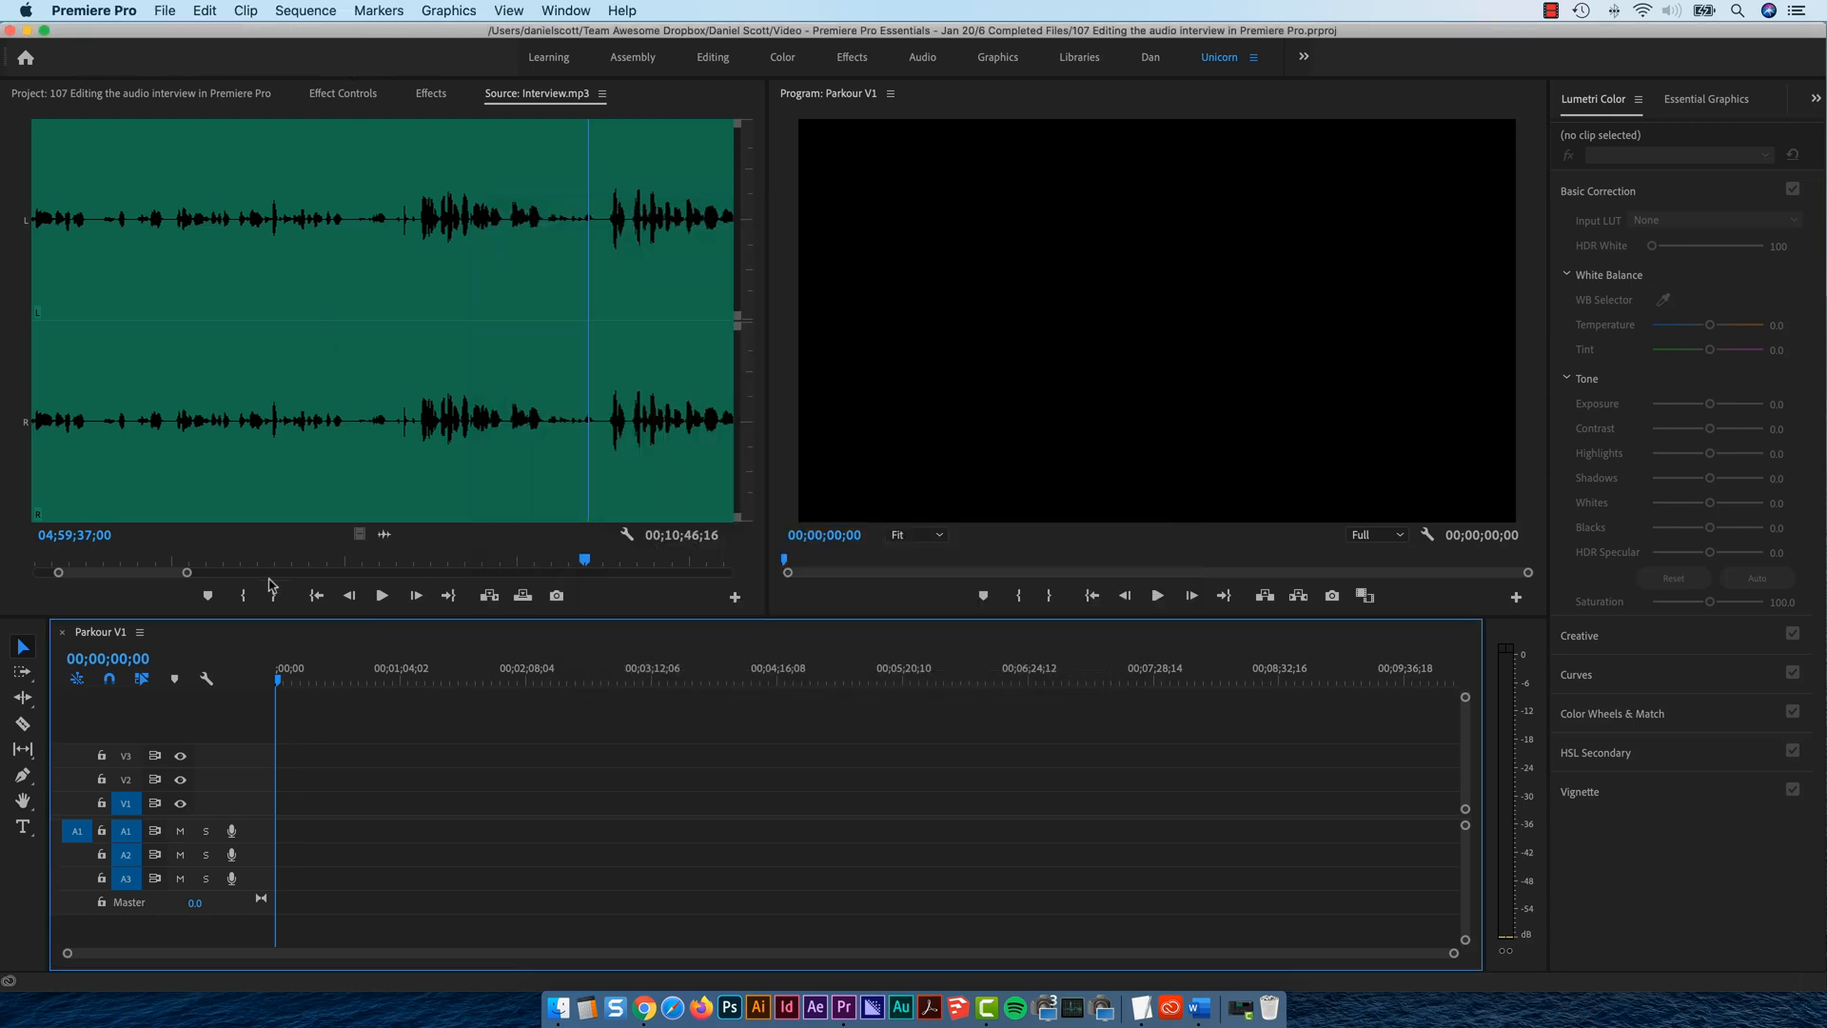
mouse_move(540, 135)
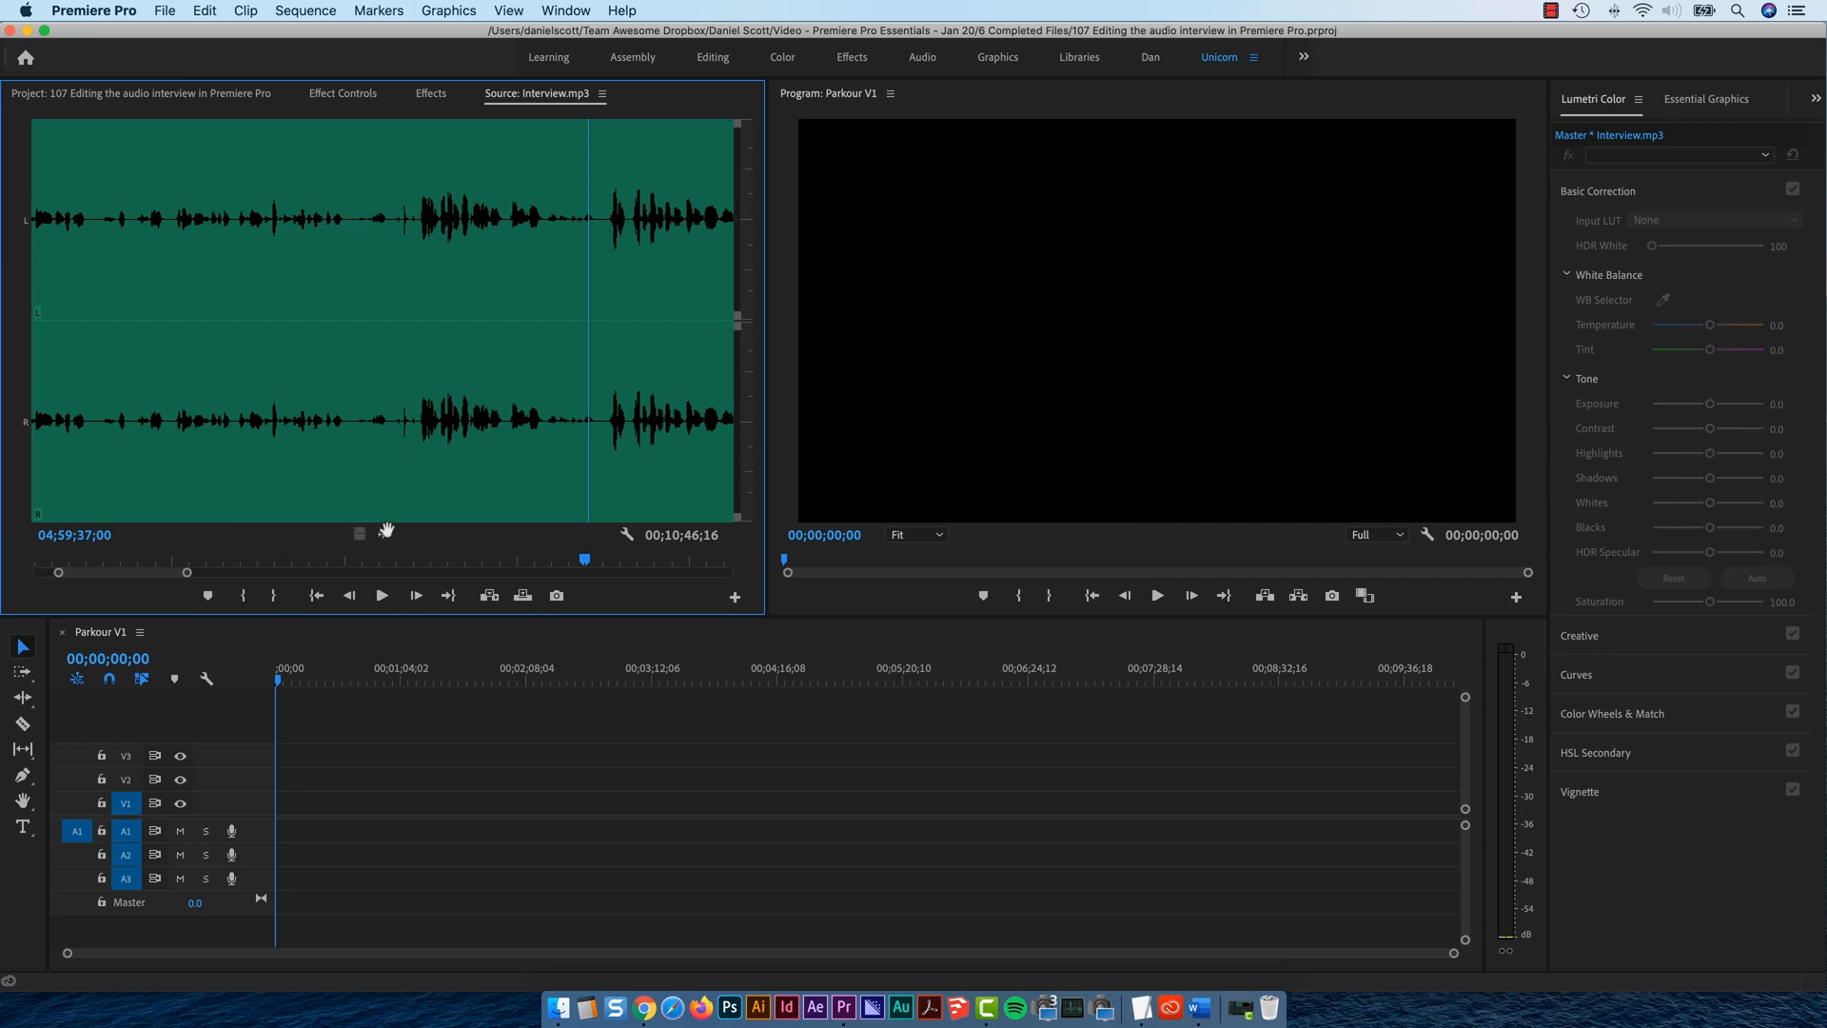
mouse_move(244, 596)
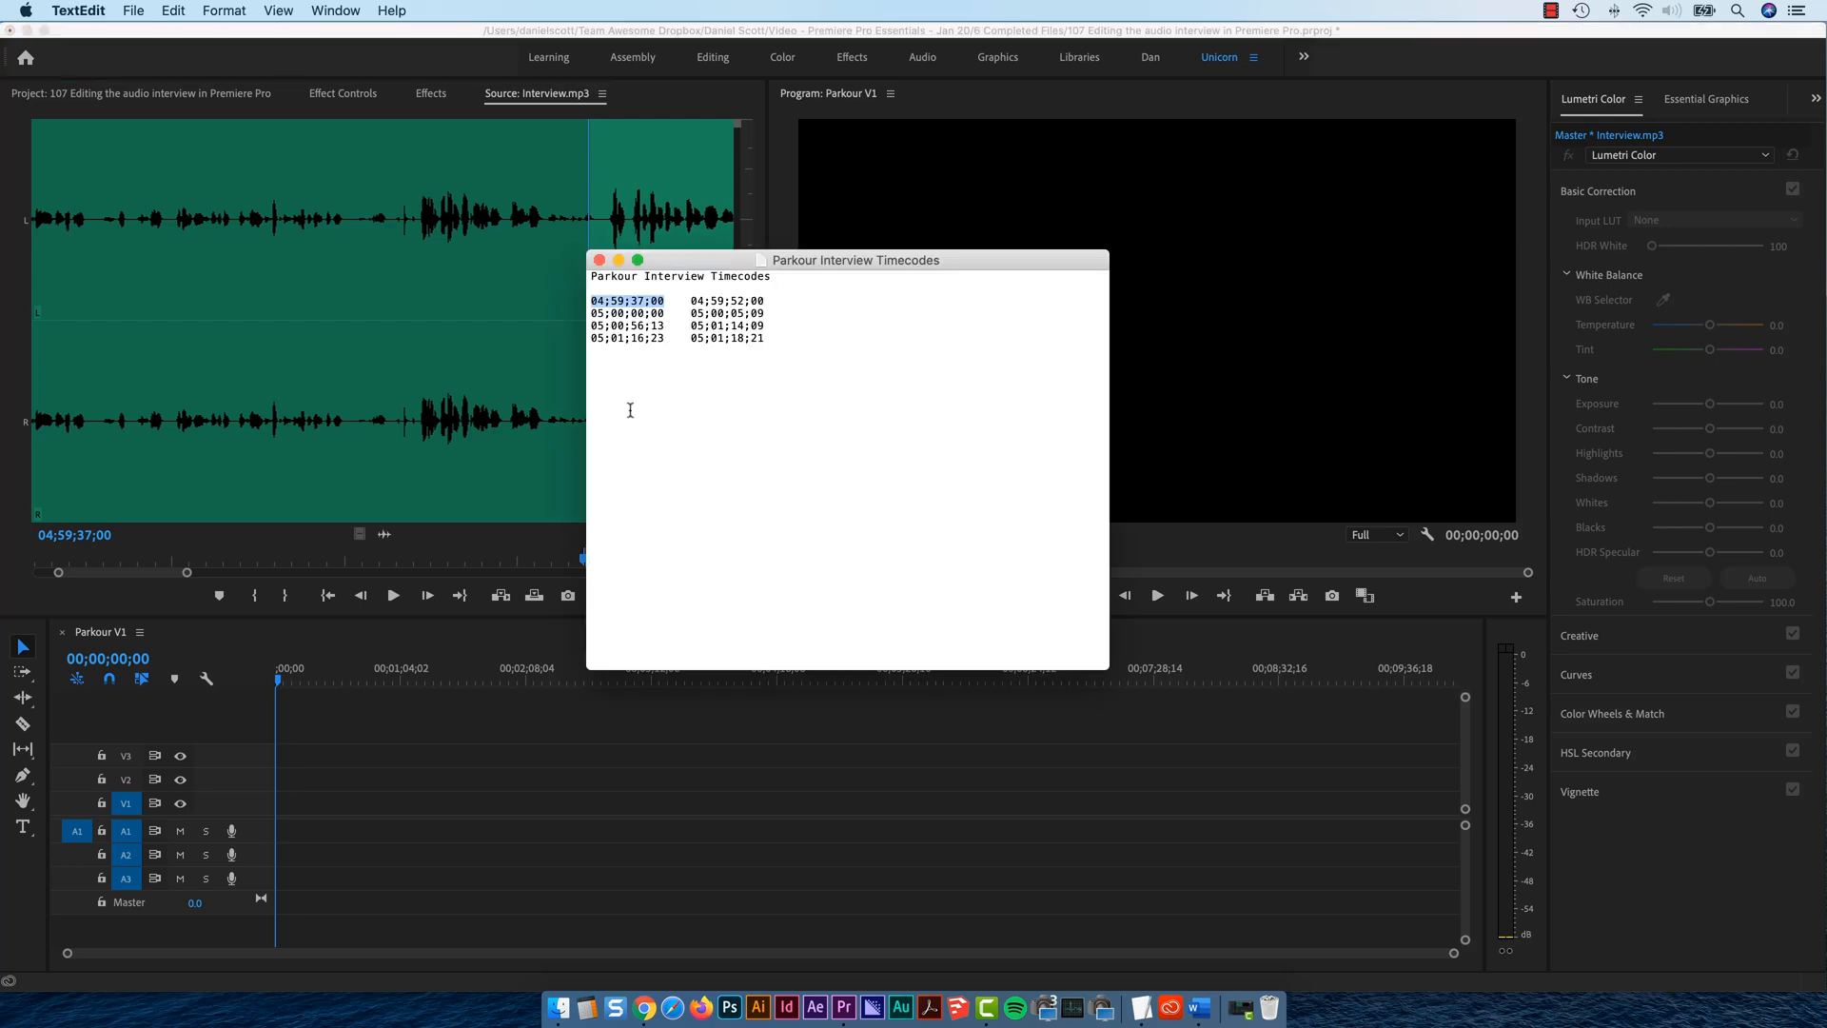
- Bring the timecodes note forward and select the end timecode 04;59;52;00
click(671, 301)
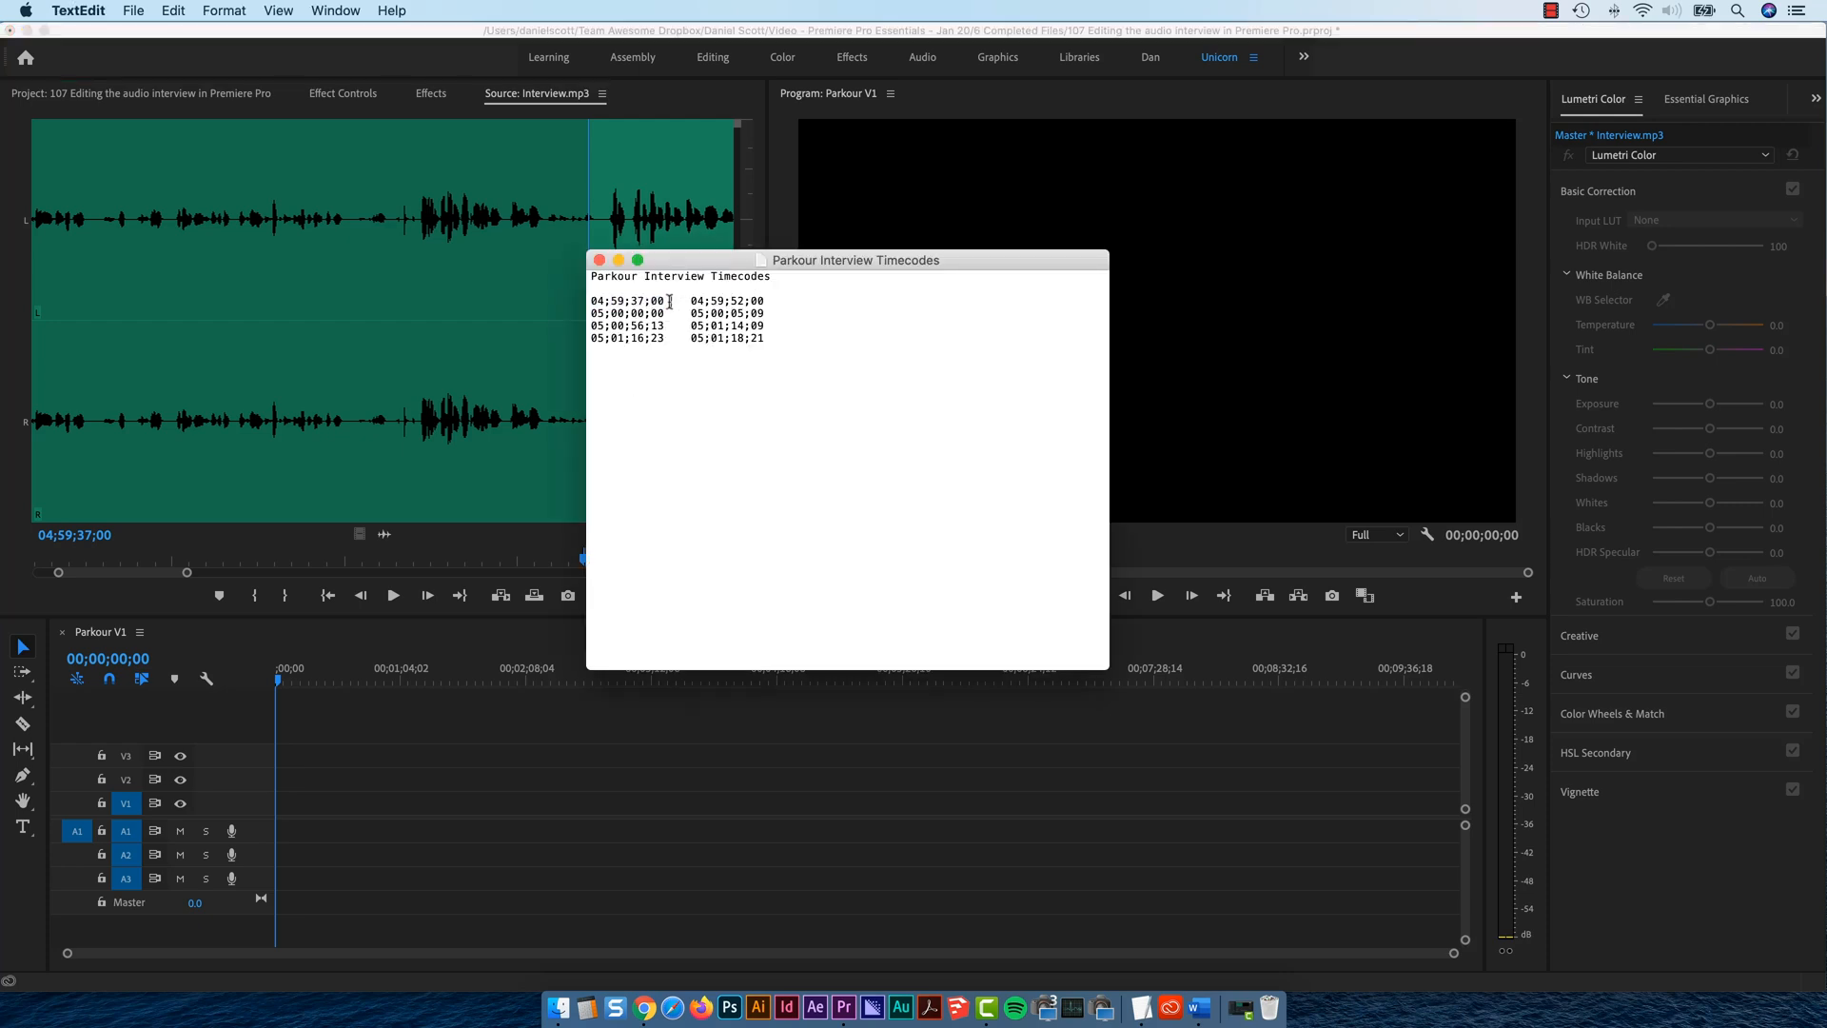
double_click(627, 301)
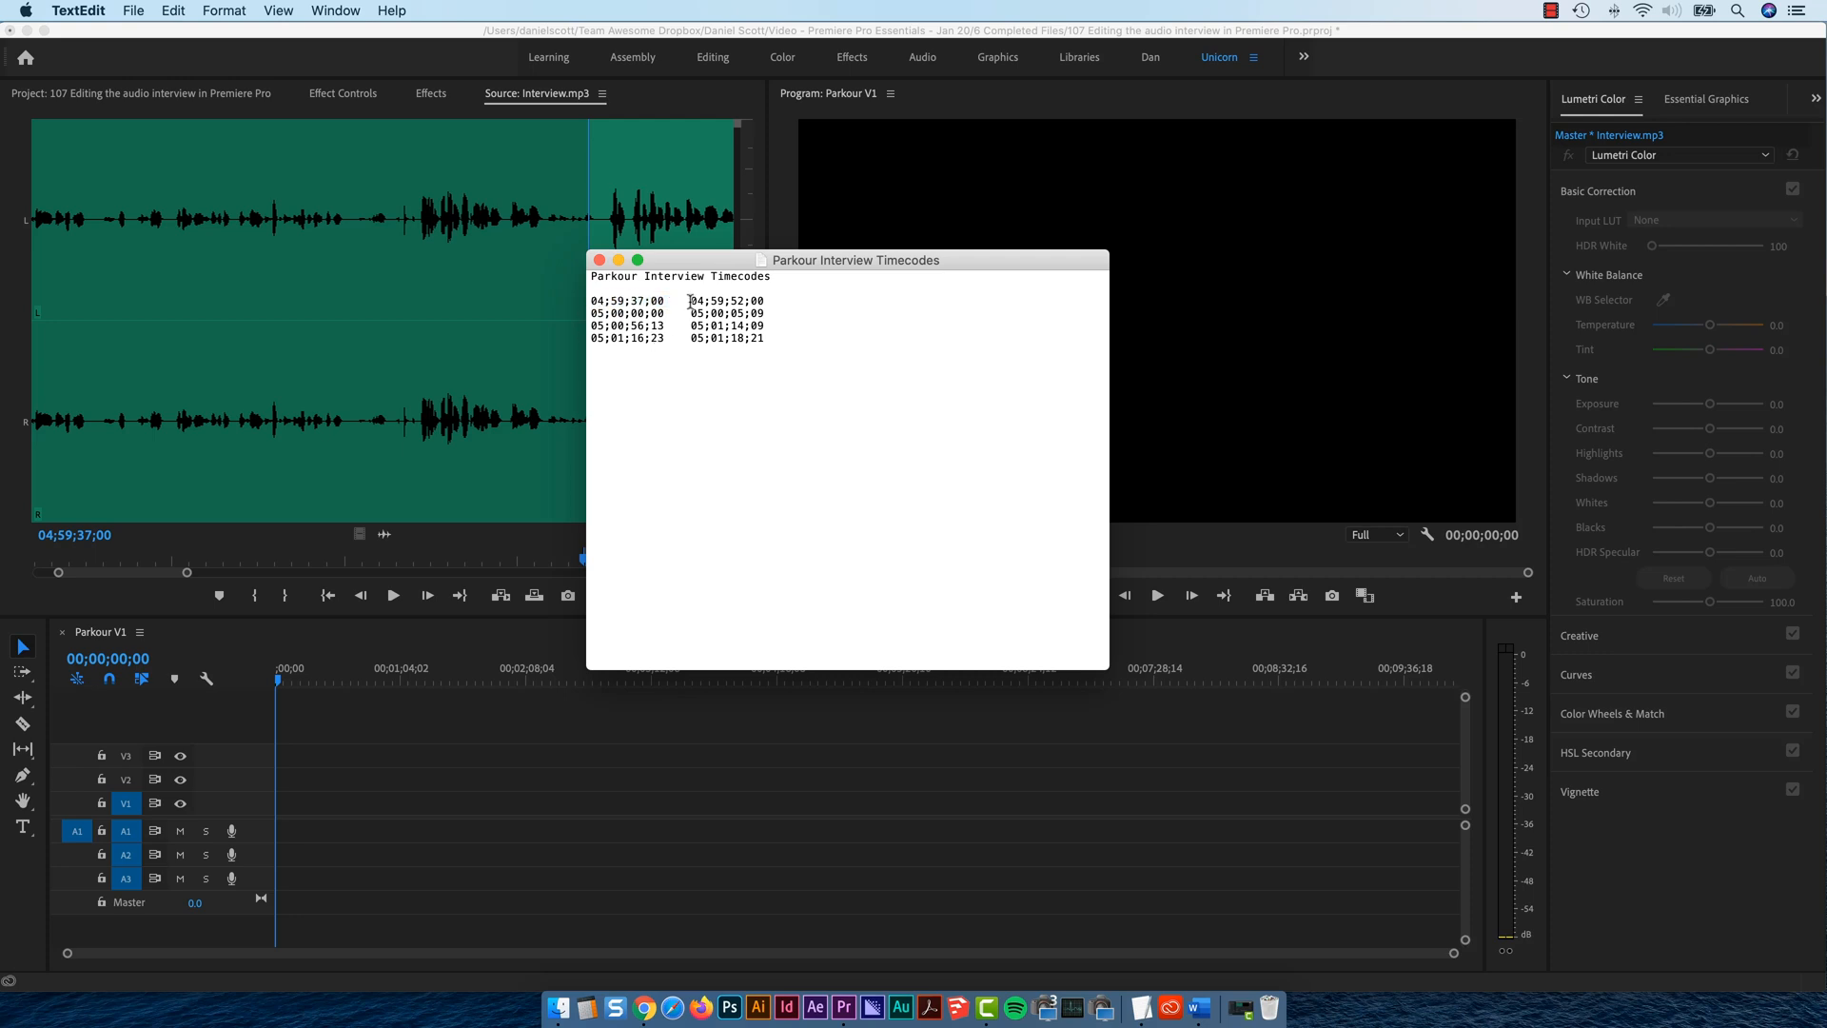
double_click(727, 301)
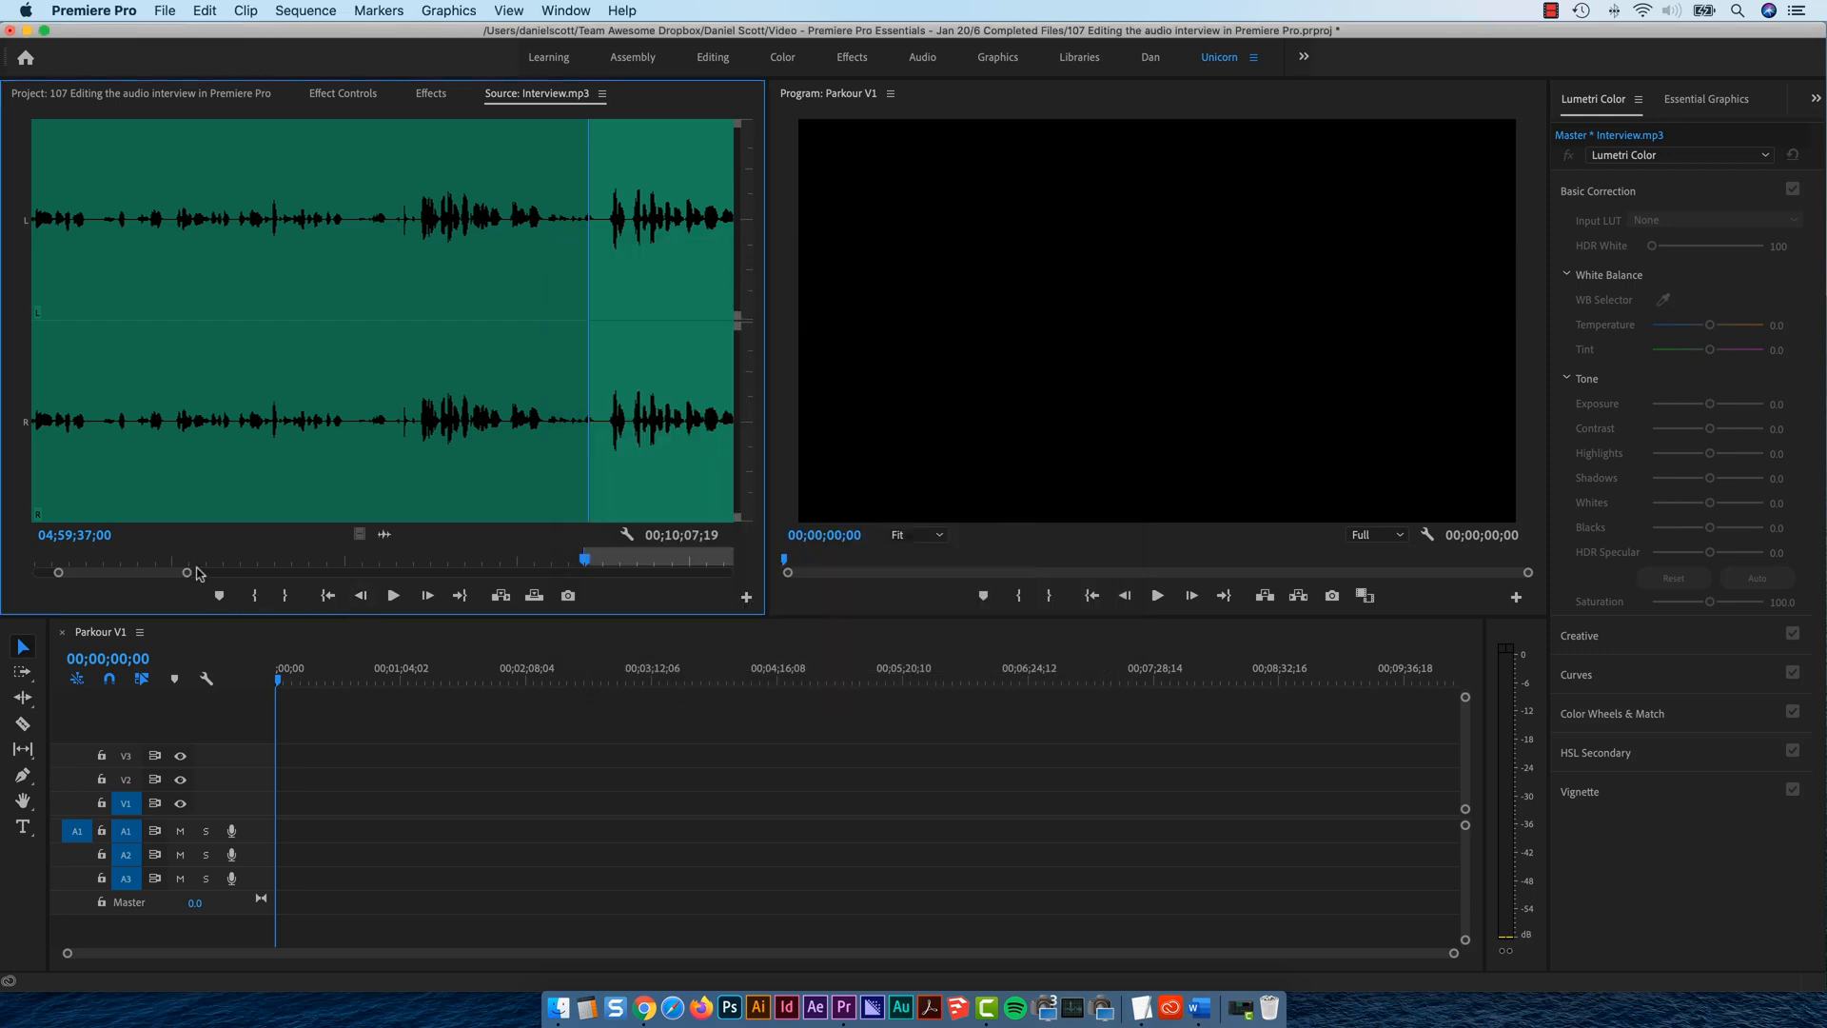
- Jump the source preview to timecode 04;59;52;00 as the clip's Out point
click(74, 534)
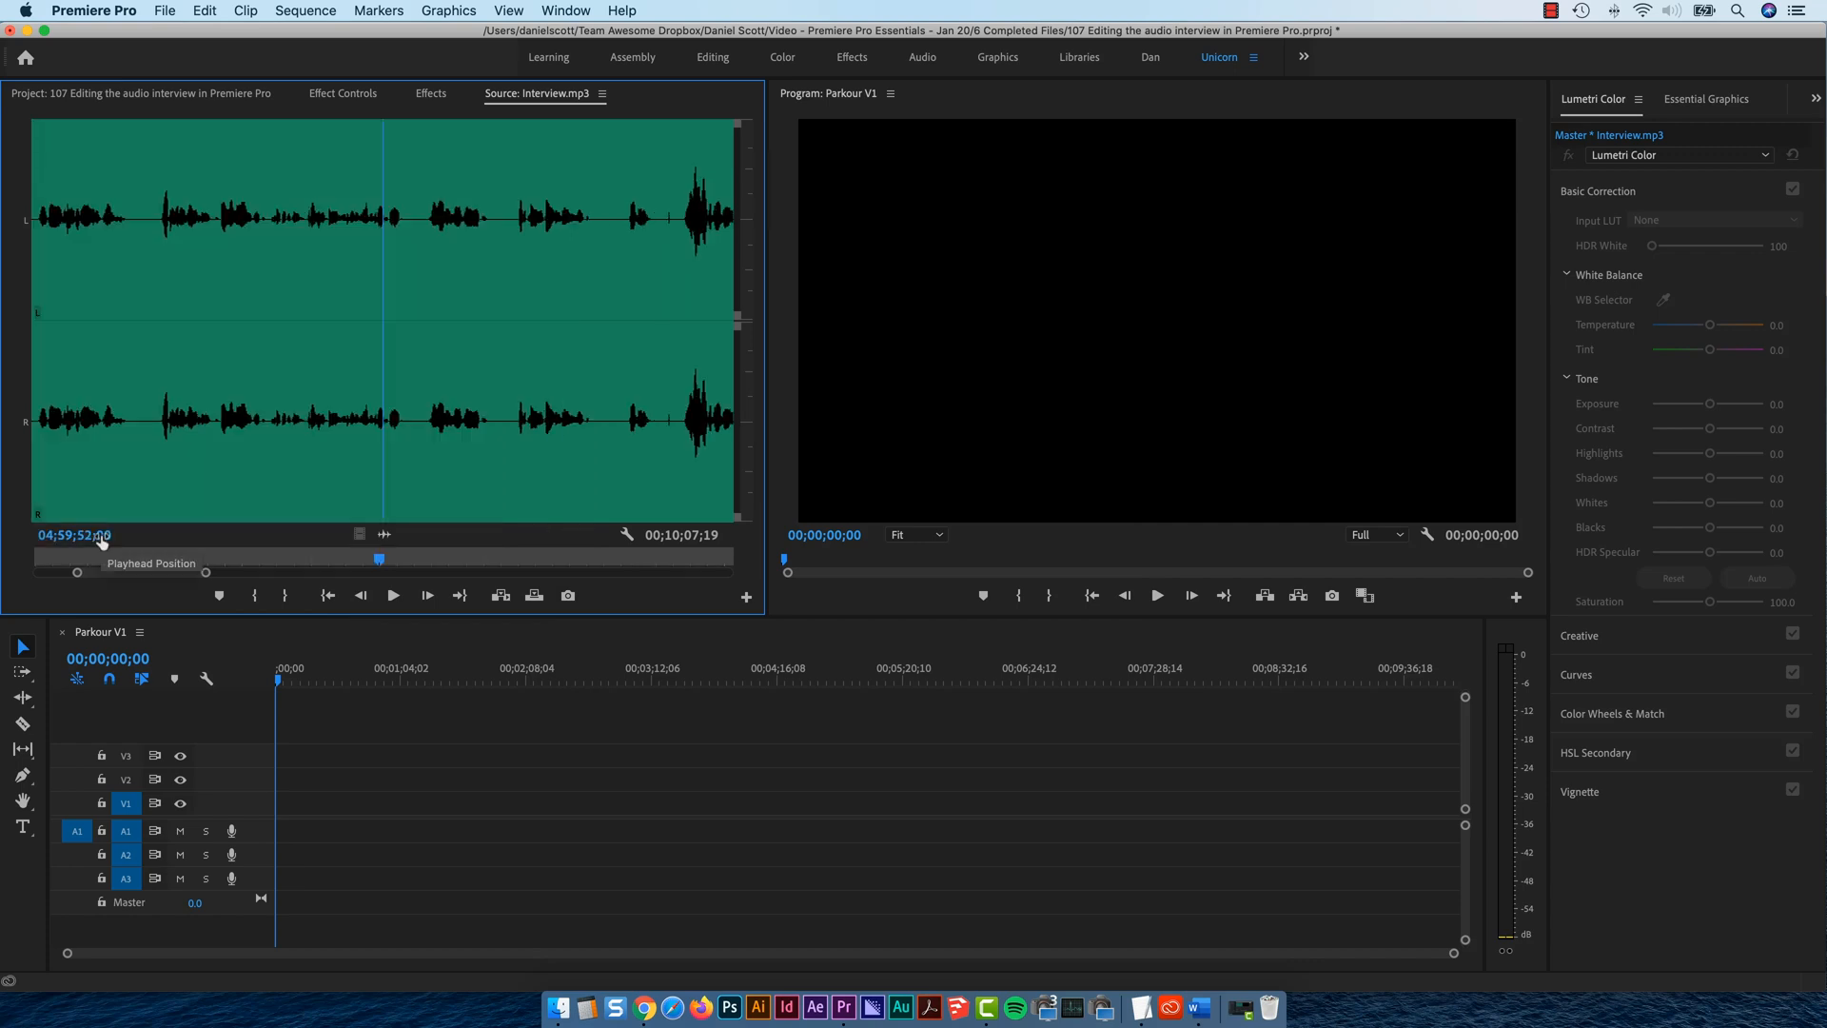
mouse_move(110, 549)
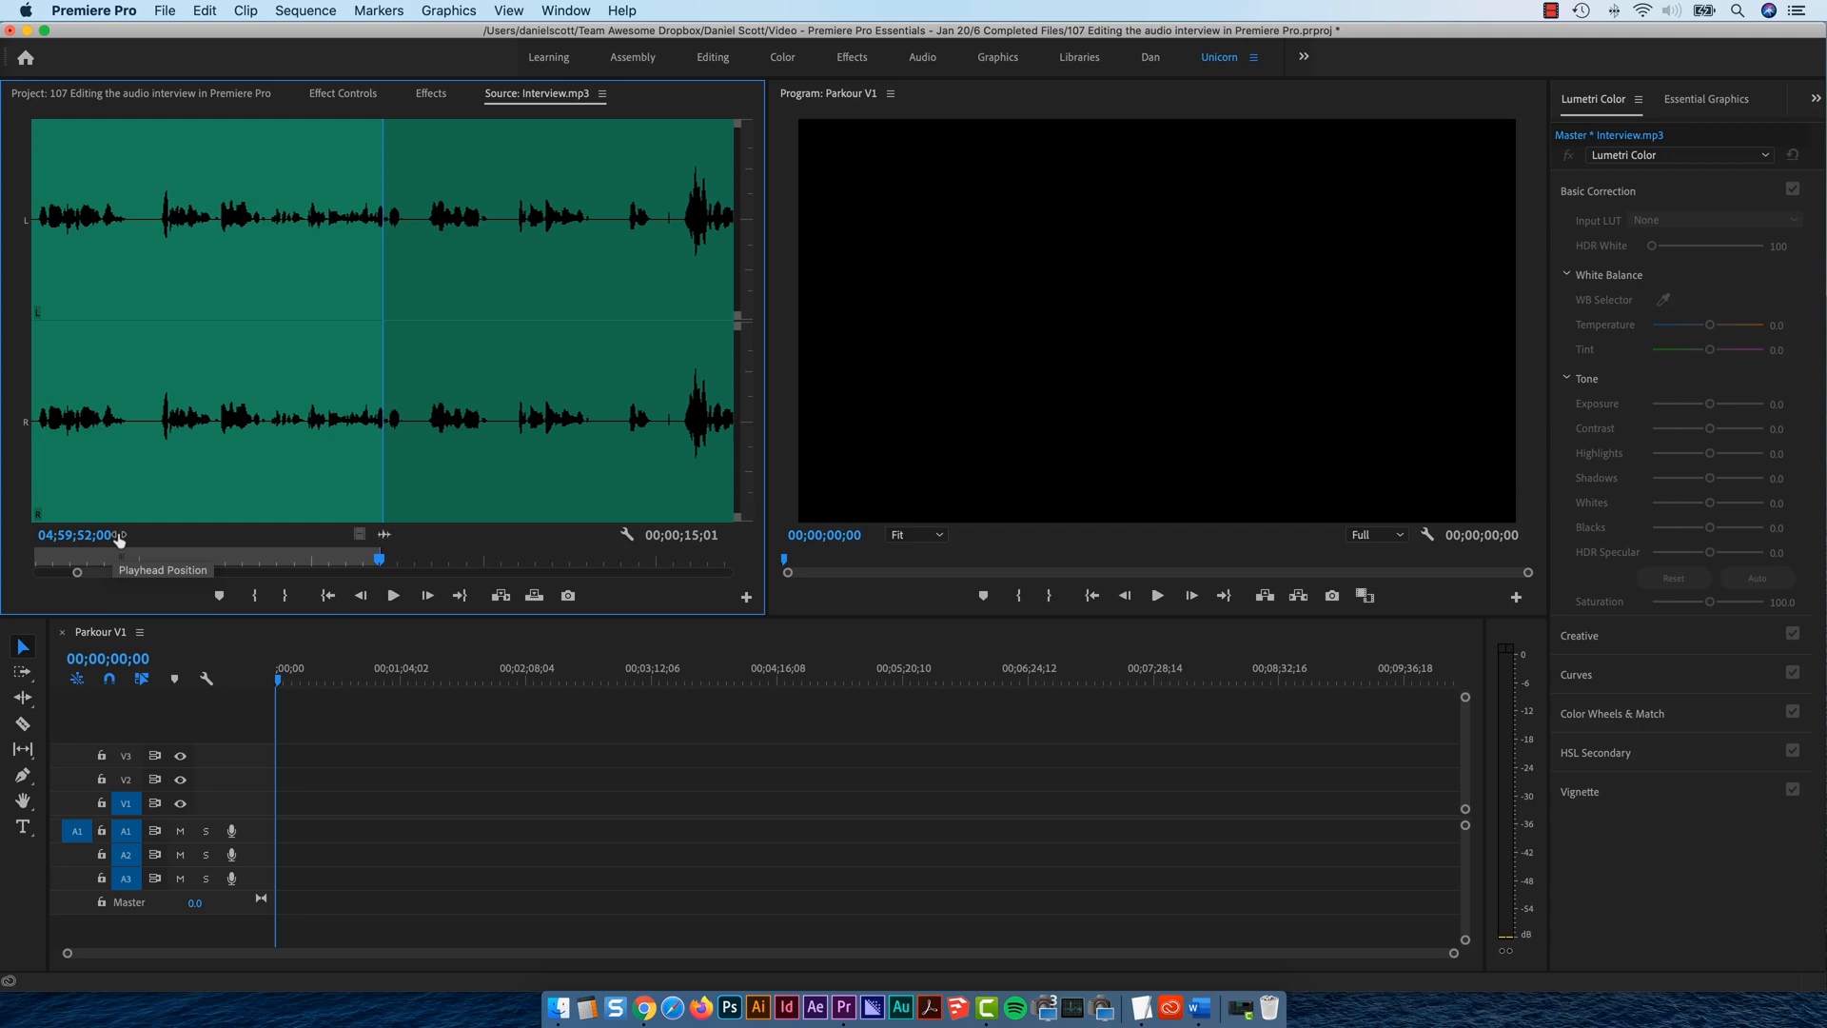
mouse_move(222, 322)
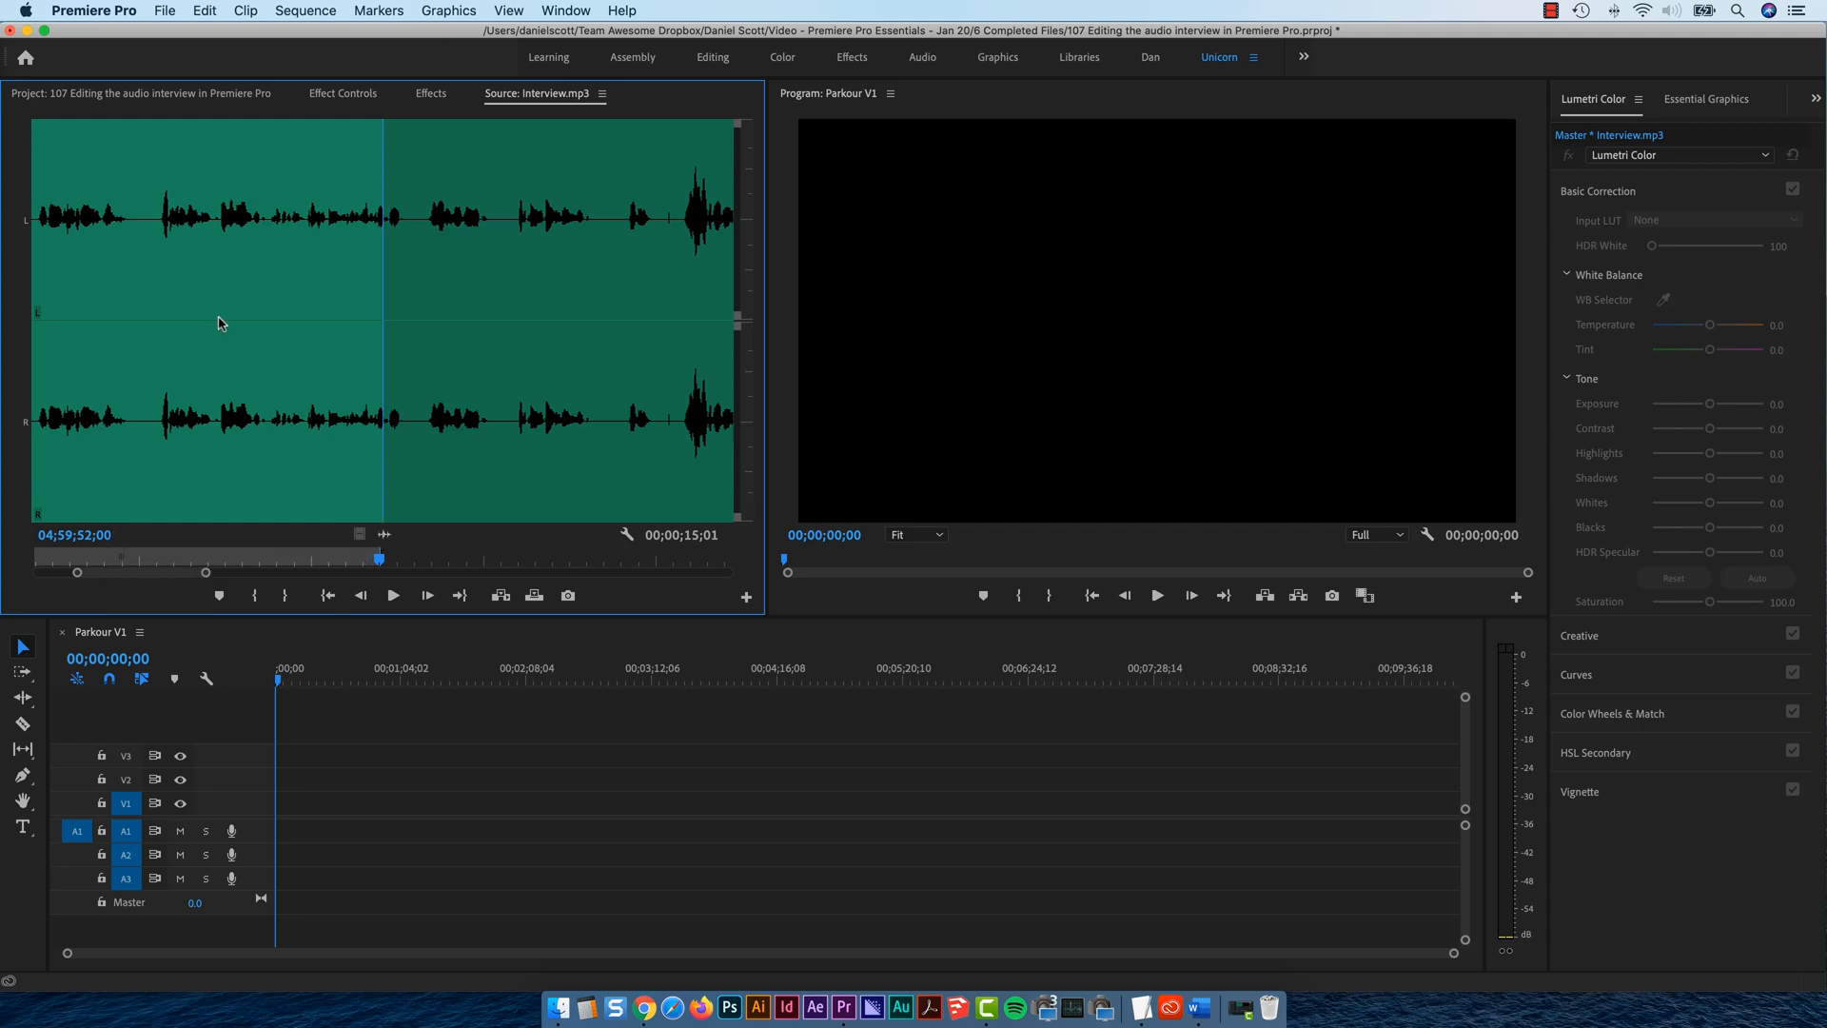
mouse_move(280, 487)
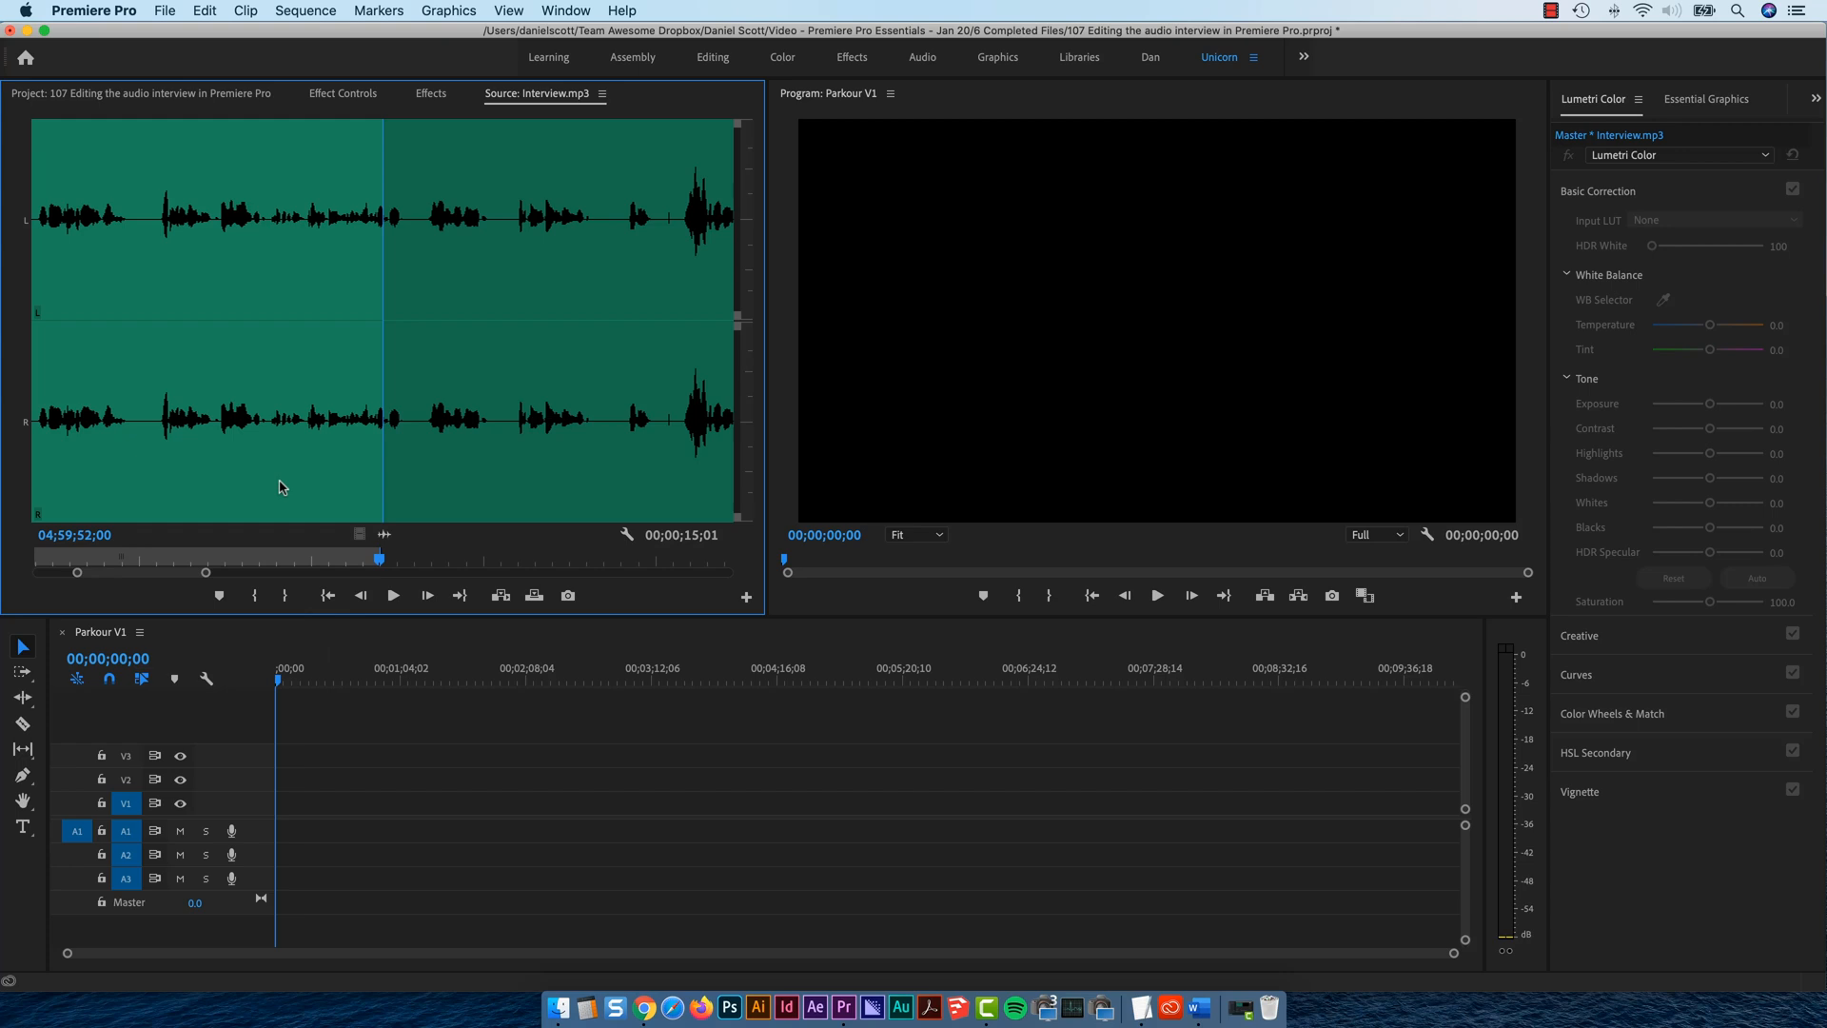
mouse_move(384, 534)
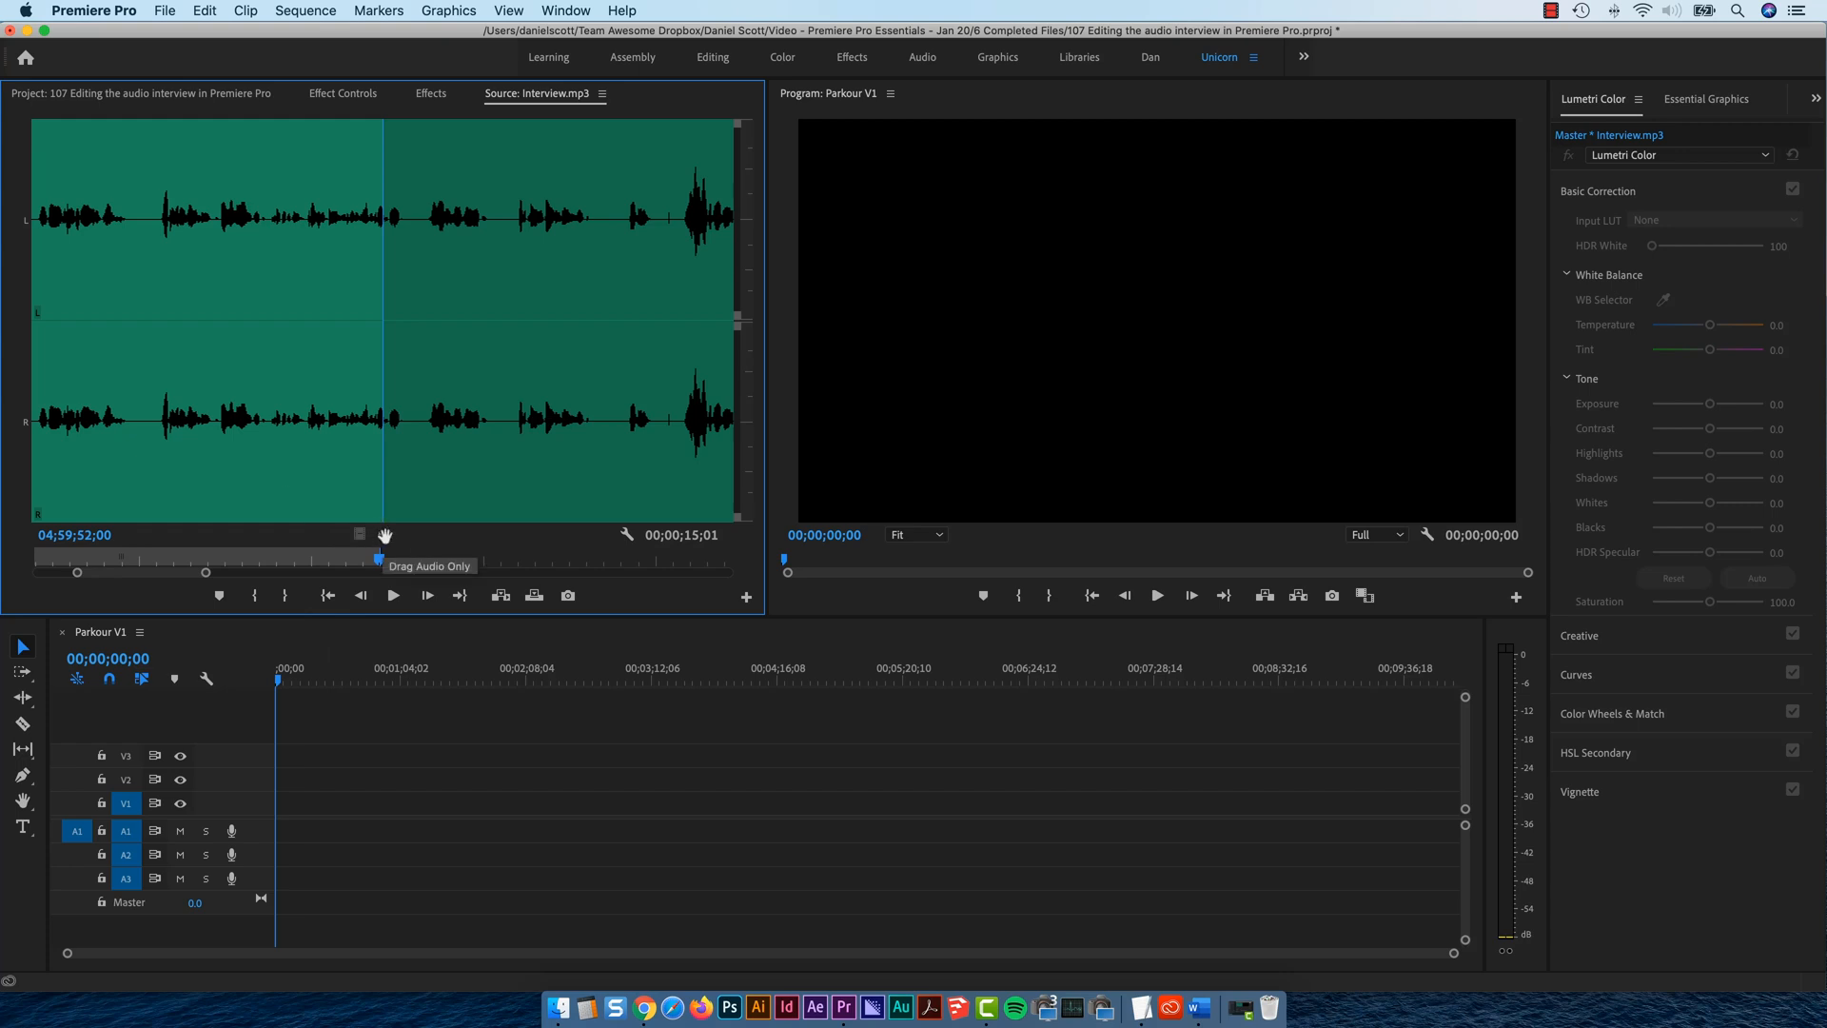
mouse_move(385, 537)
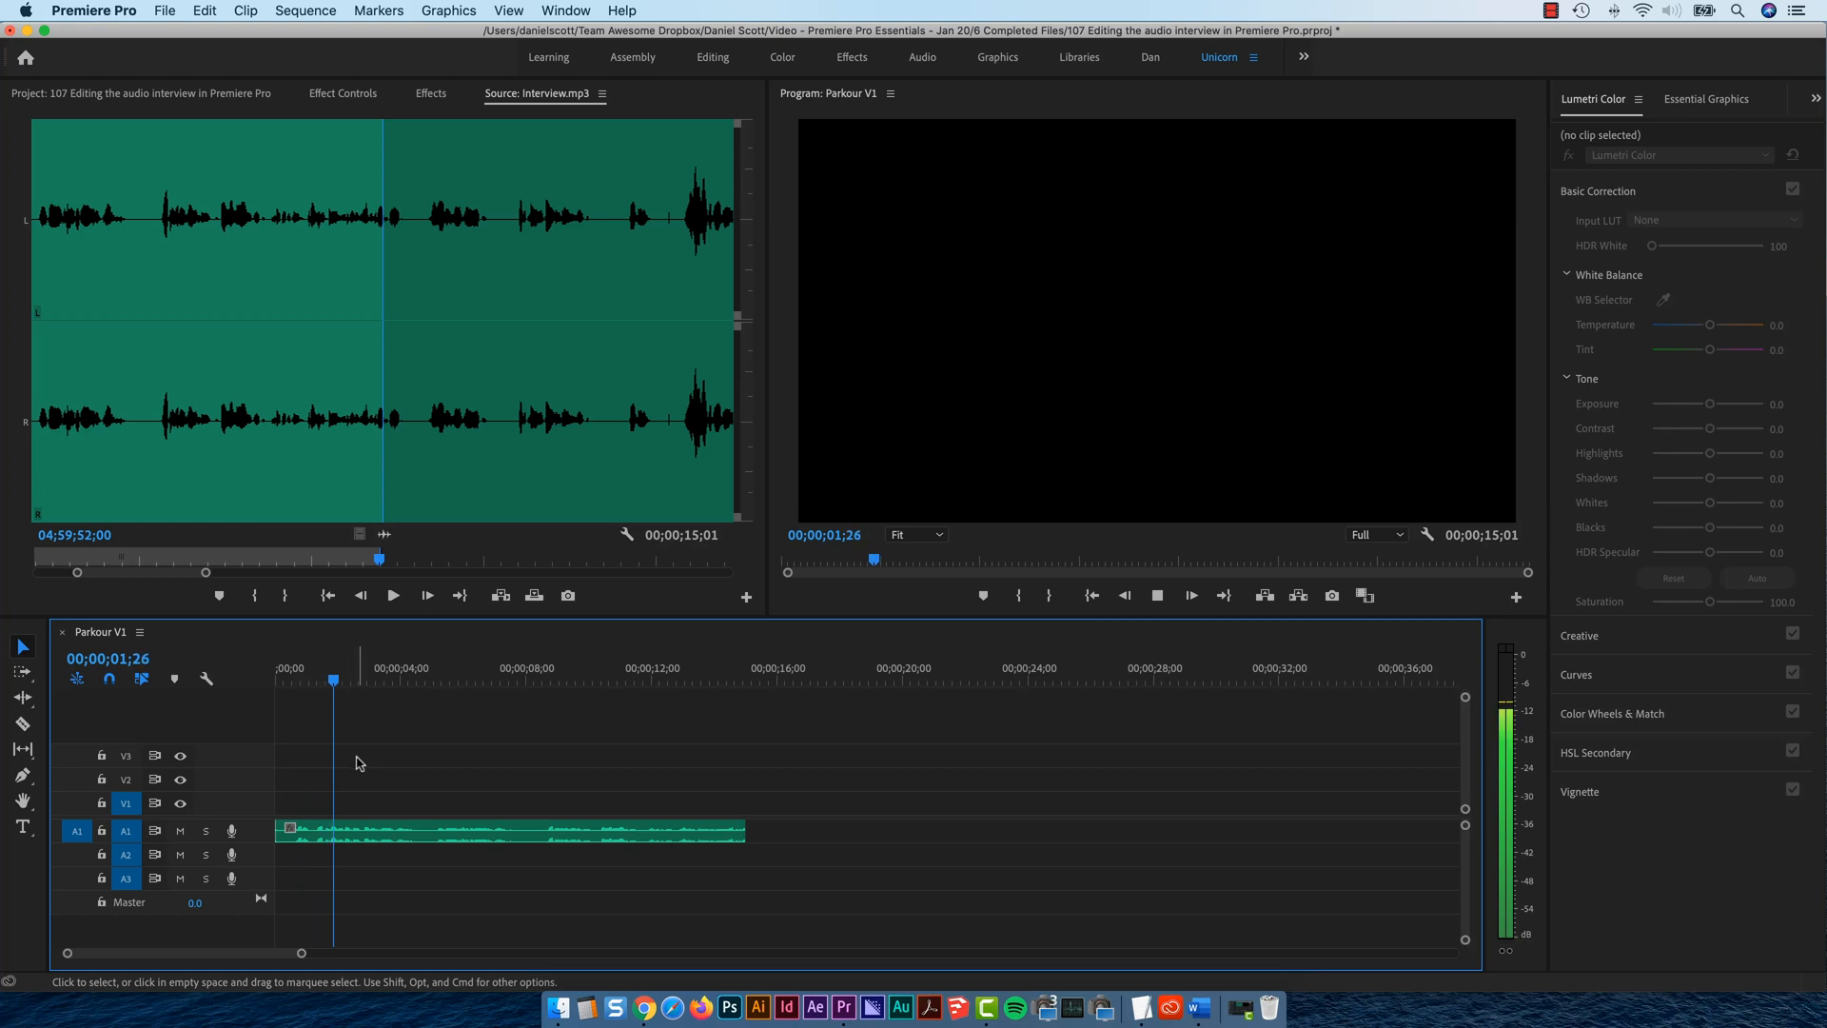
- Select the placed first interview clip on track A1 of Parkour V1
click(700, 681)
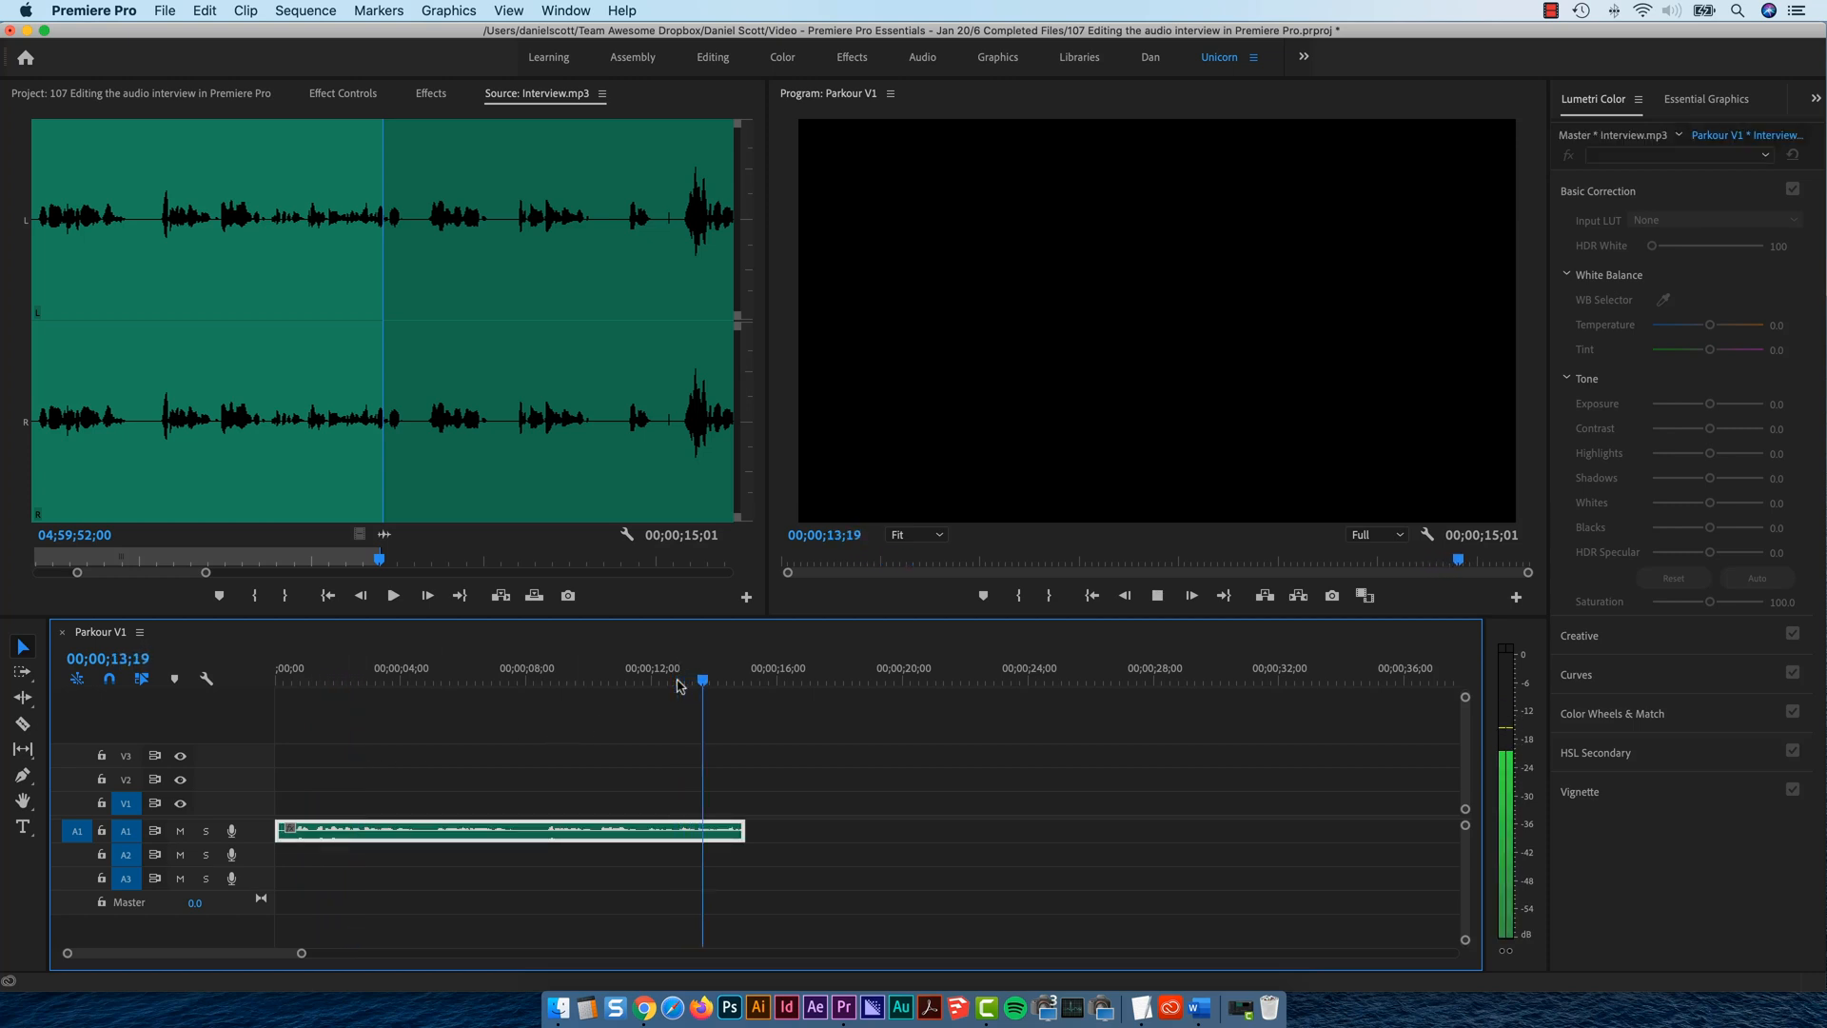
click(746, 681)
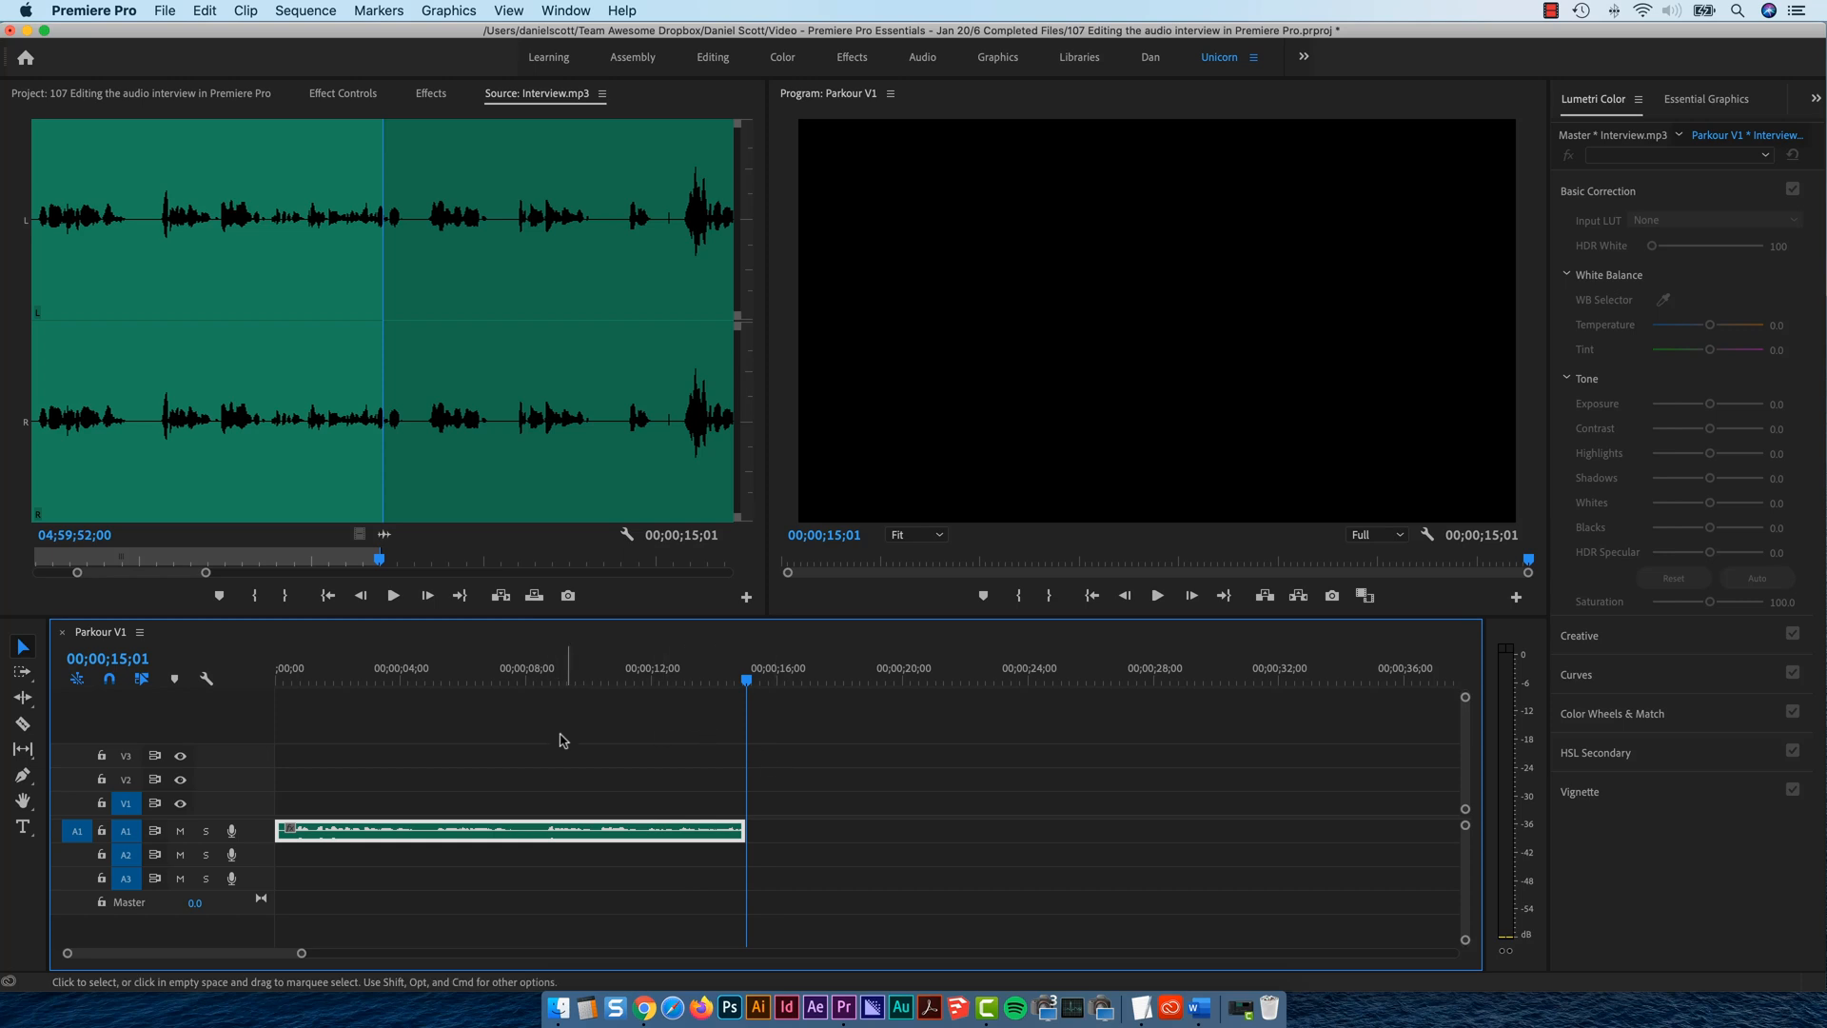
mouse_move(422, 747)
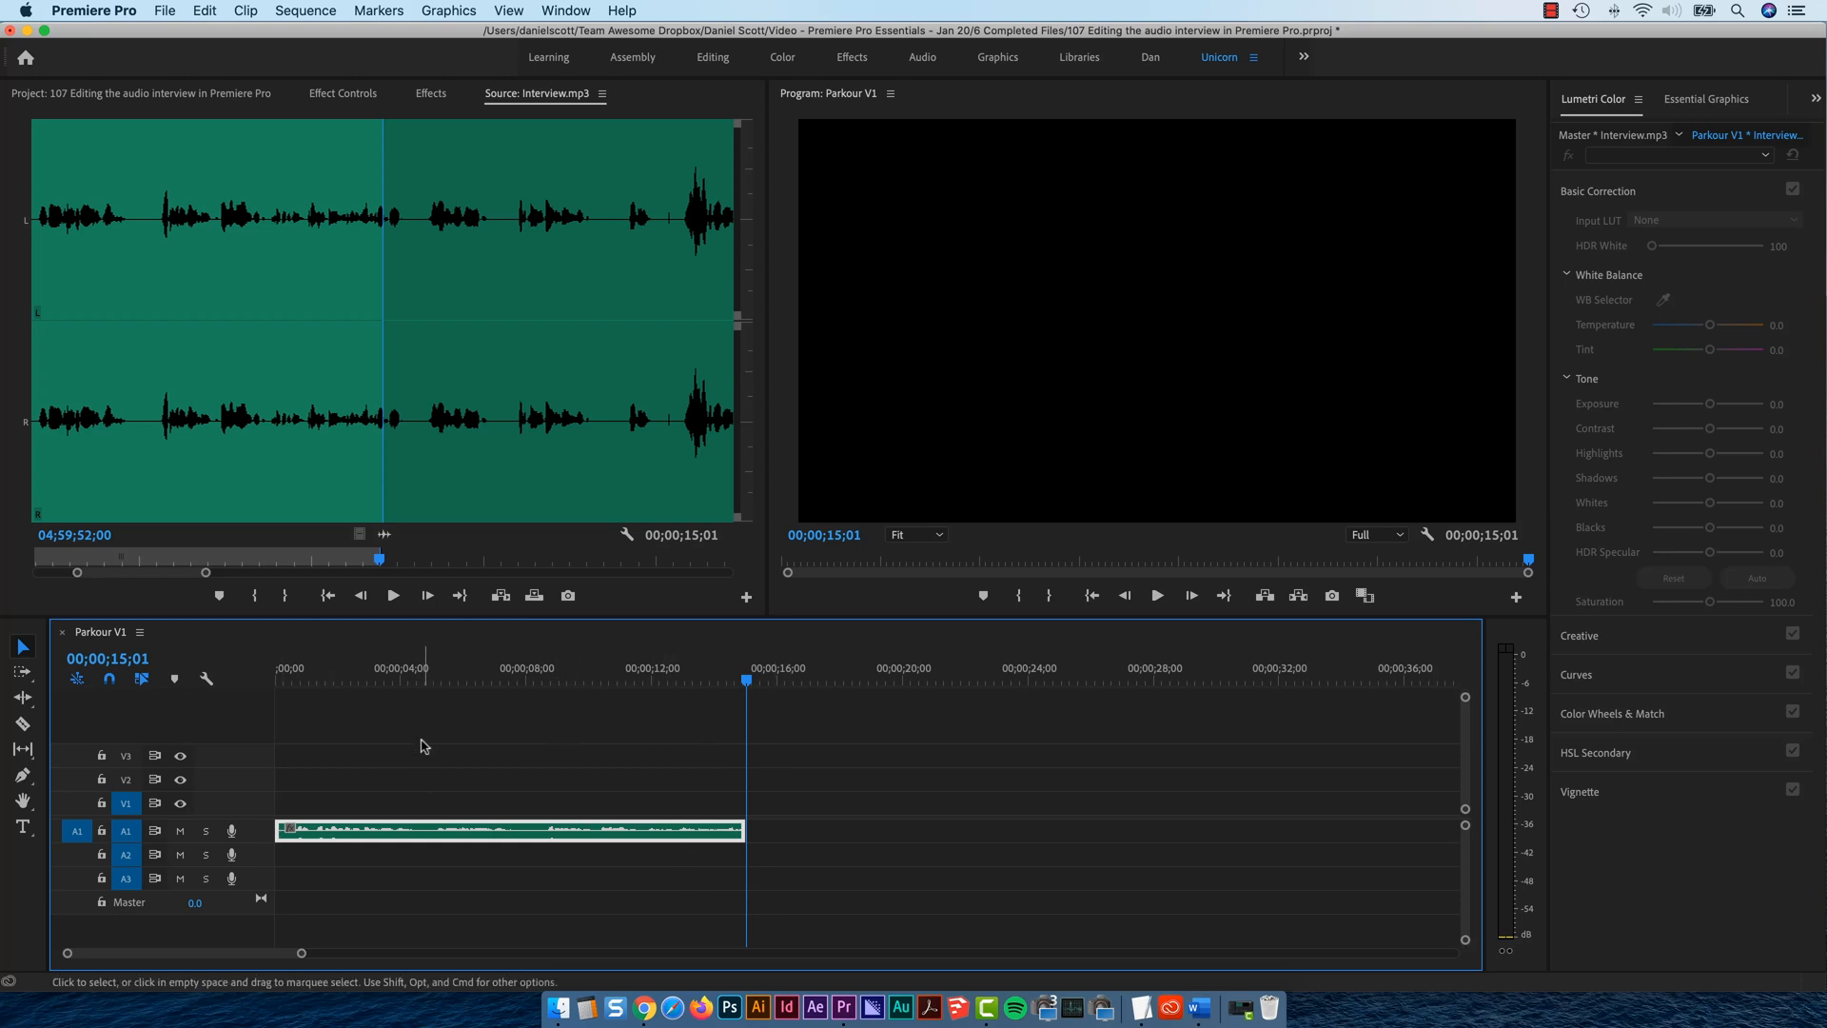
mouse_move(388, 731)
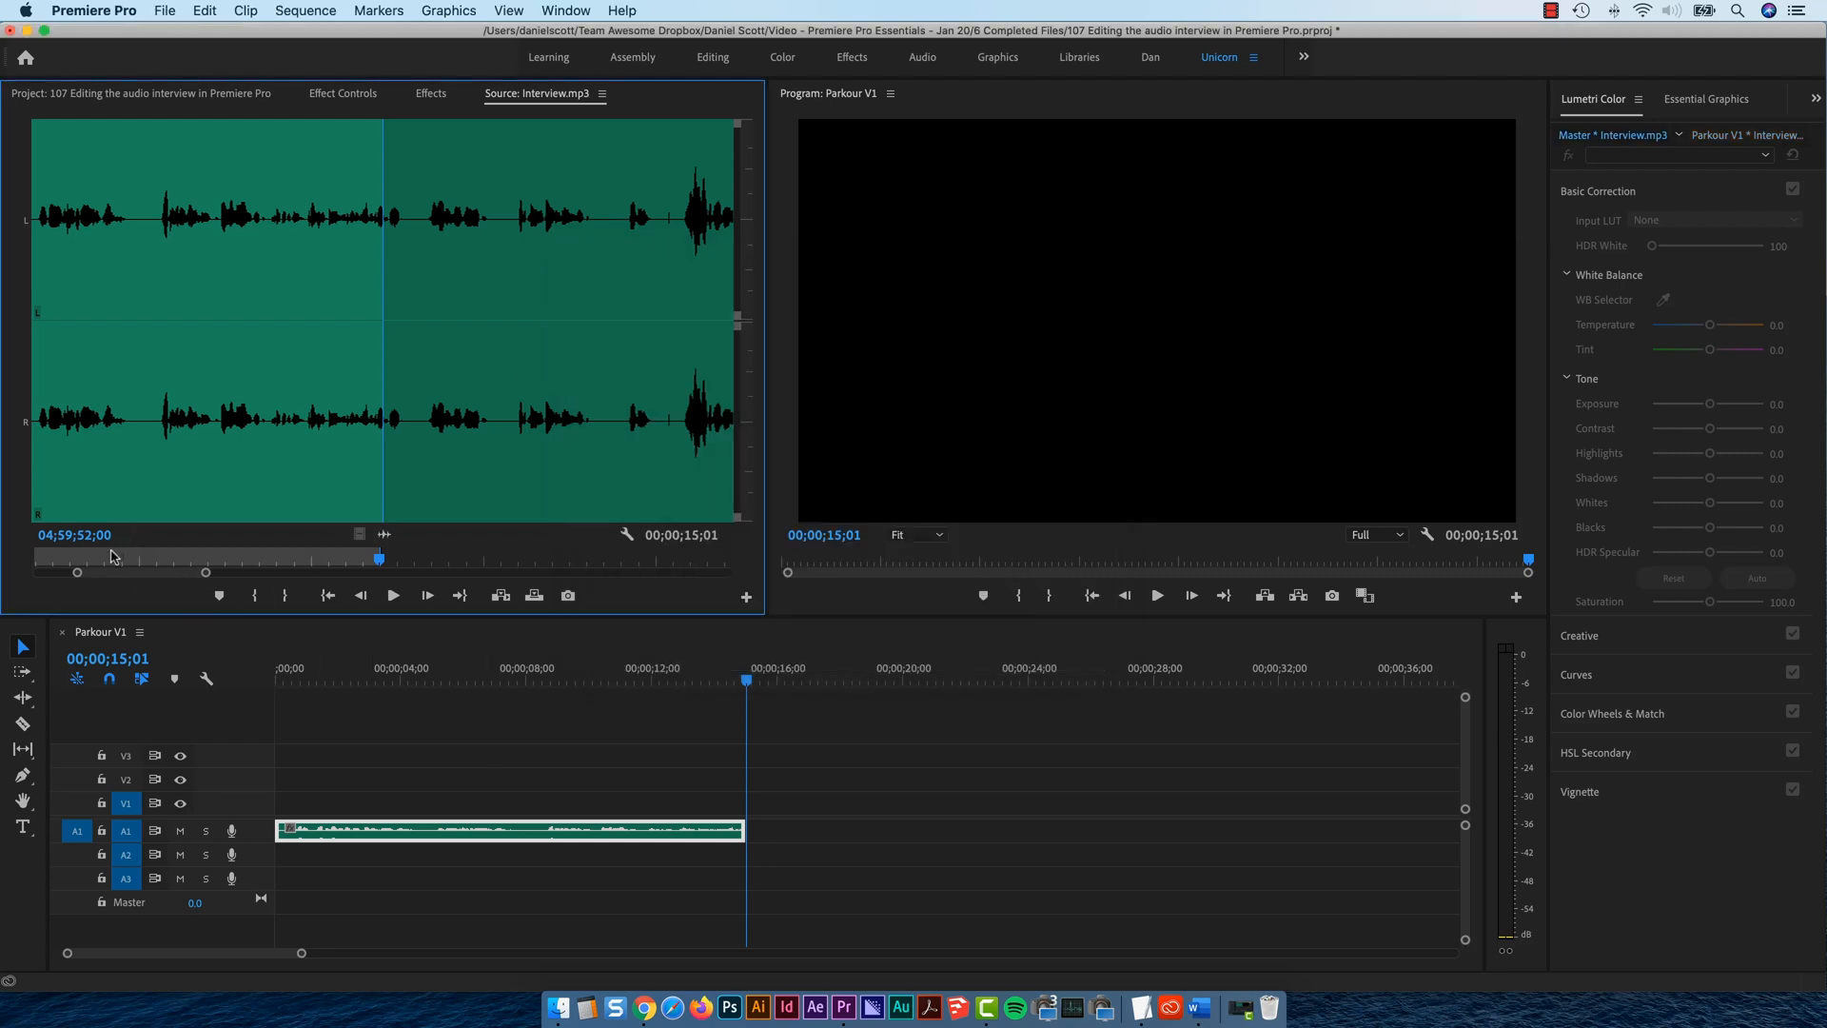
- Jump the Source Monitor to 05;00;00;00 and mark it as In
click(75, 534)
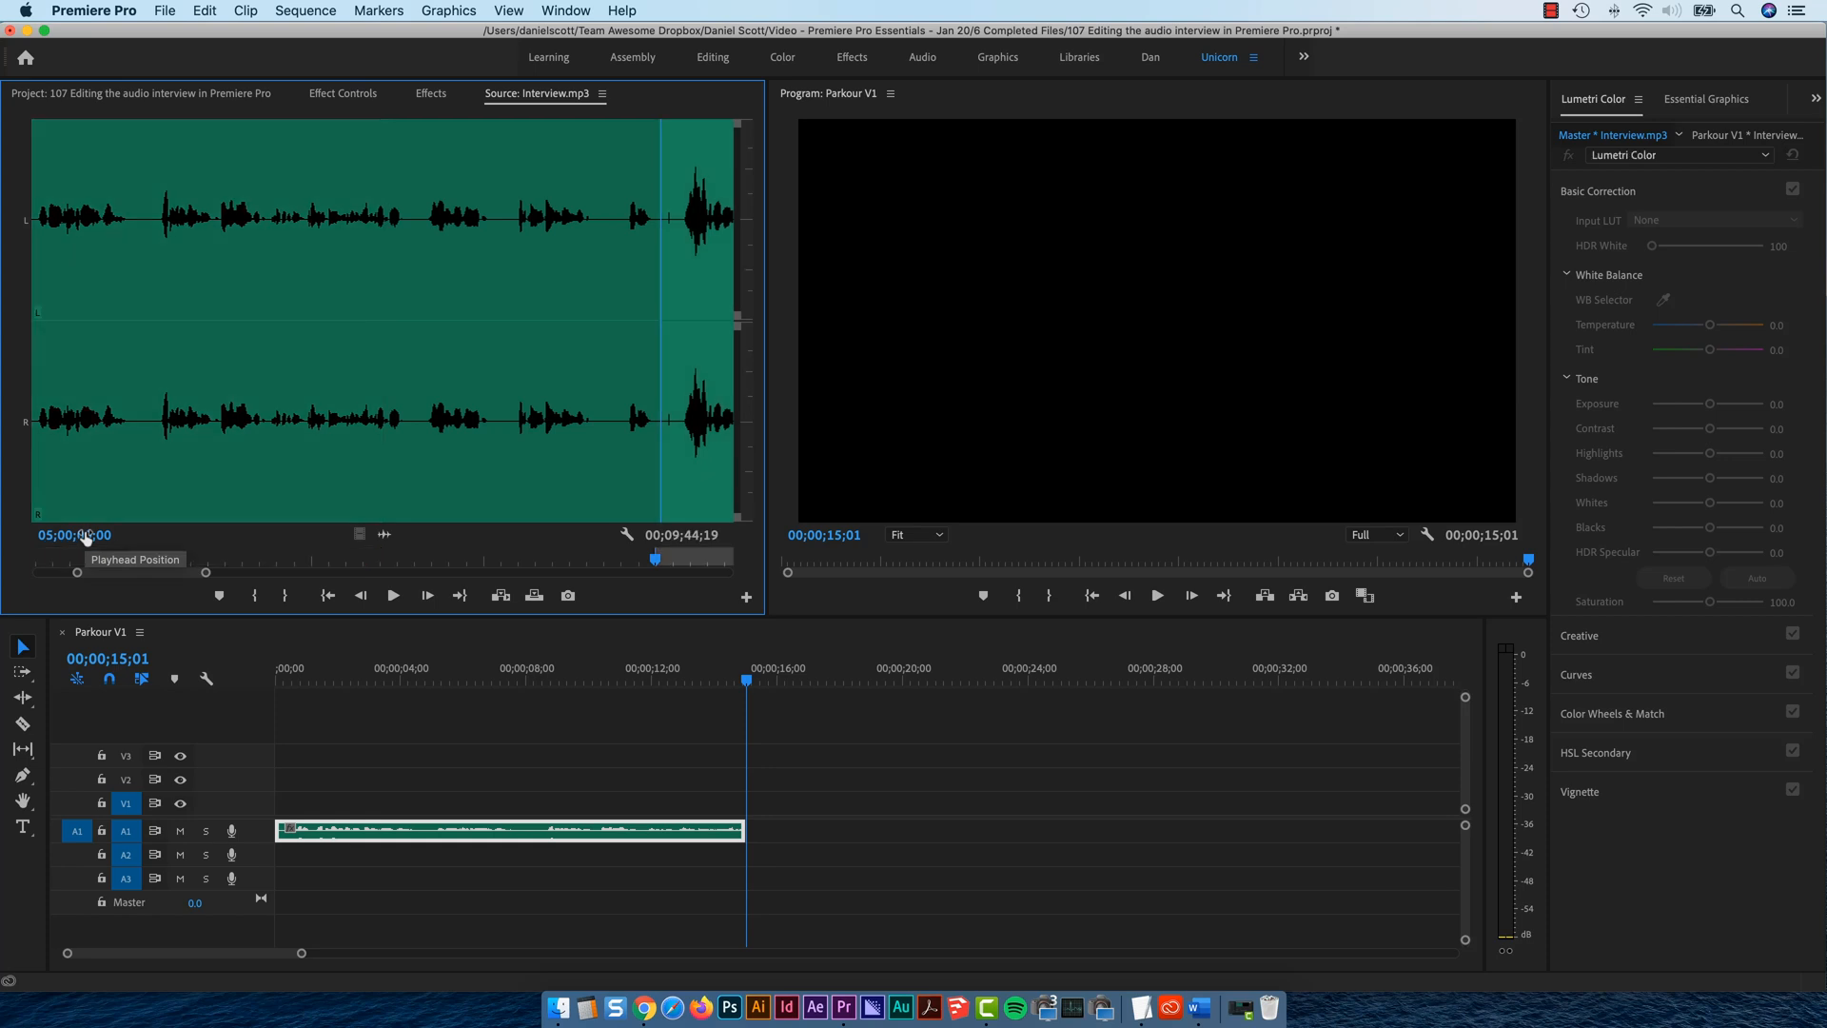
mouse_move(253, 596)
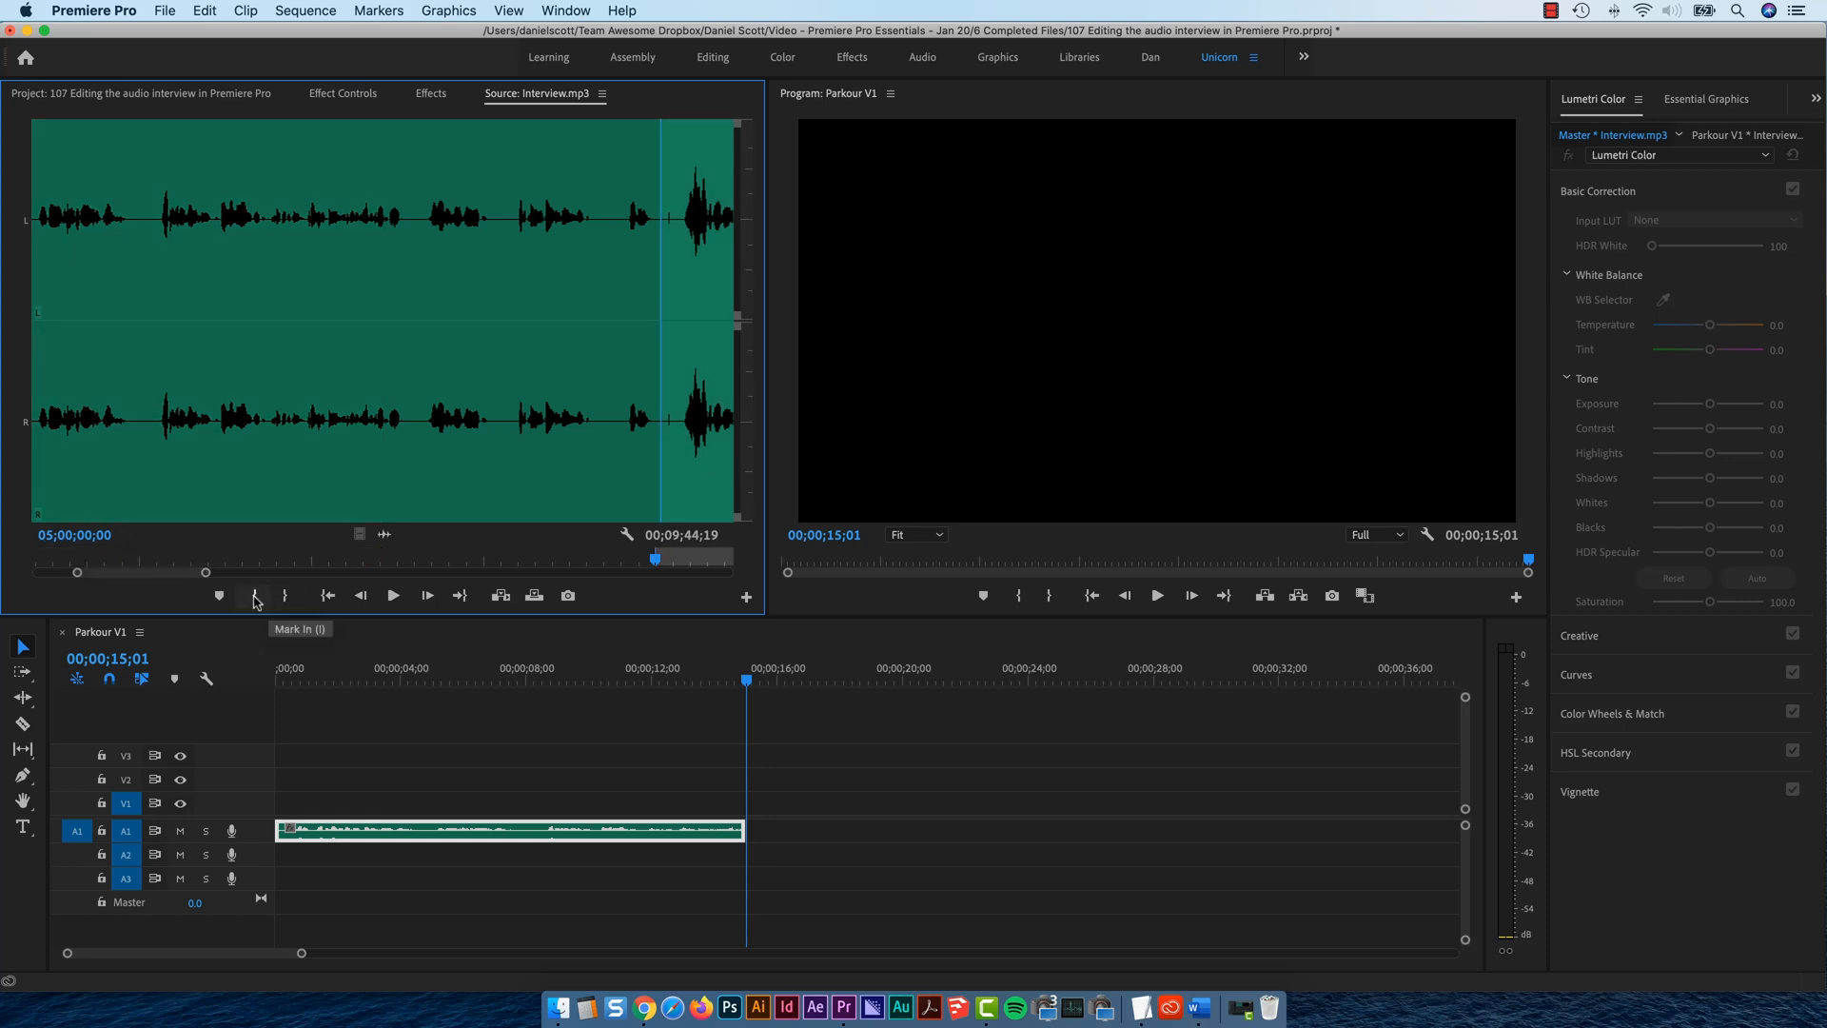
mouse_move(280, 596)
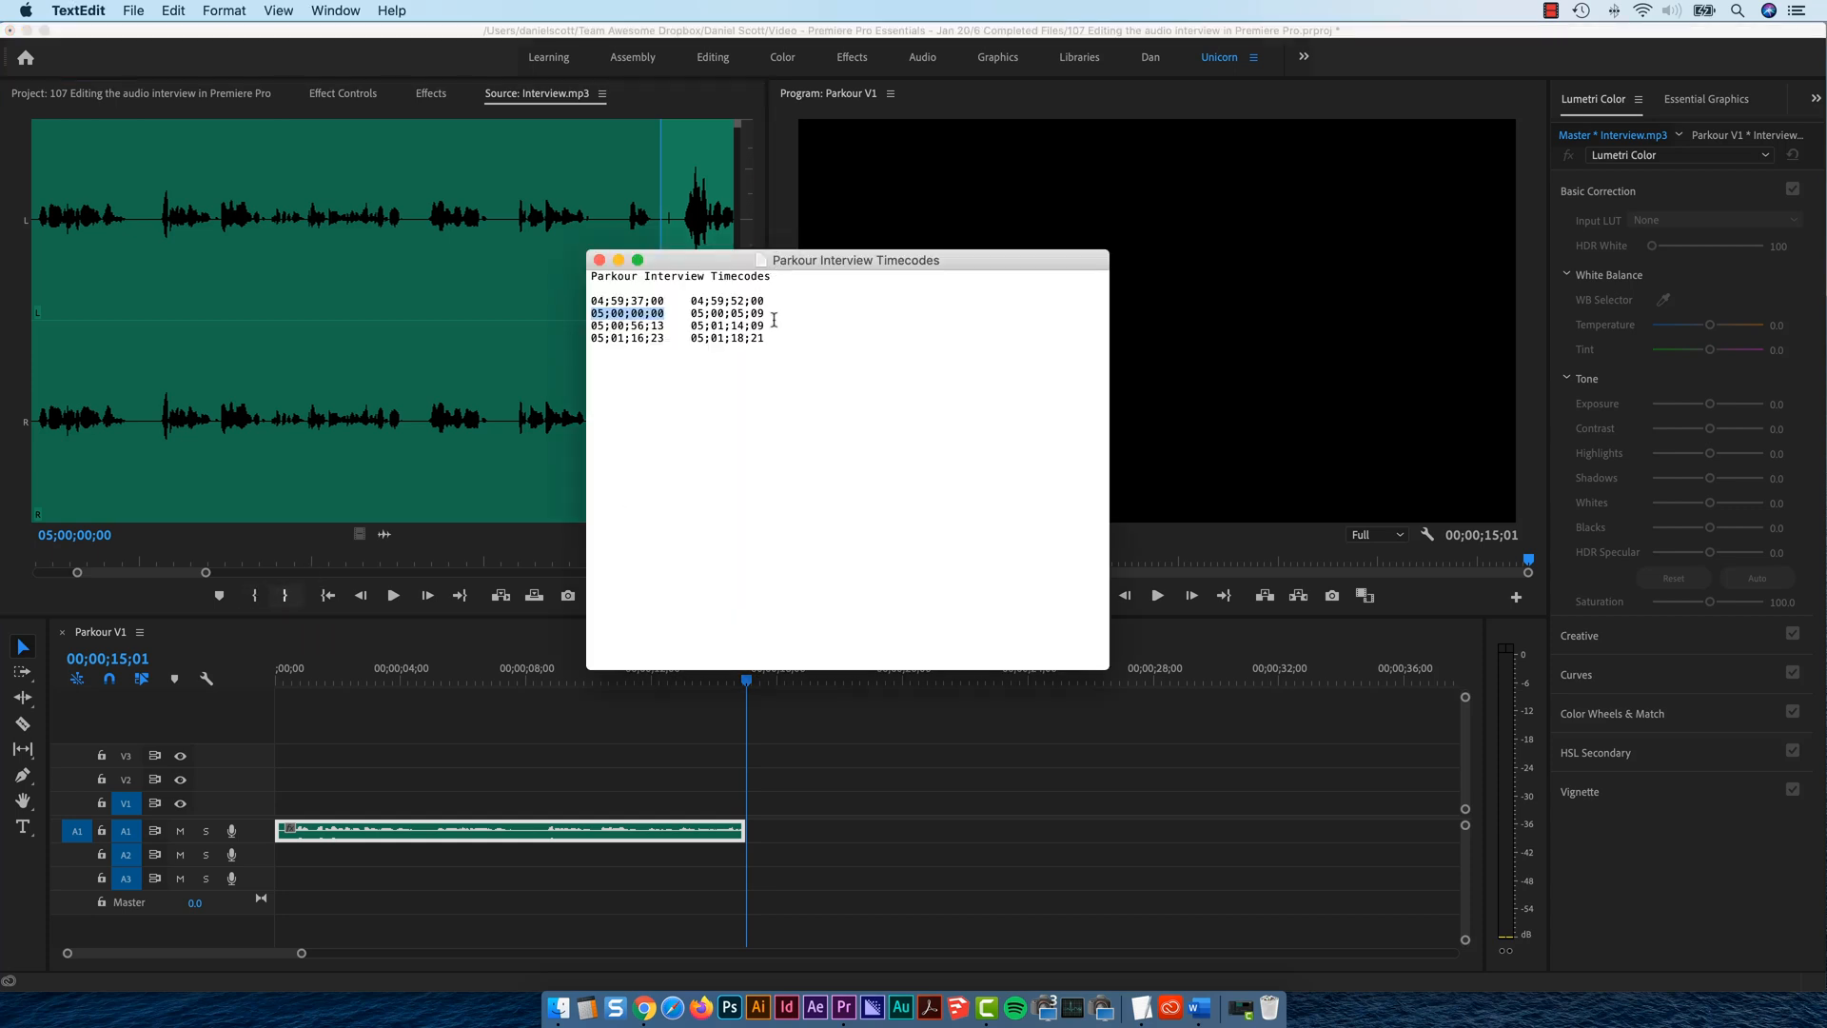
- Select the second clip's end timecode in the TextEdit note
double_click(725, 312)
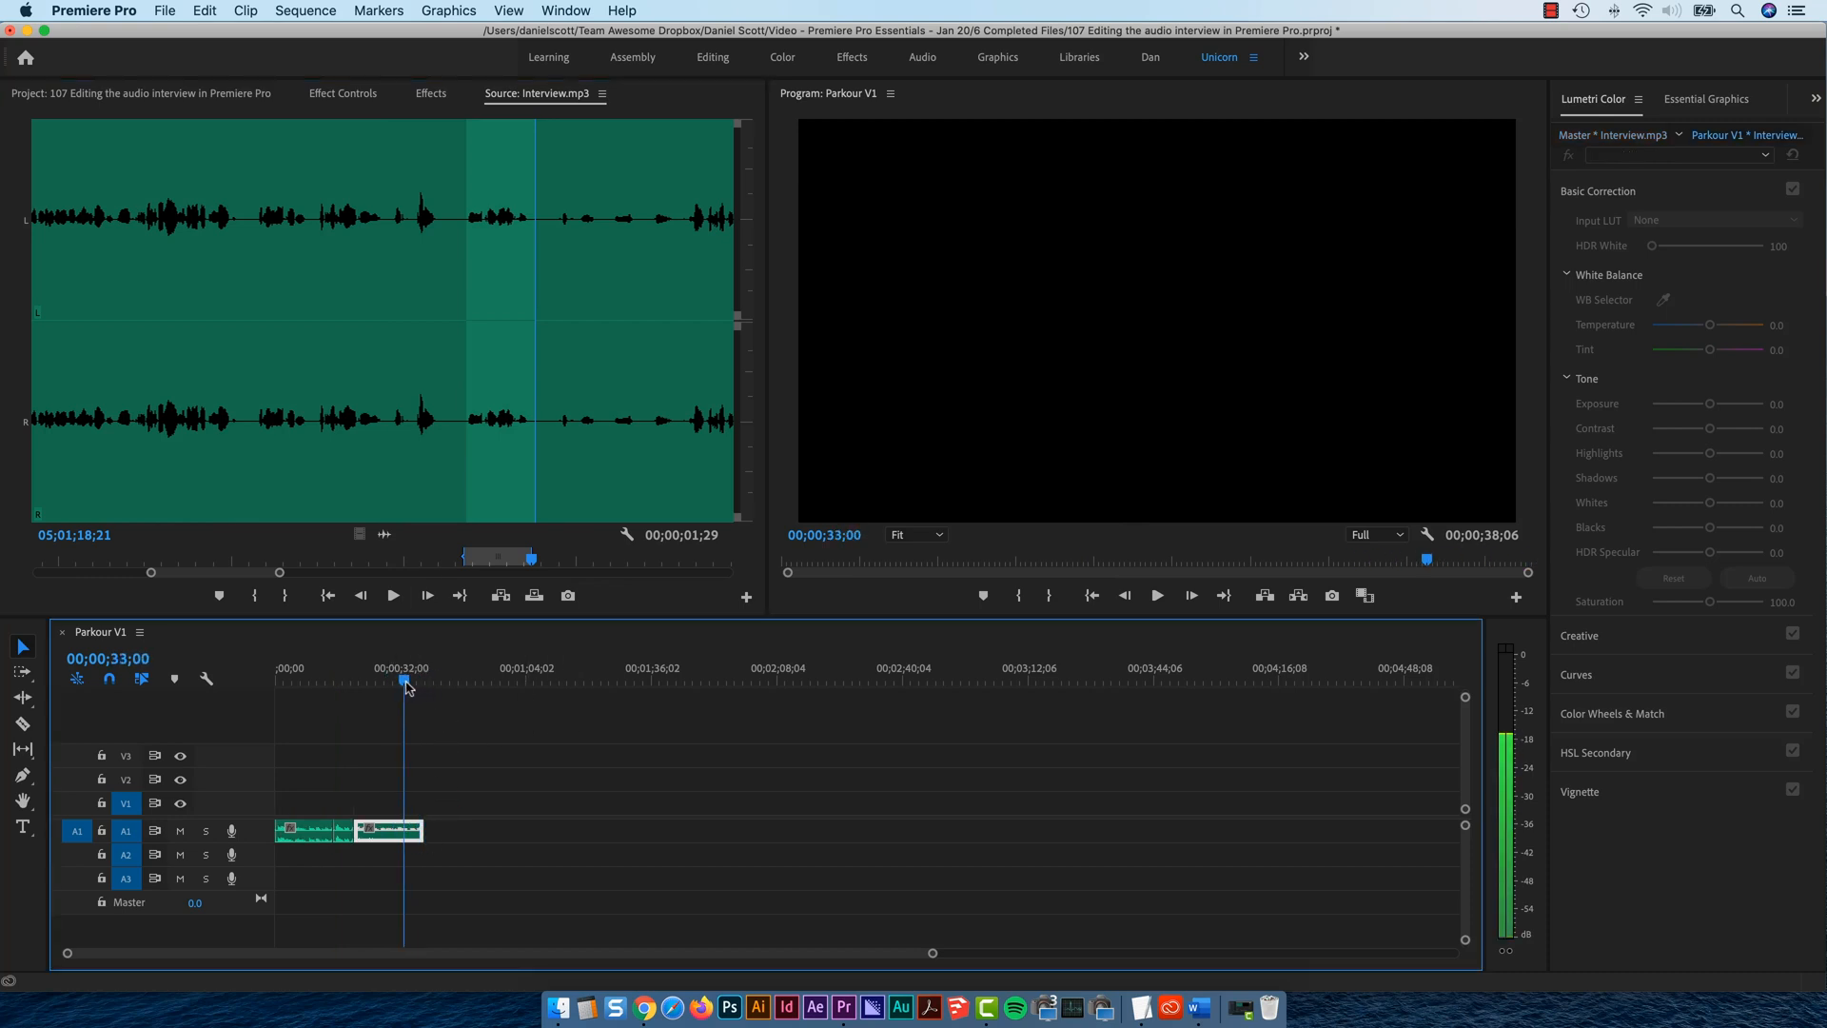
- Move the Parkour V1 playhead to the end of the clips on A1
click(301, 681)
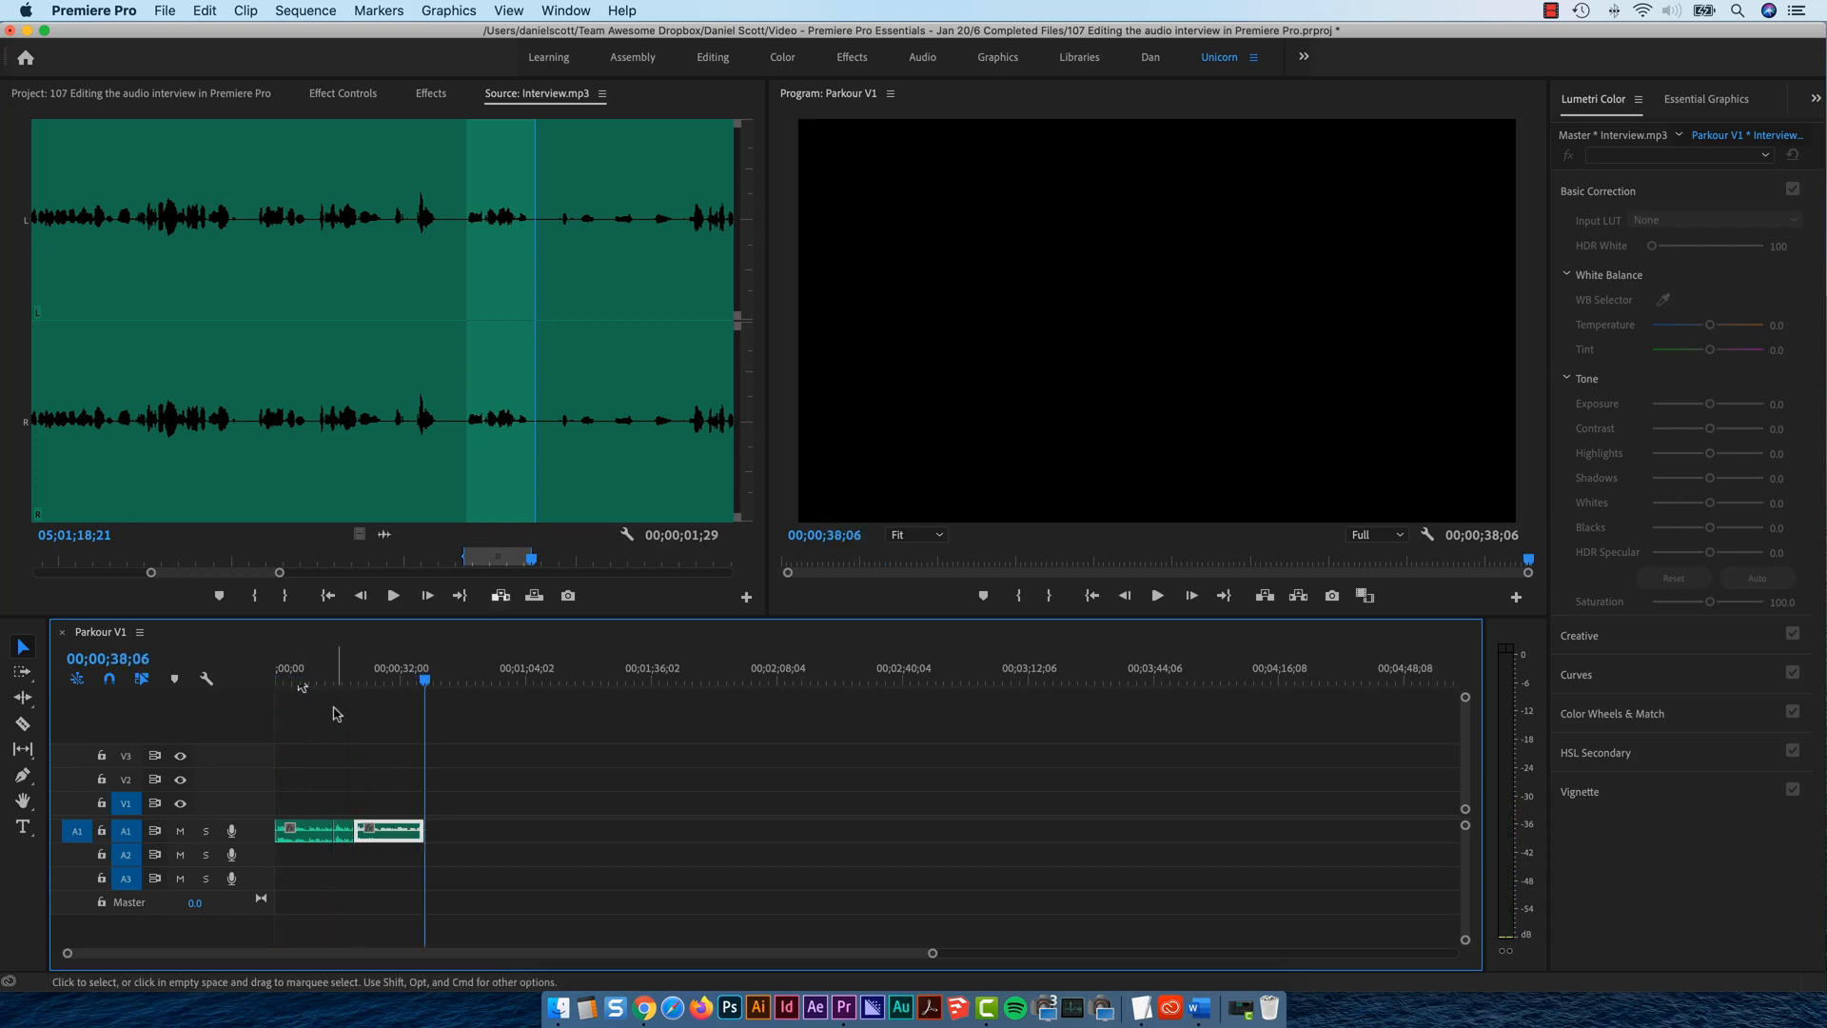
mouse_move(277, 648)
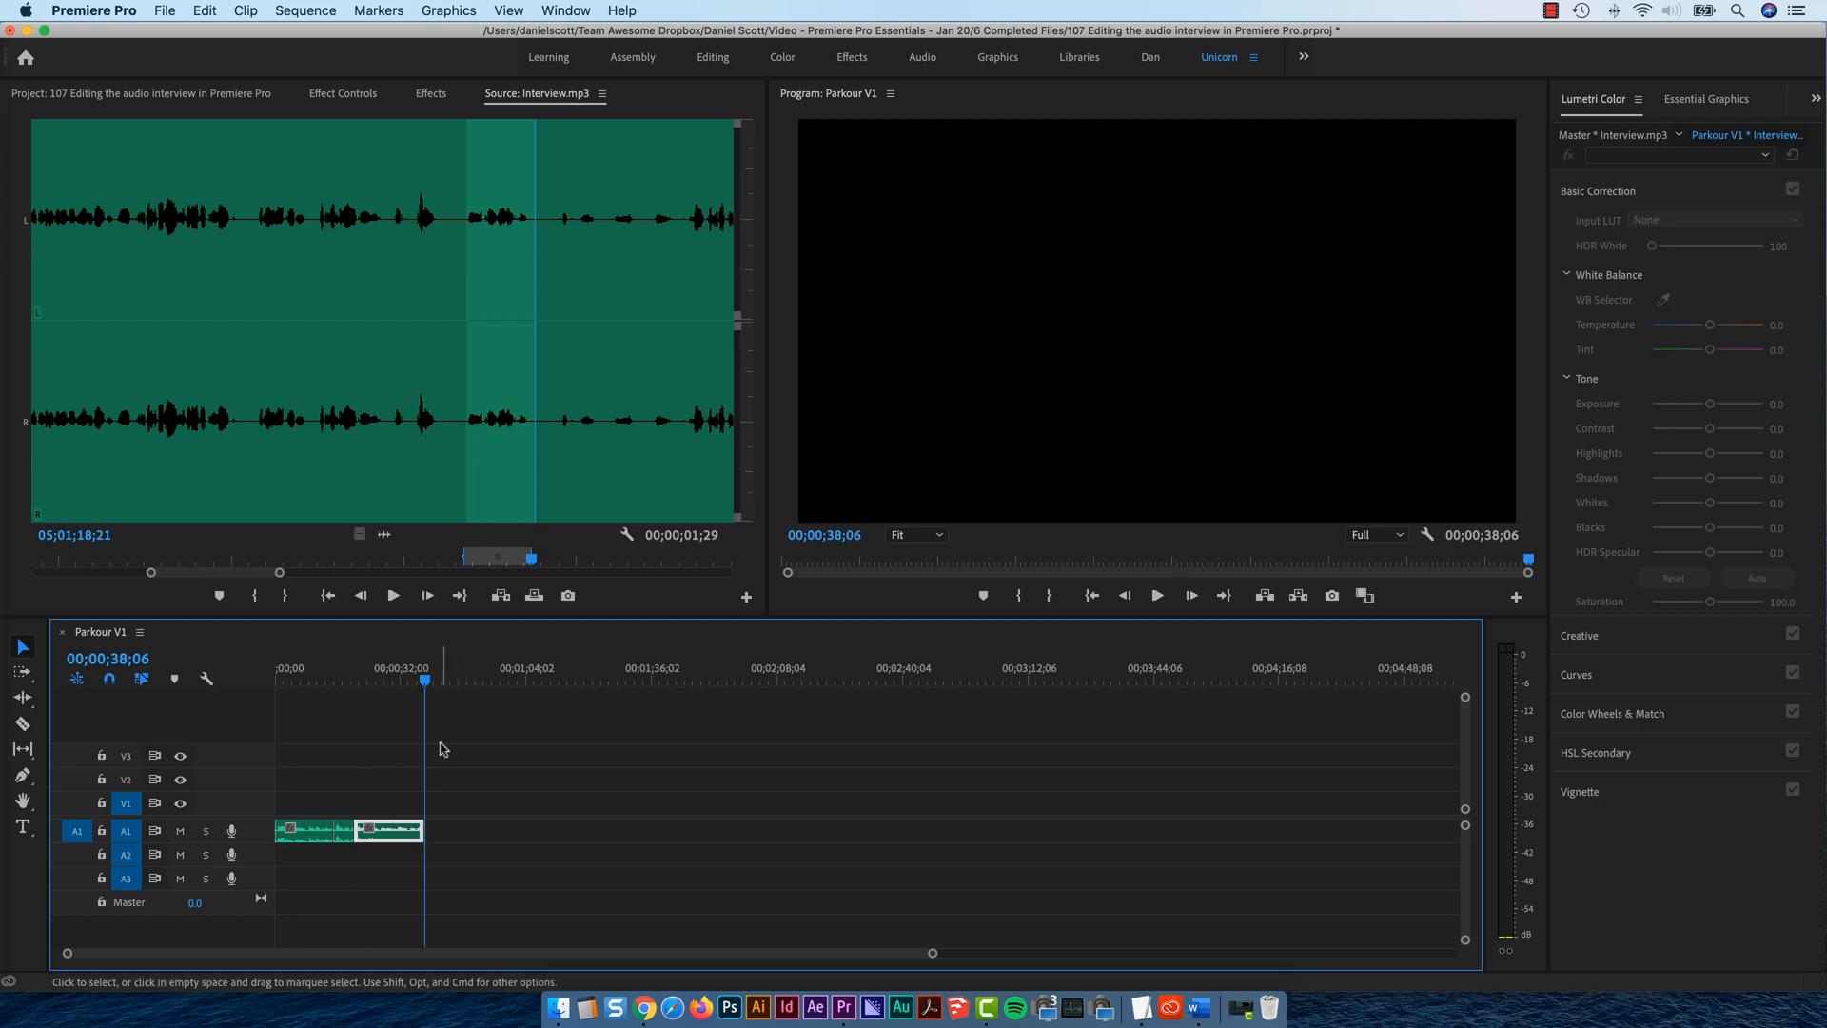
mouse_move(534, 596)
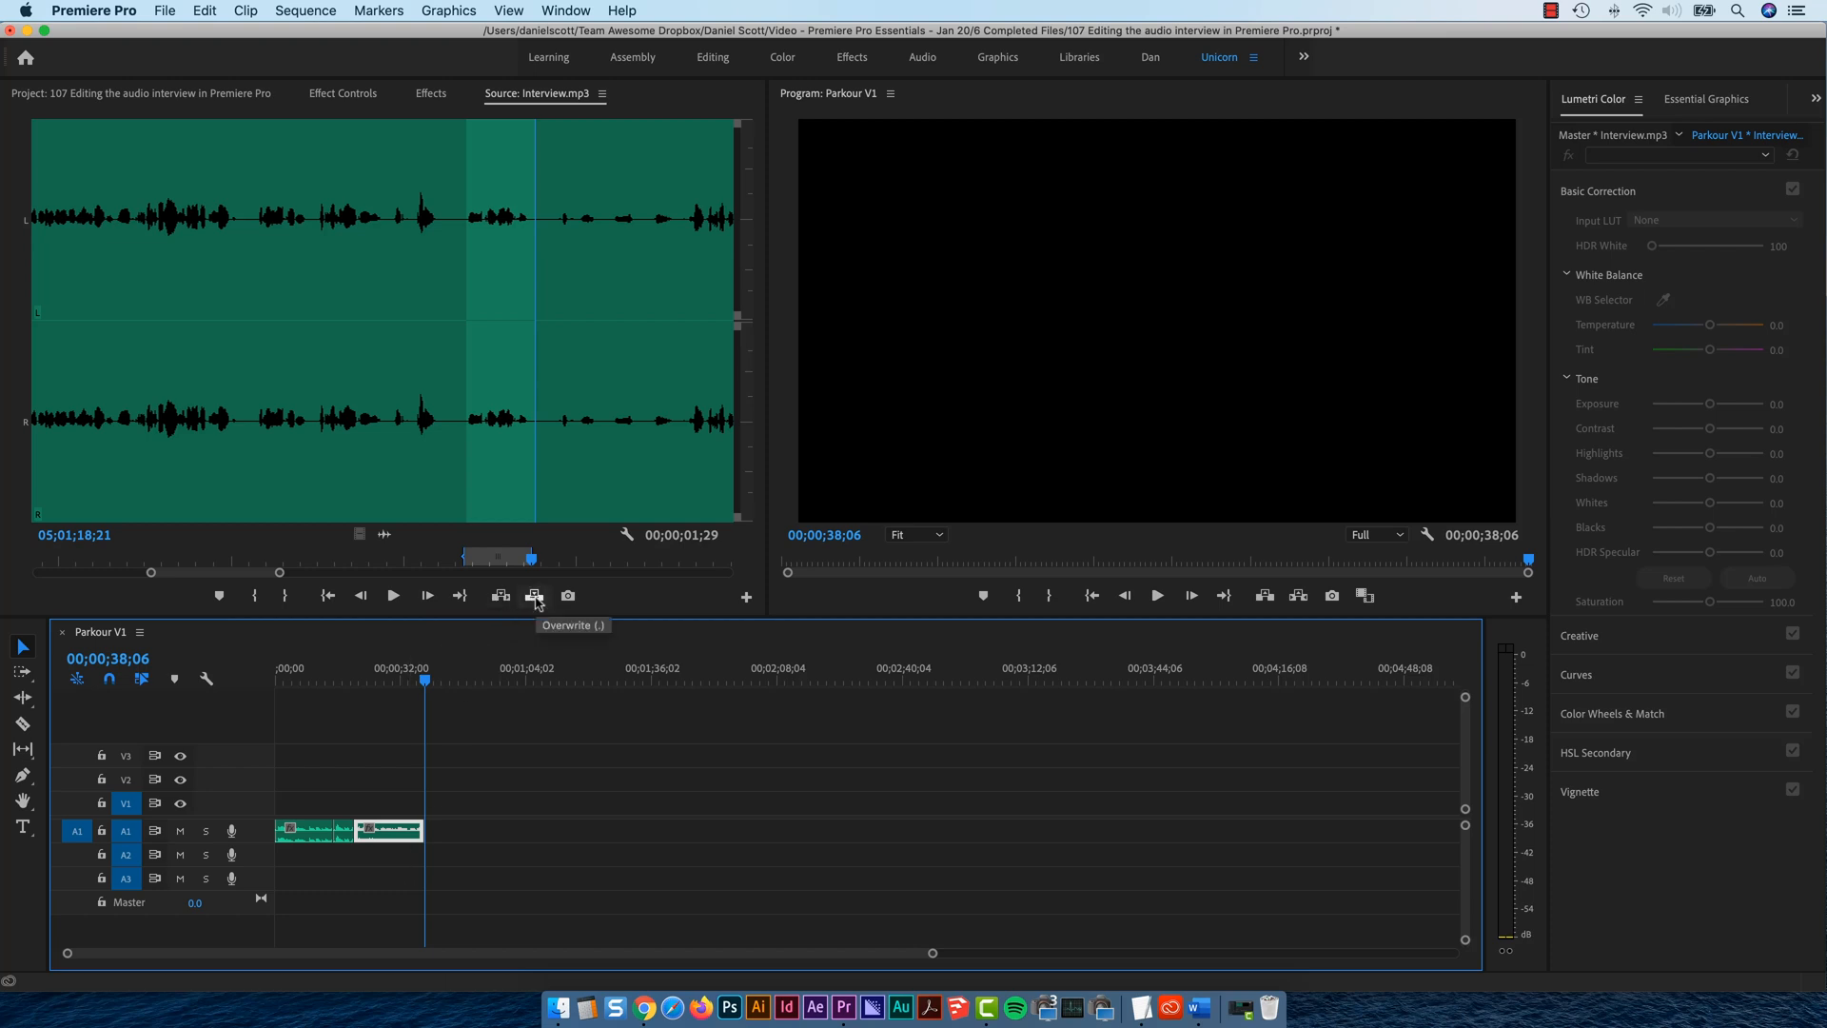
mouse_move(499, 596)
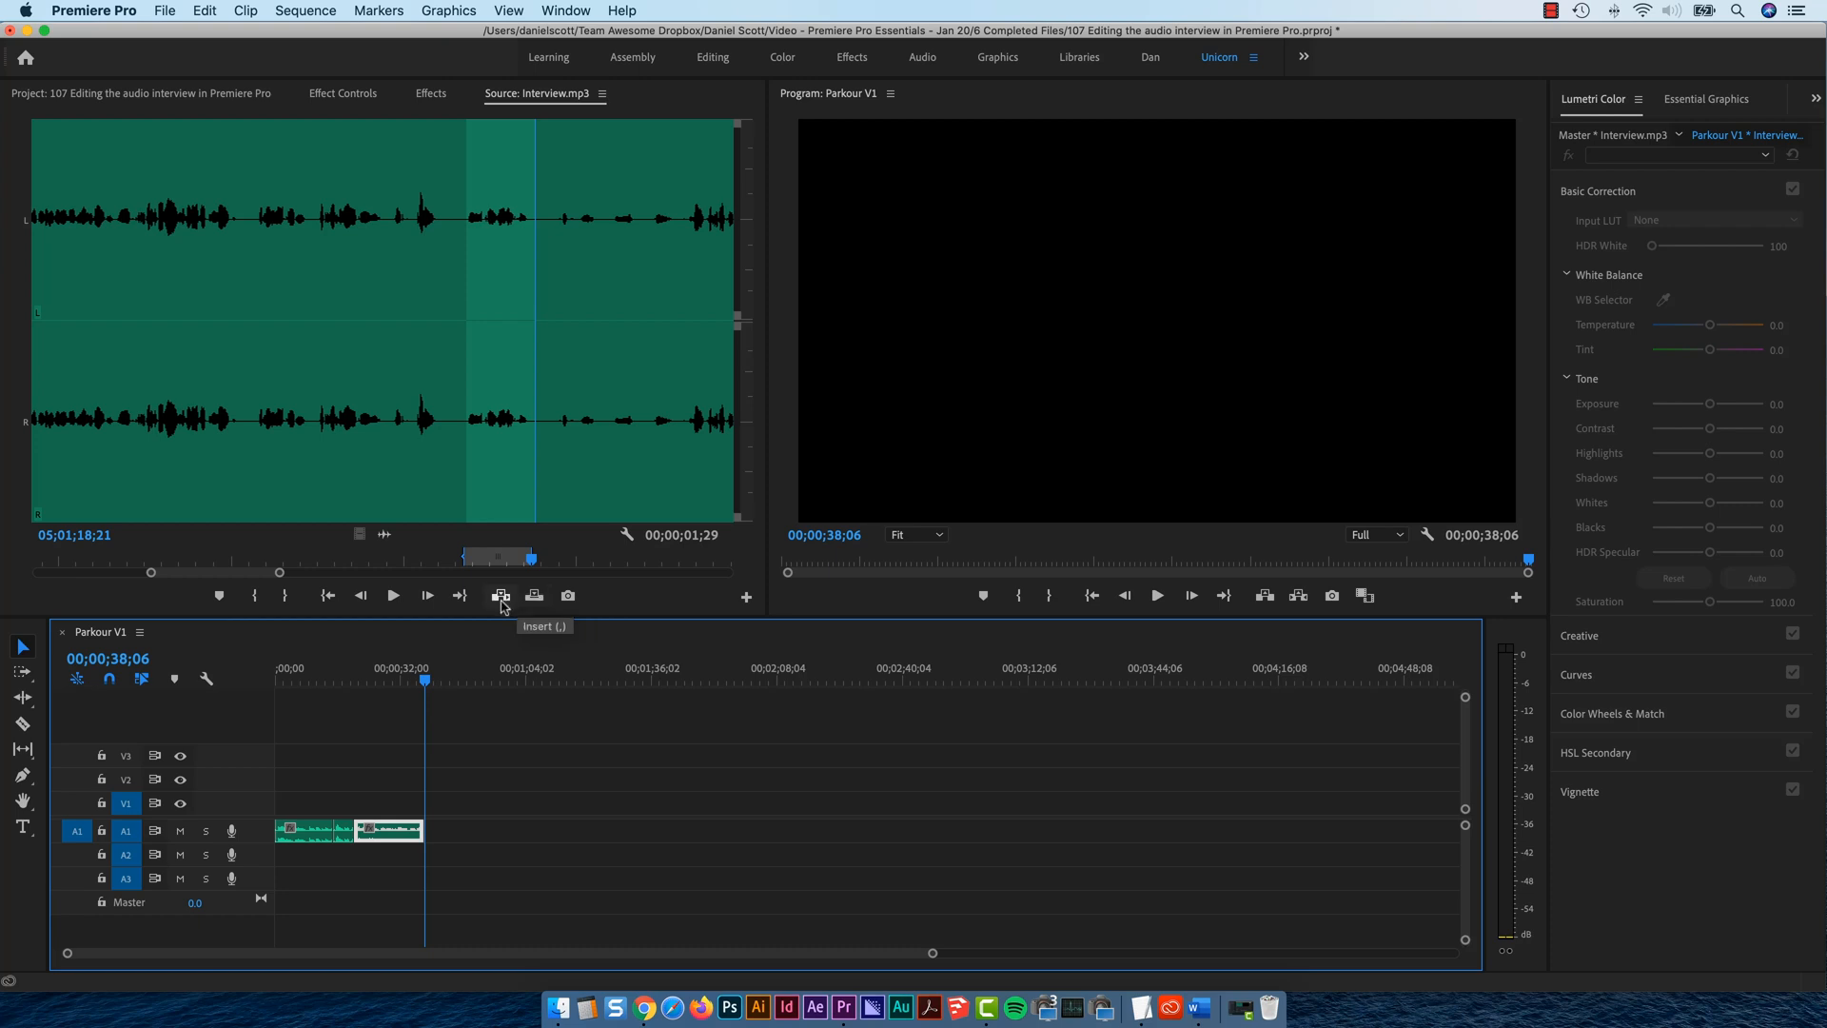
mouse_move(534, 596)
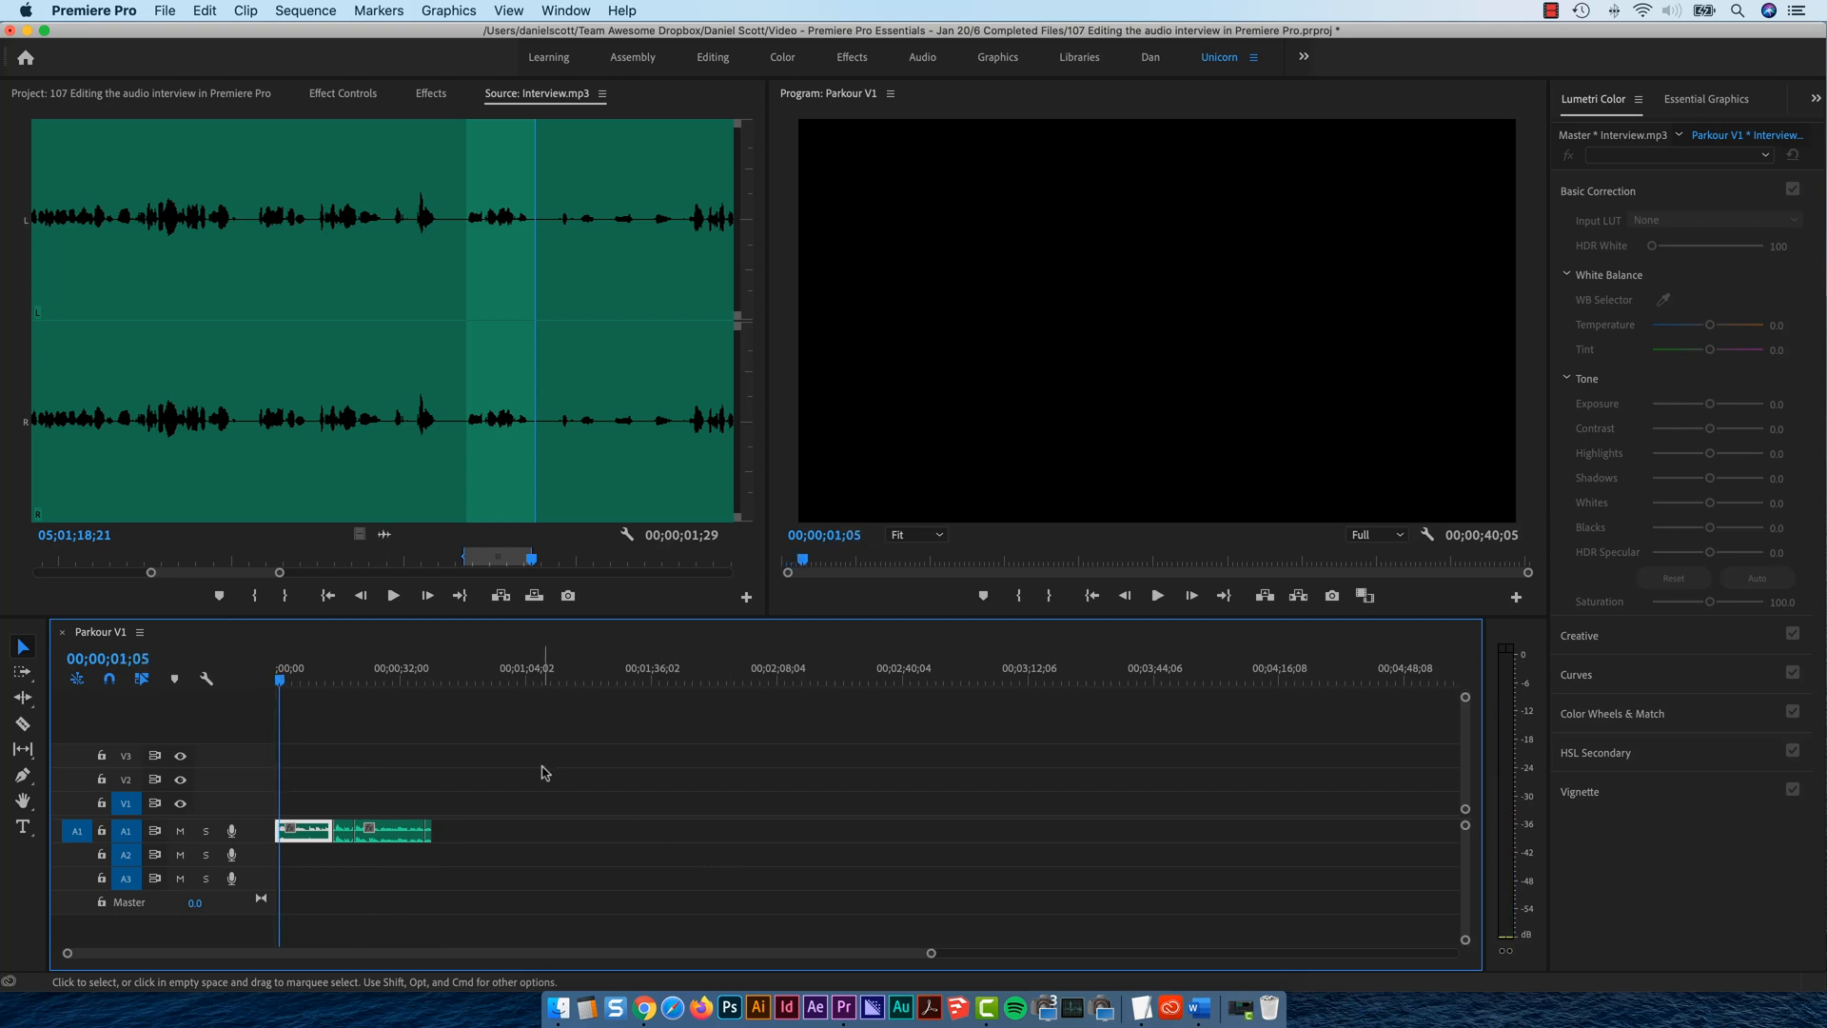
mouse_move(540, 707)
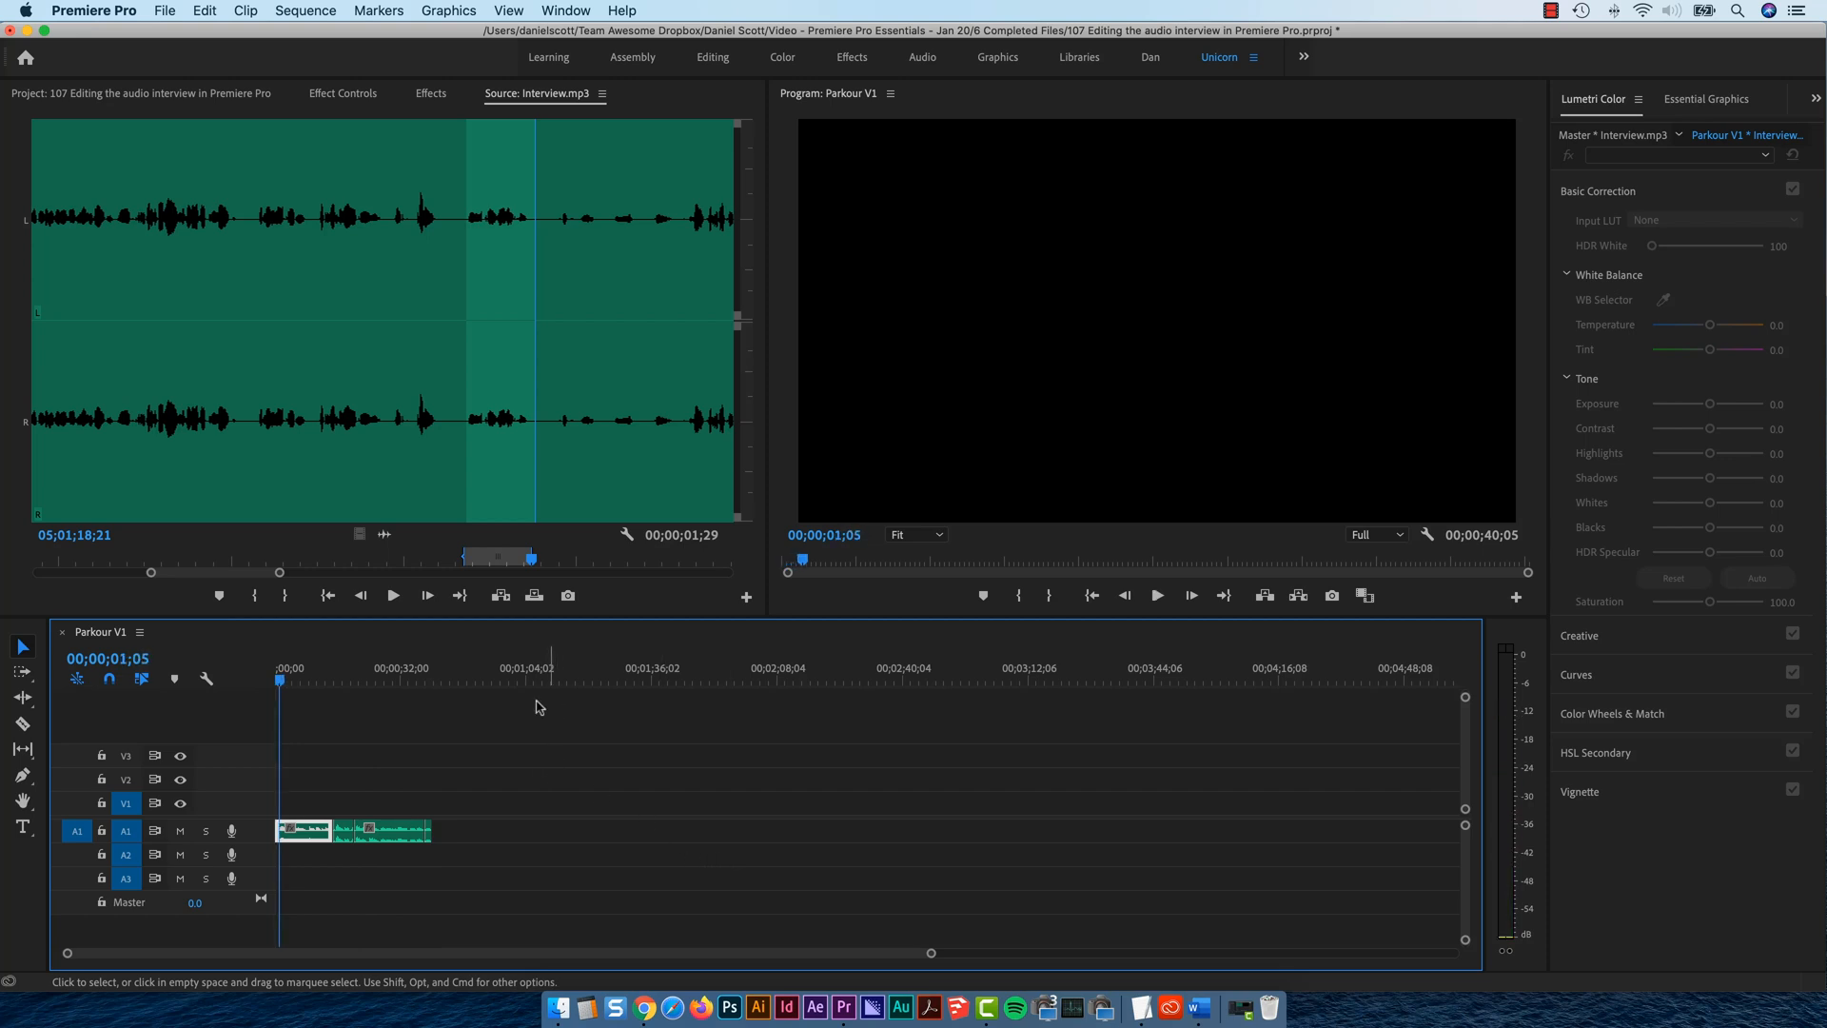
mouse_move(525, 752)
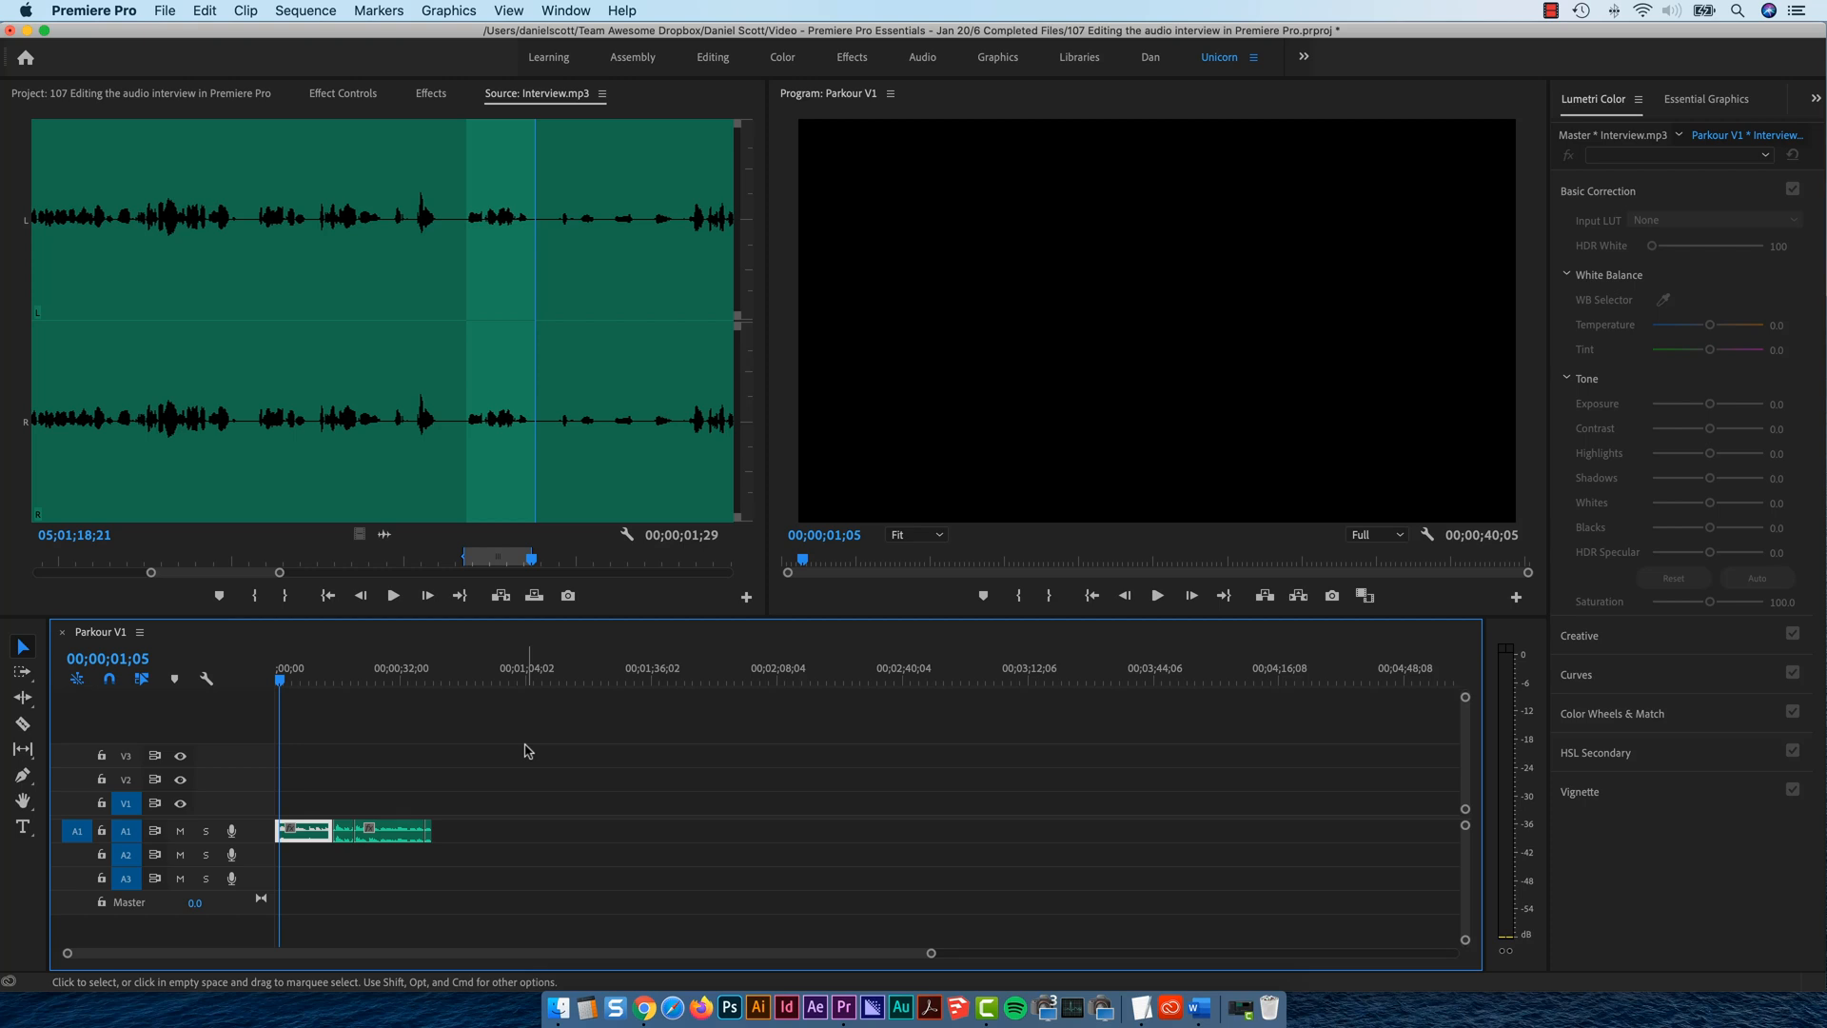
click(431, 668)
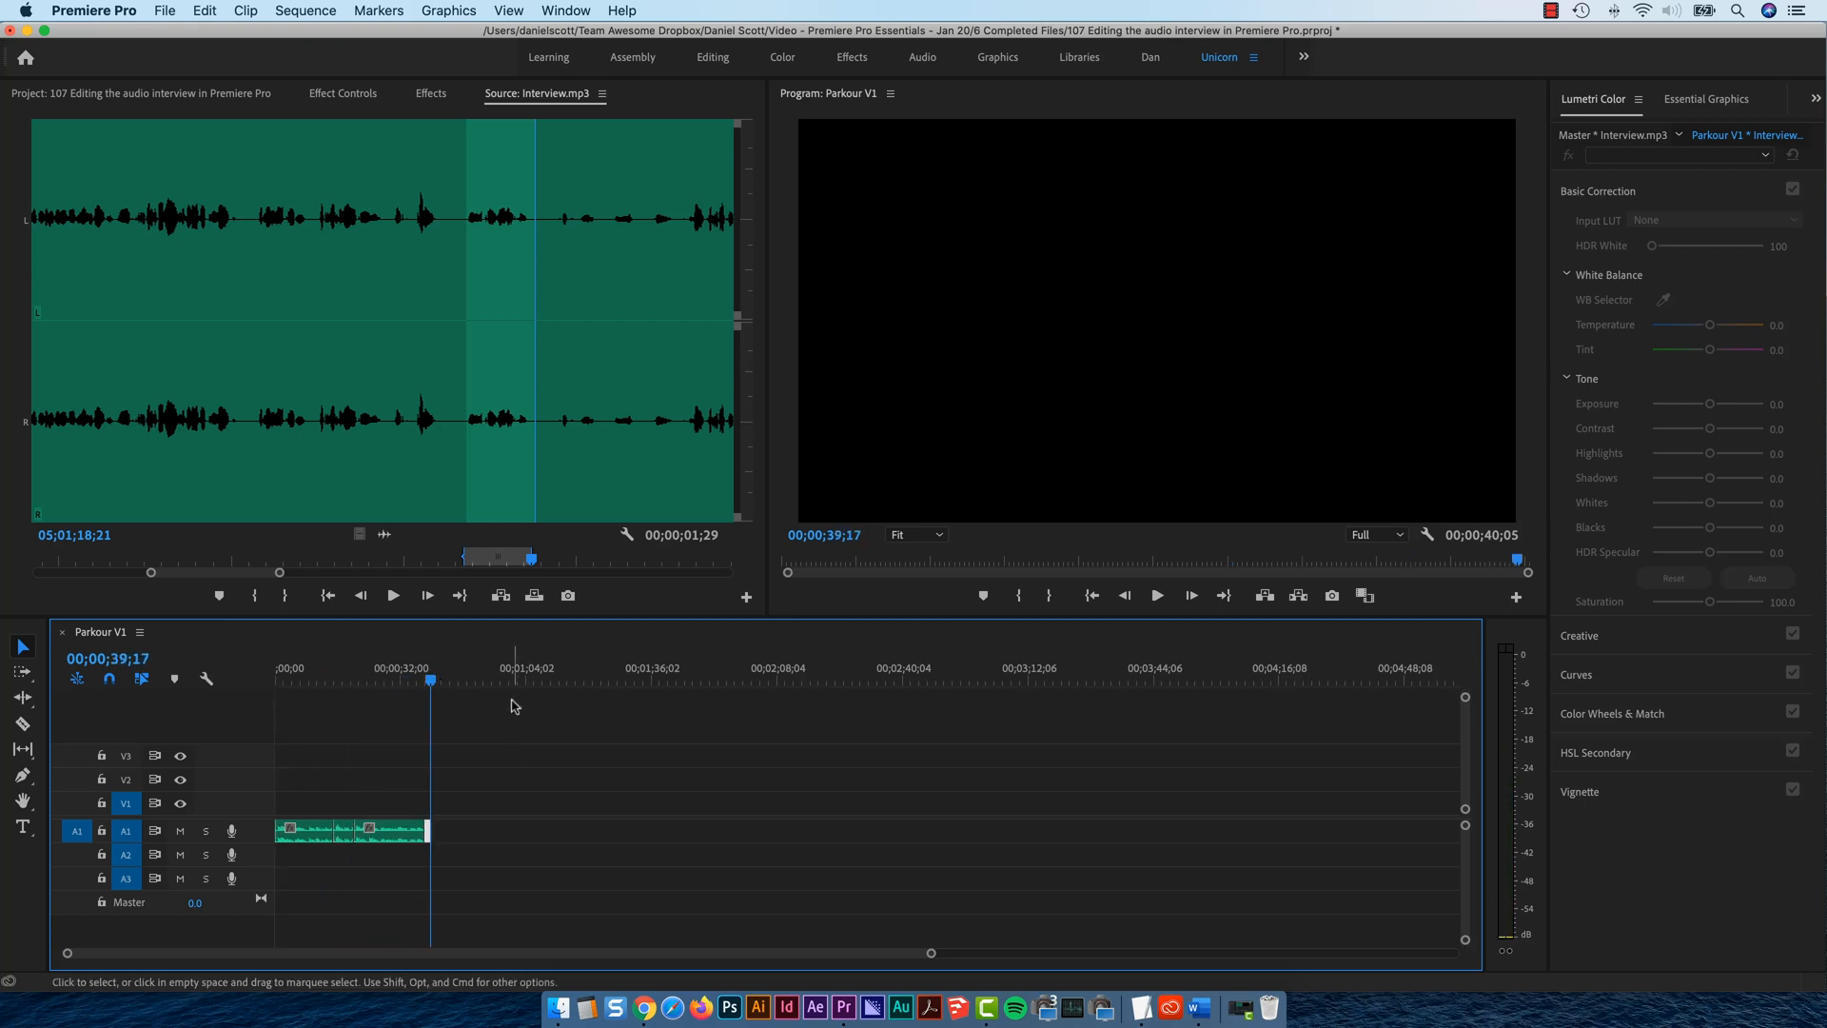
mouse_move(501, 725)
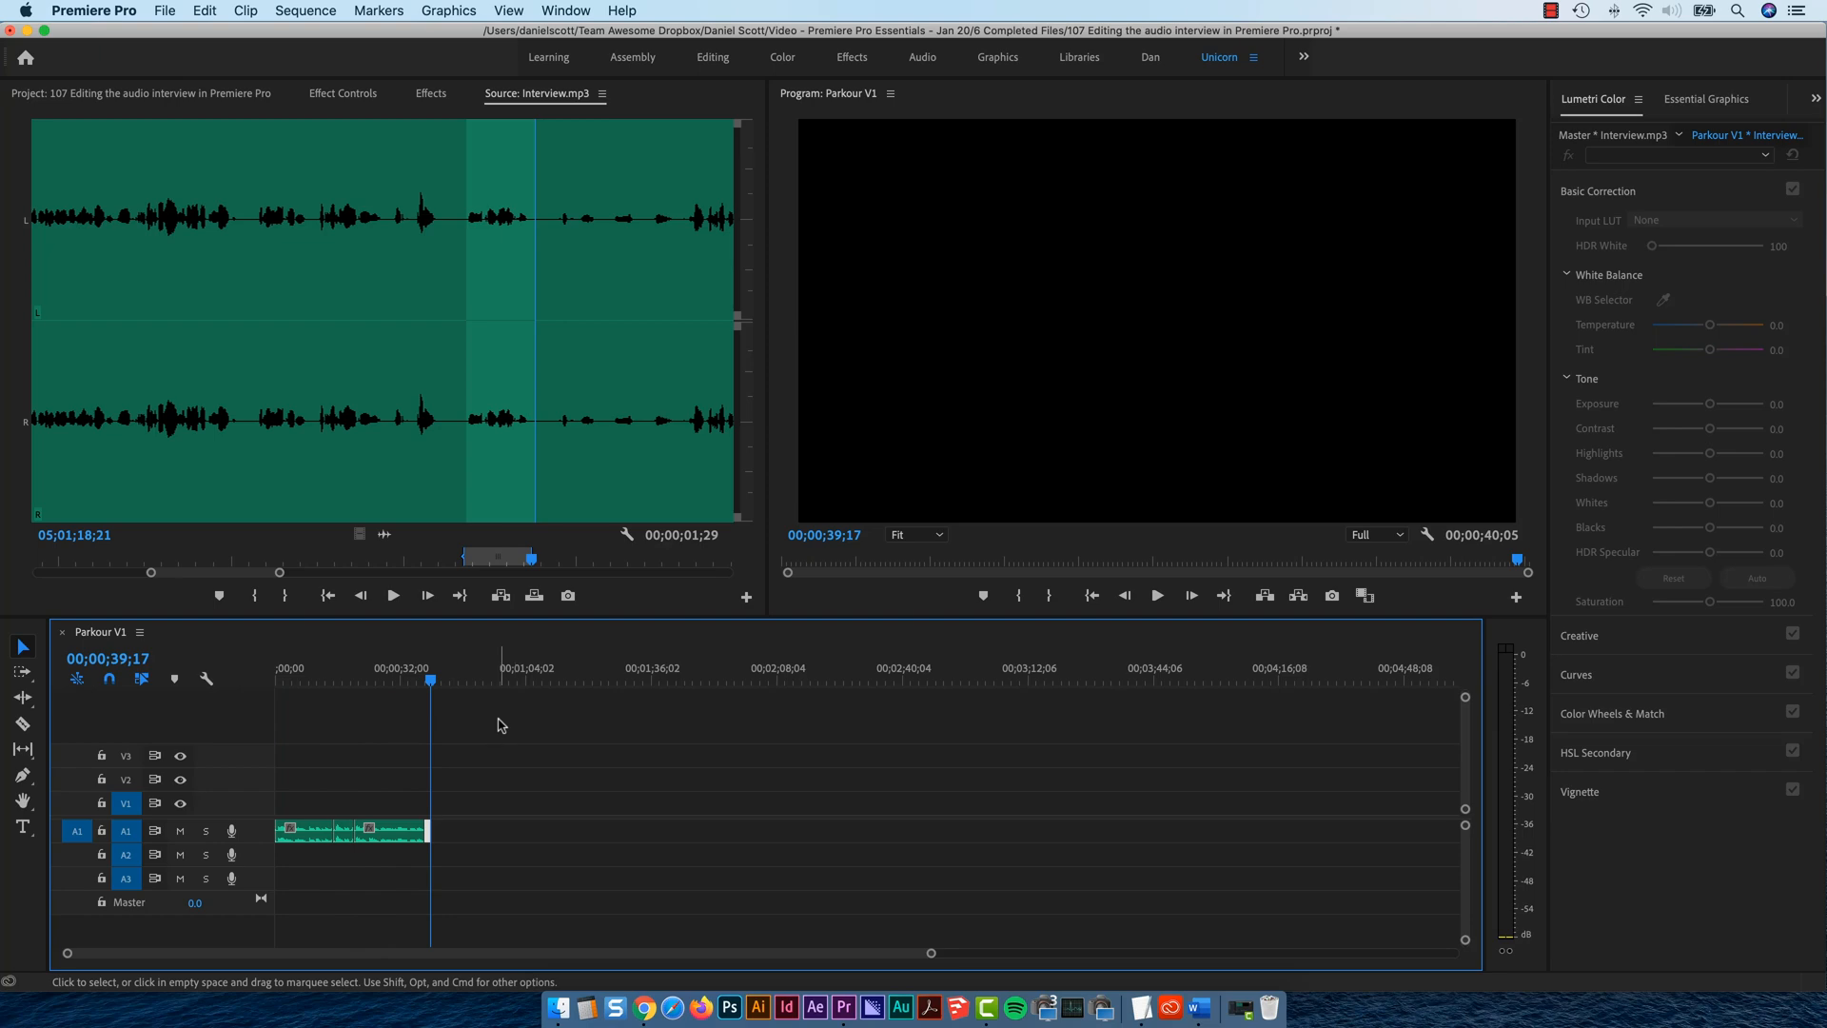